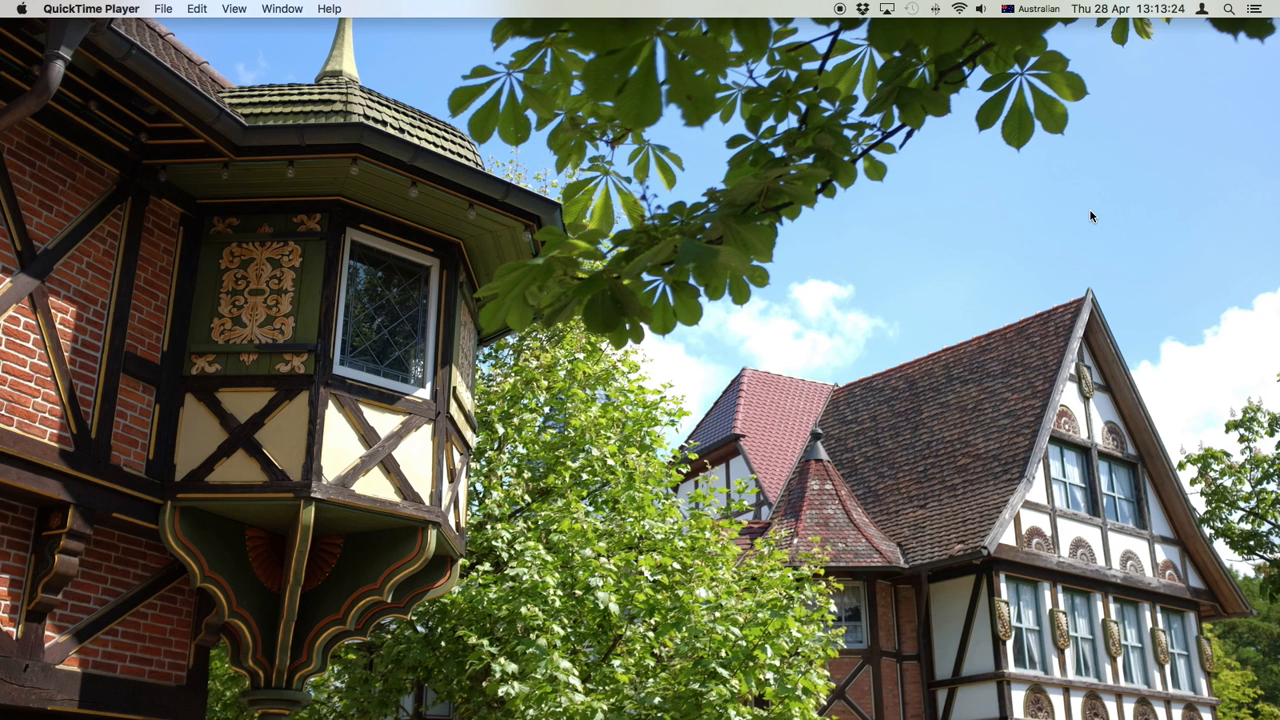
mouse_move(1073, 218)
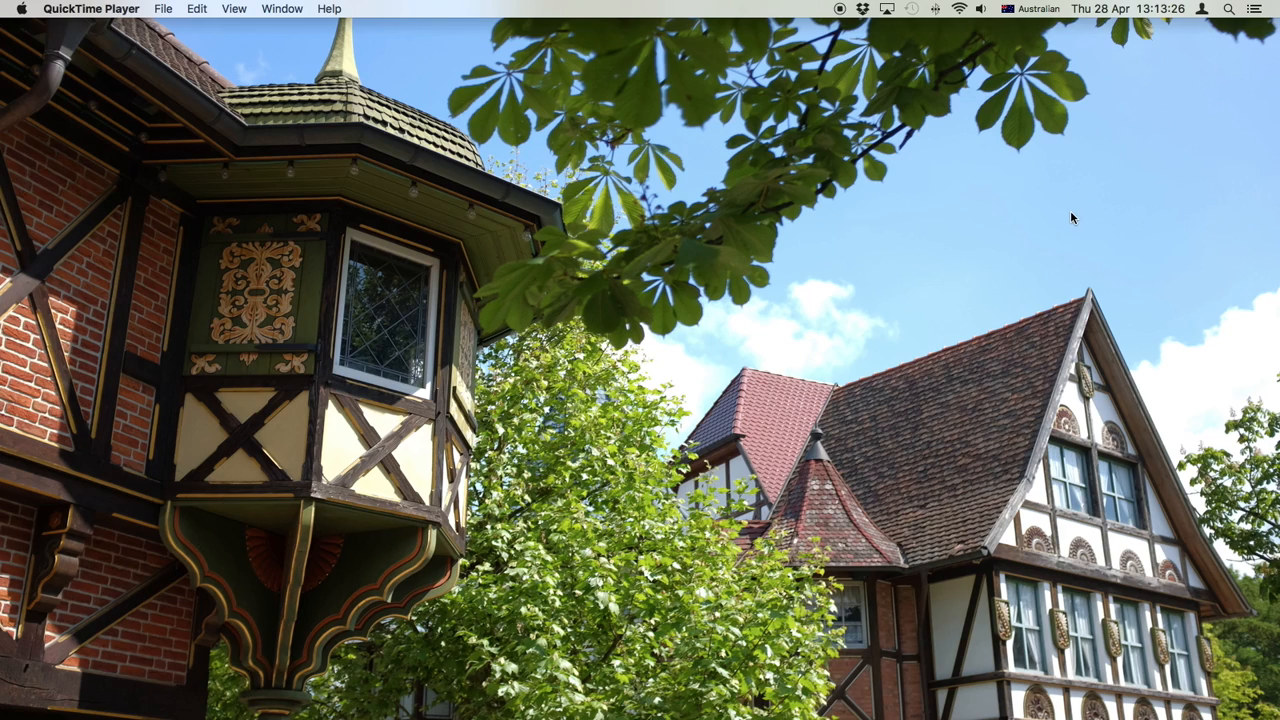
mouse_move(1059, 225)
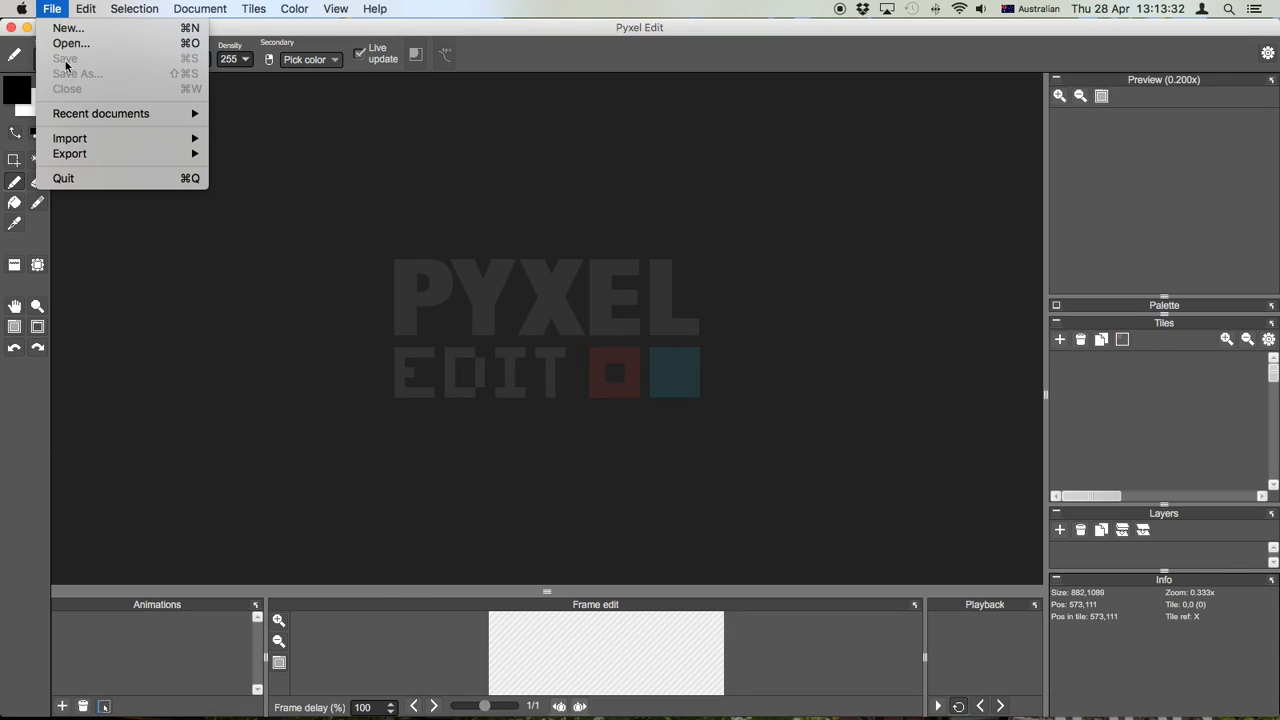
Open pirate-town-01.pyxel by browsing through the BeastStone folder to Sets.
left_click(70, 43)
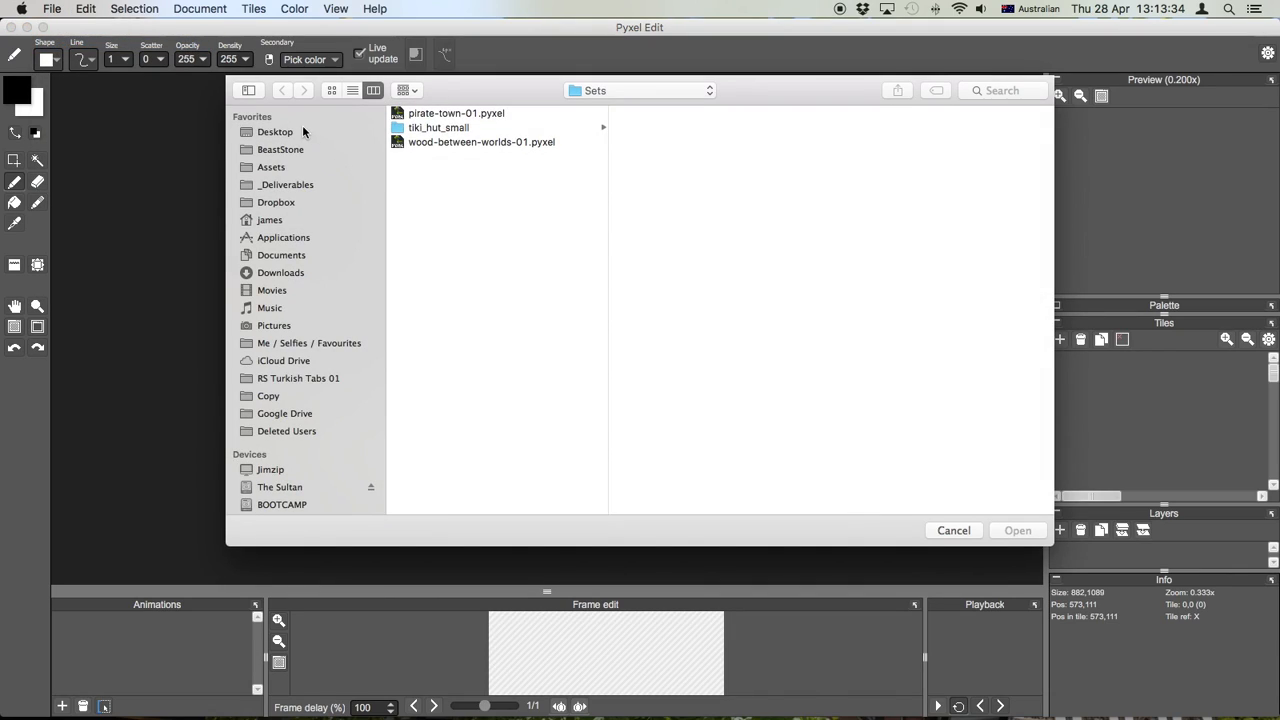
left_click(280, 149)
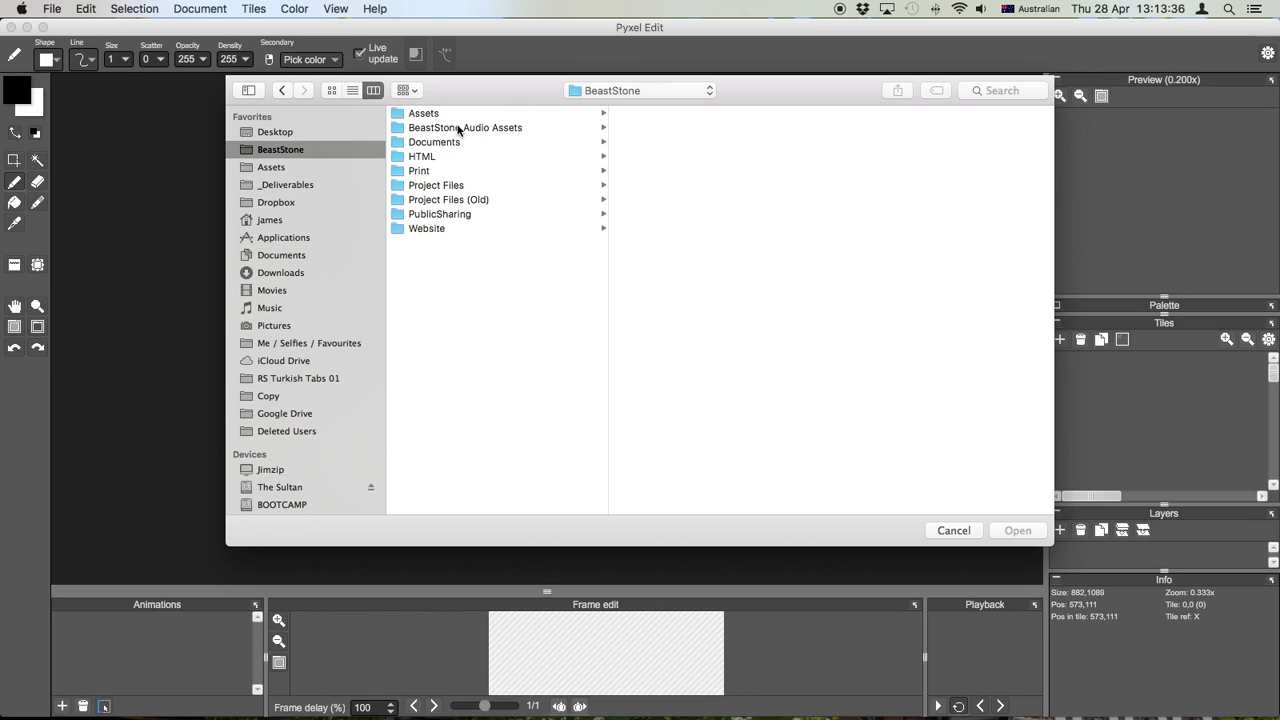
mouse_move(460, 123)
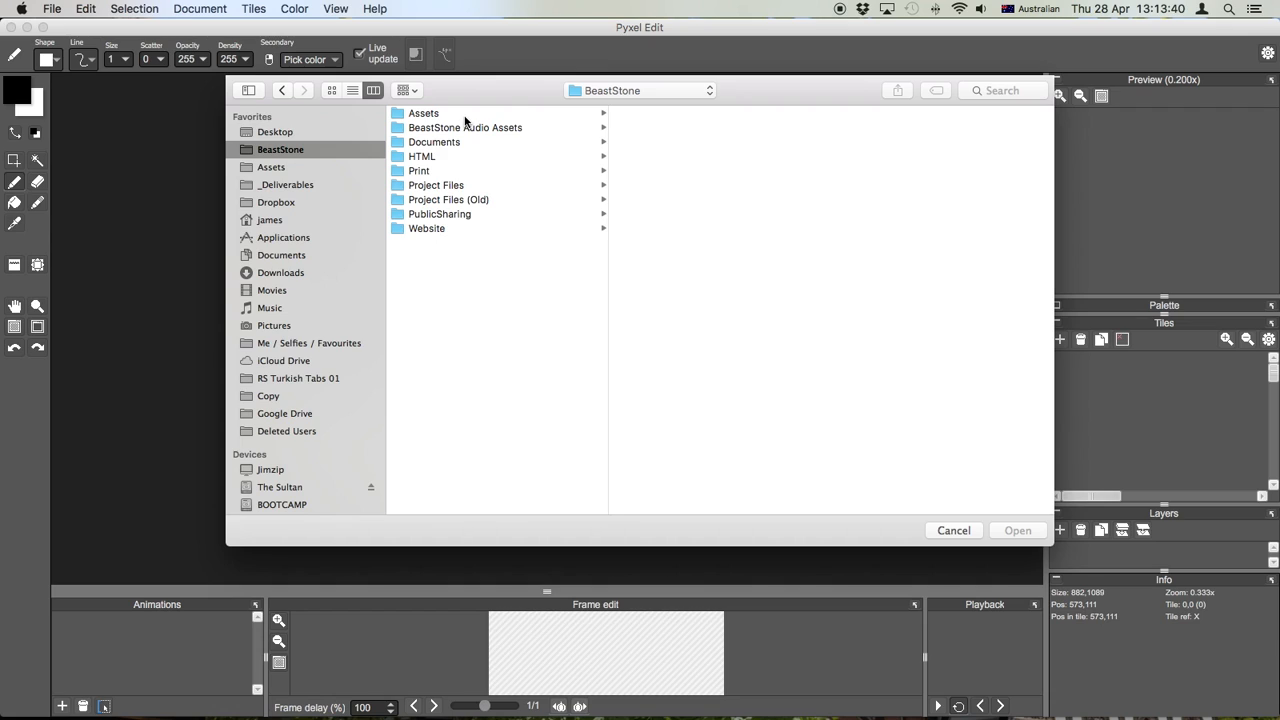
left_click(423, 113)
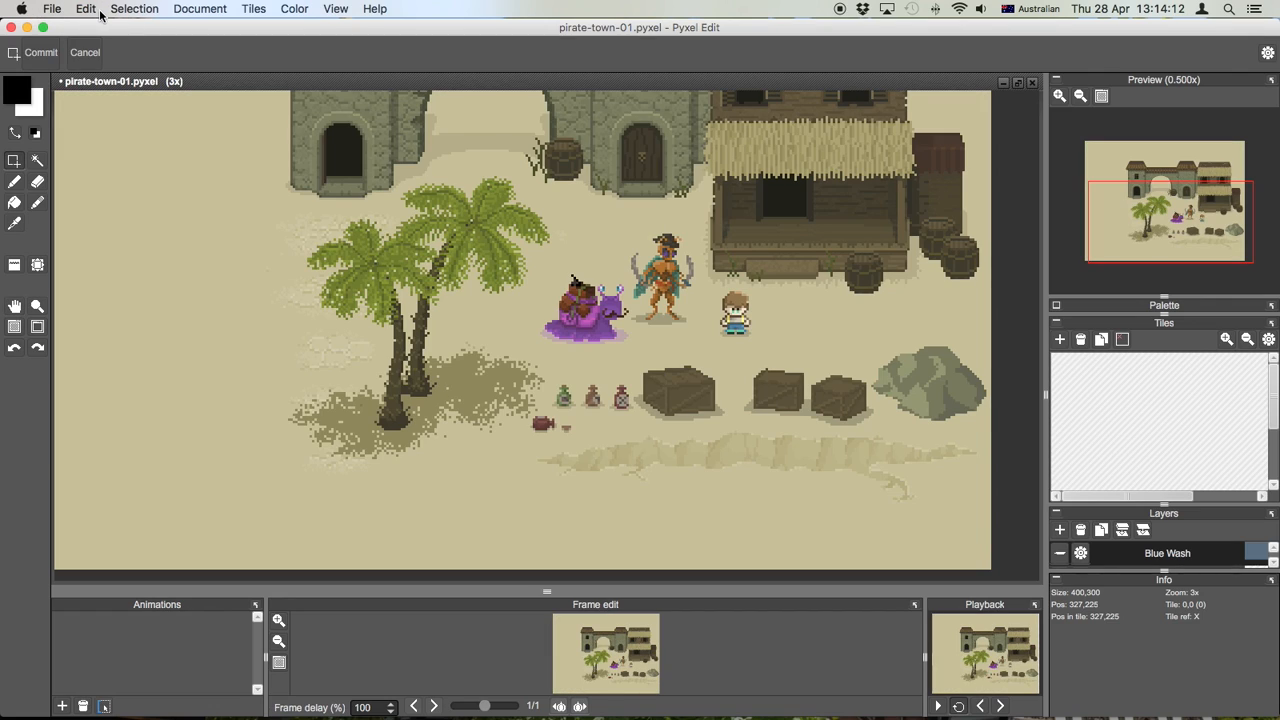
Collapse the Palette and Tiles panels so every layer from Blue Wash to Boxes shows.
left_click(374, 8)
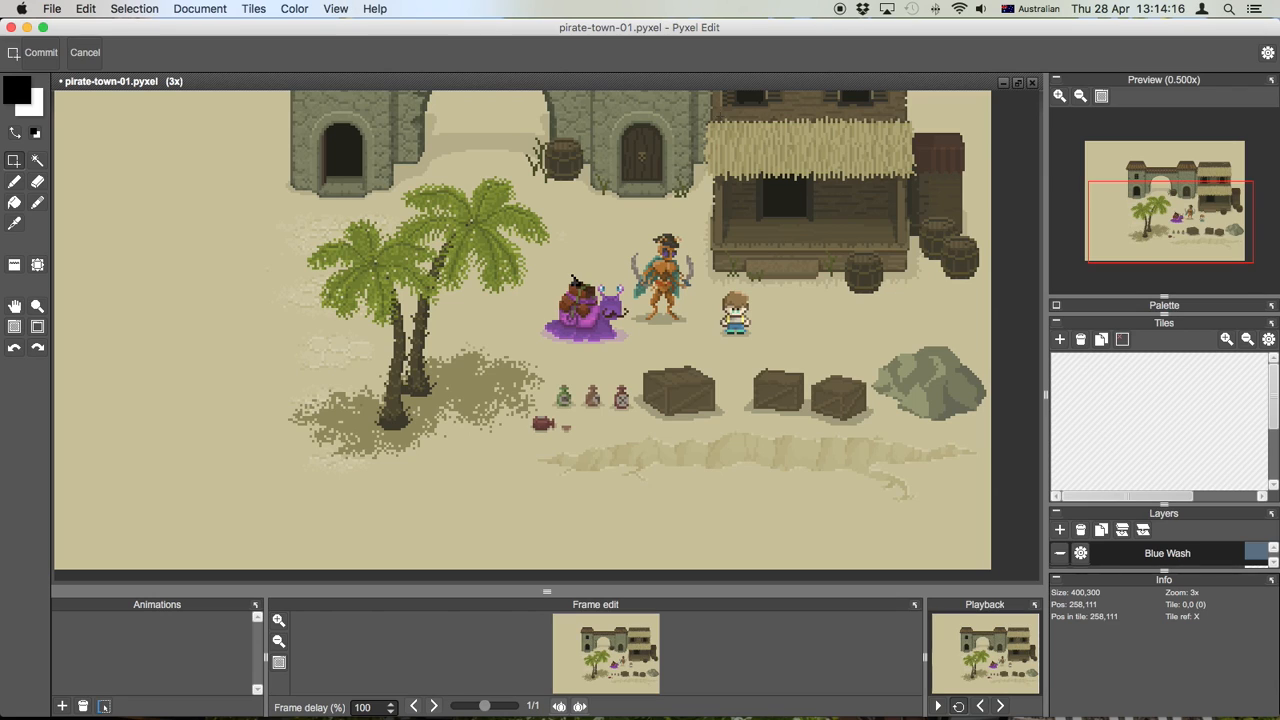
mouse_move(828, 317)
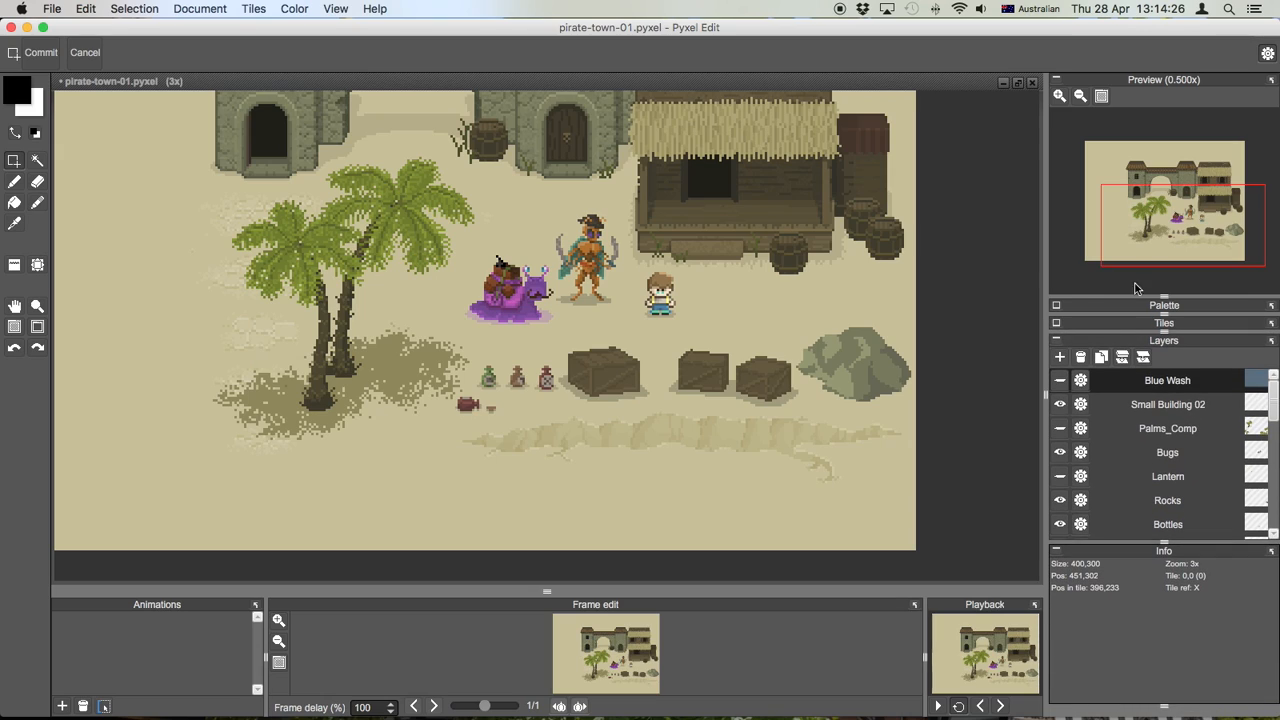
mouse_move(1186, 548)
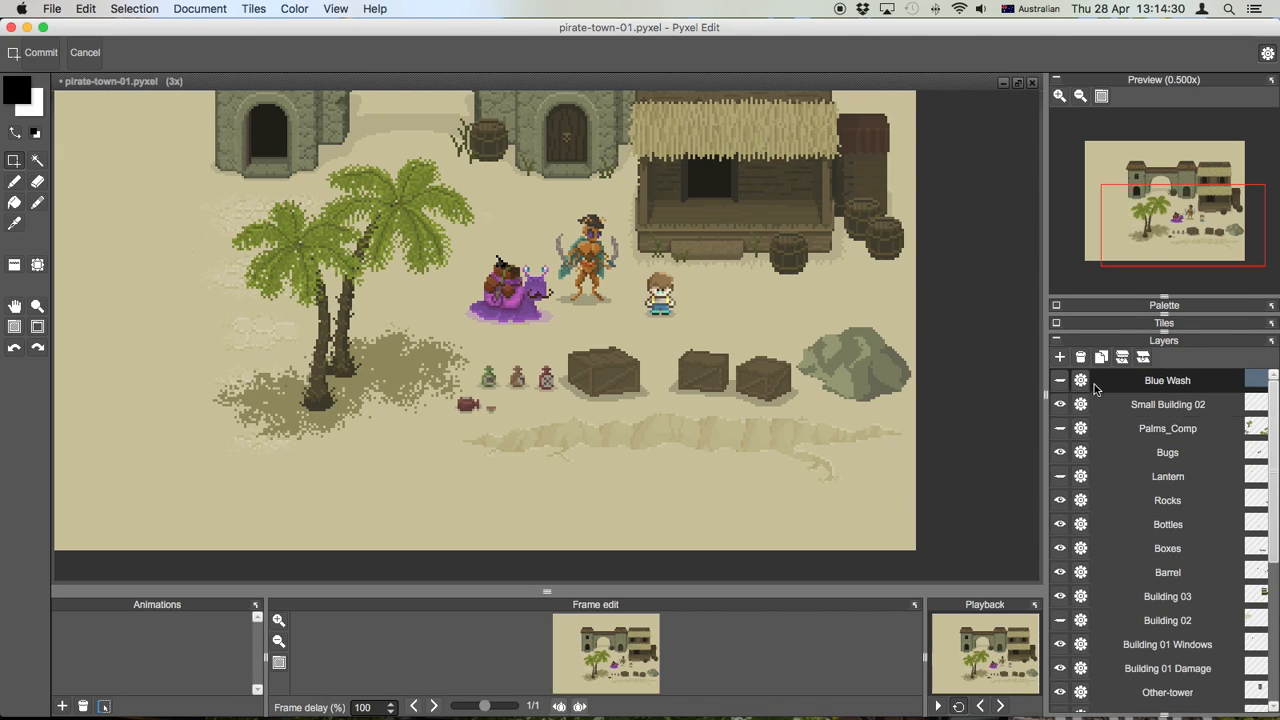
Add a new layer and rename Layer 25 to 'Rock'.
left_click(1059, 357)
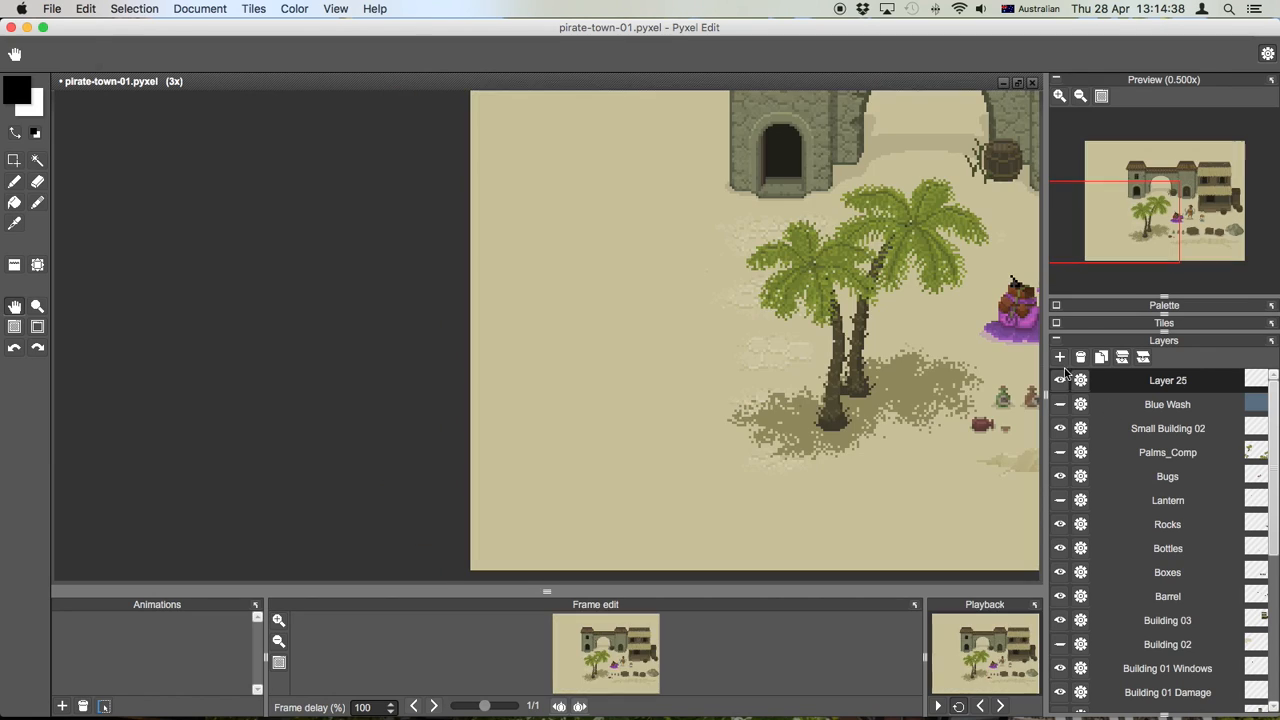
double_click(1167, 524)
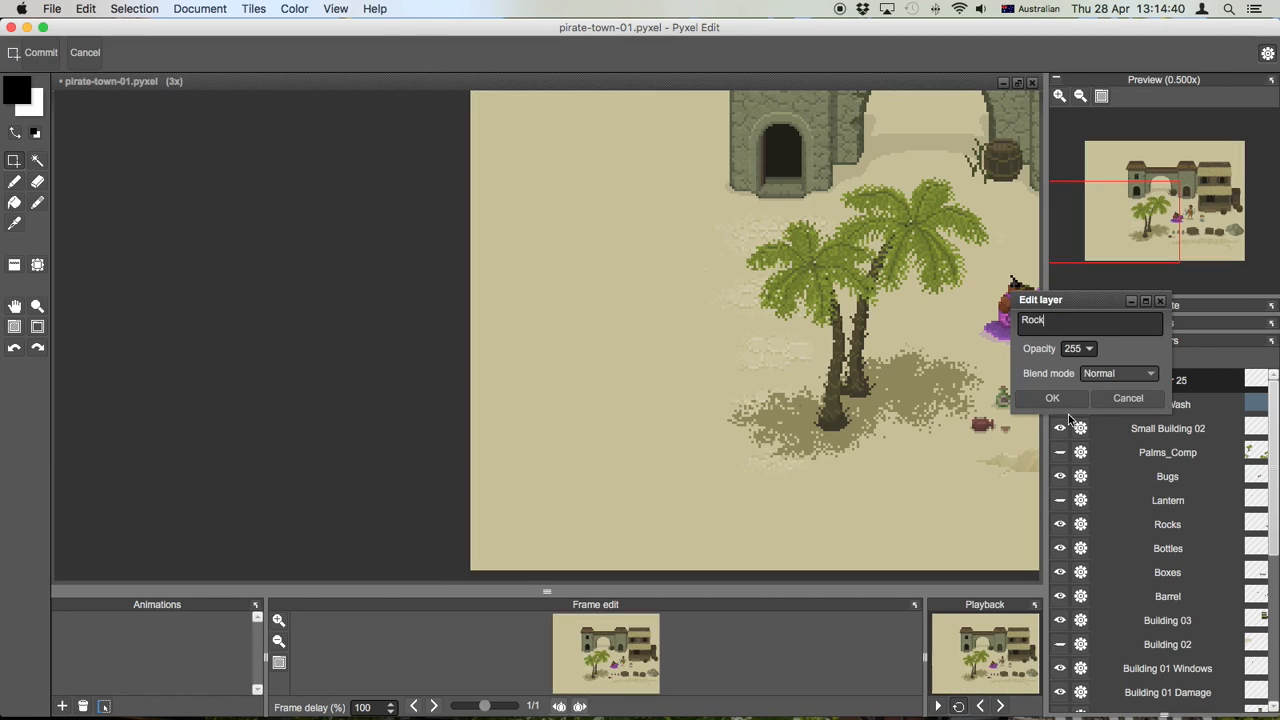
left_click(1052, 397)
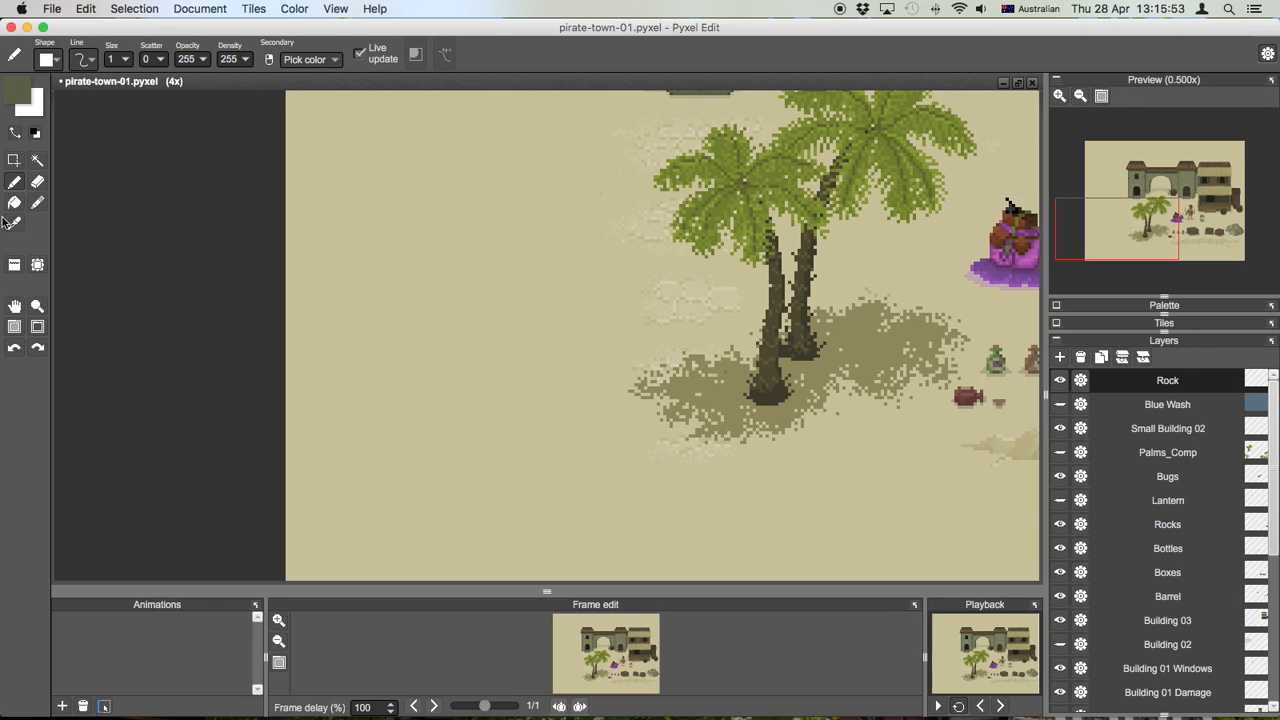
mouse_move(14, 183)
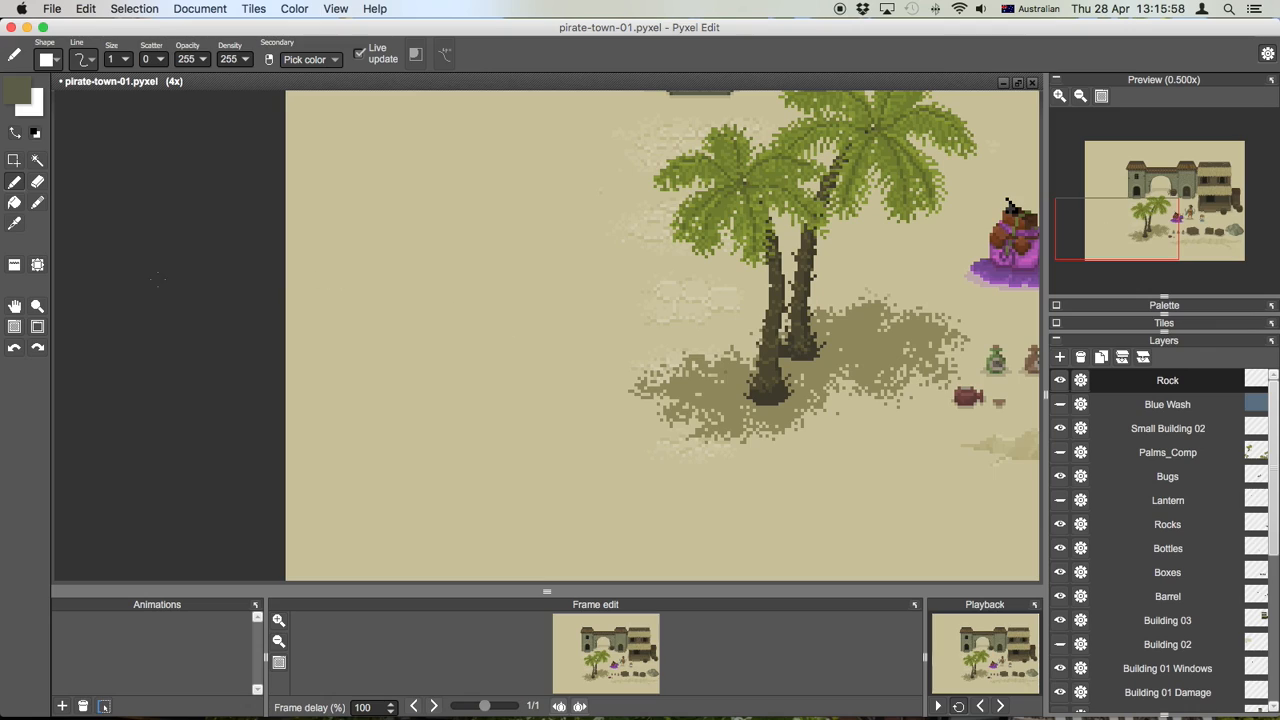
mouse_move(501, 373)
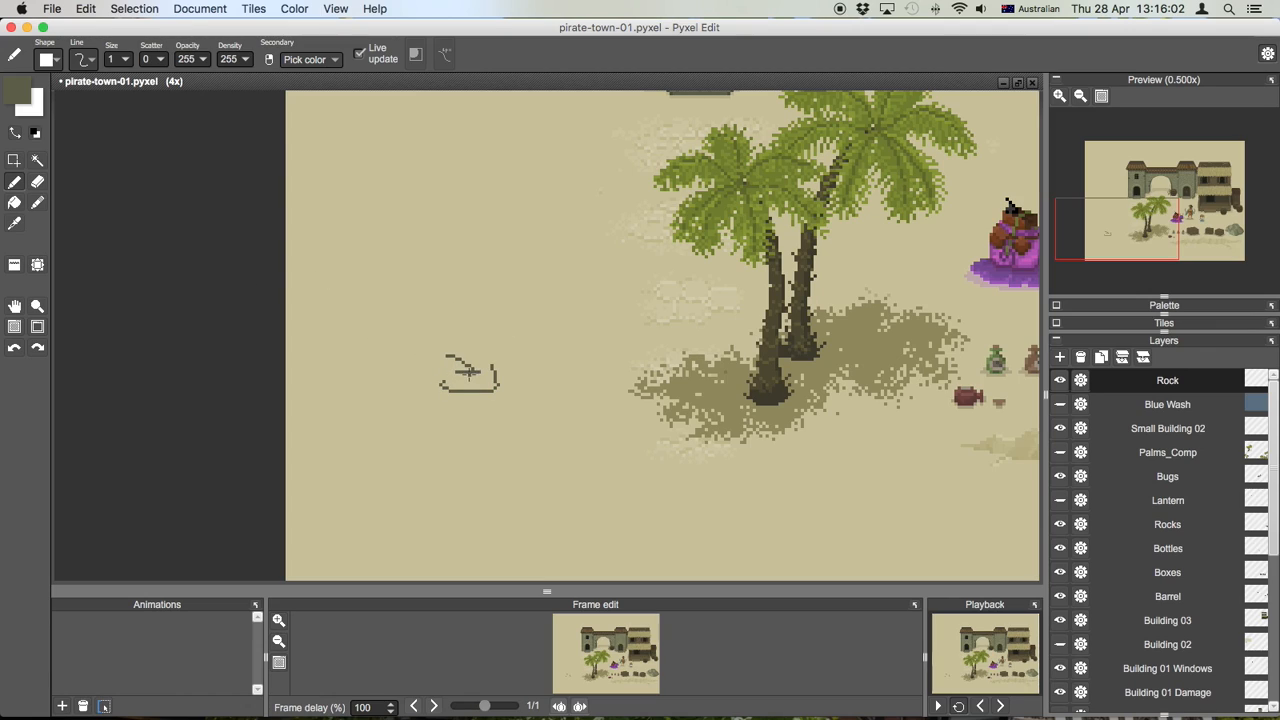
Redraw the rock outline on the sand left of the palms as a closed irregular shape.
key("cmd+z")
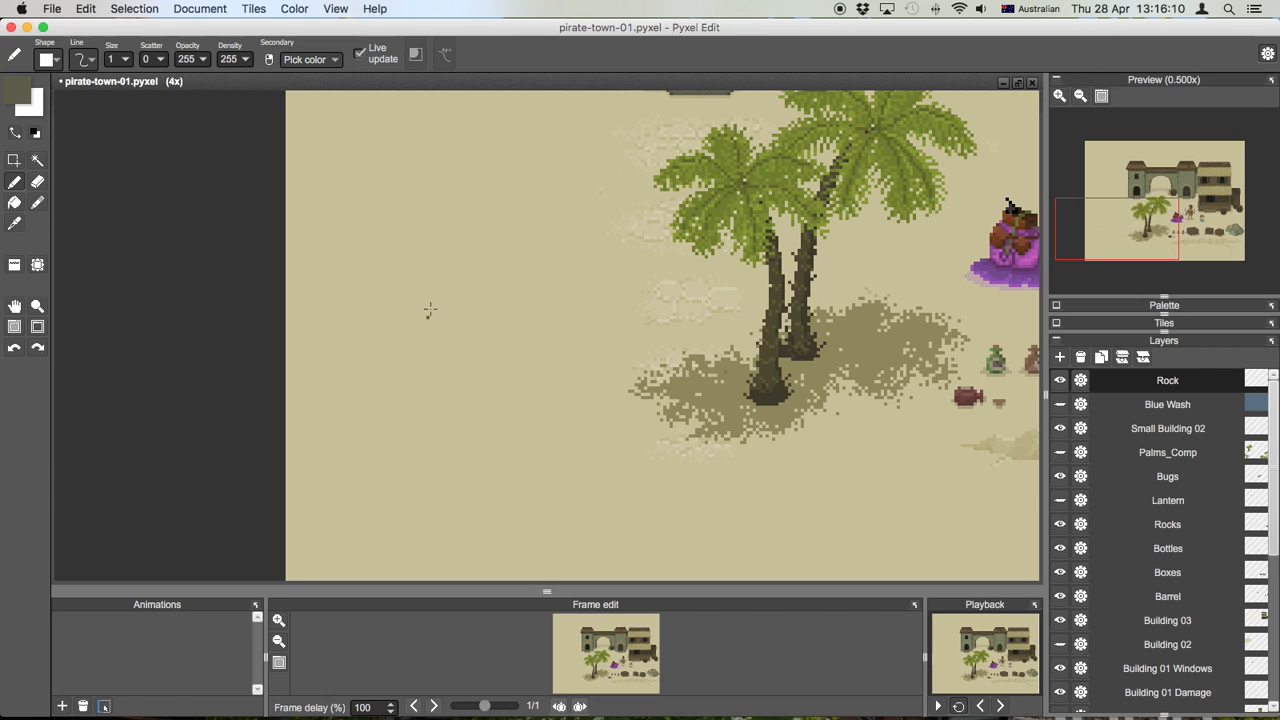
mouse_move(459, 305)
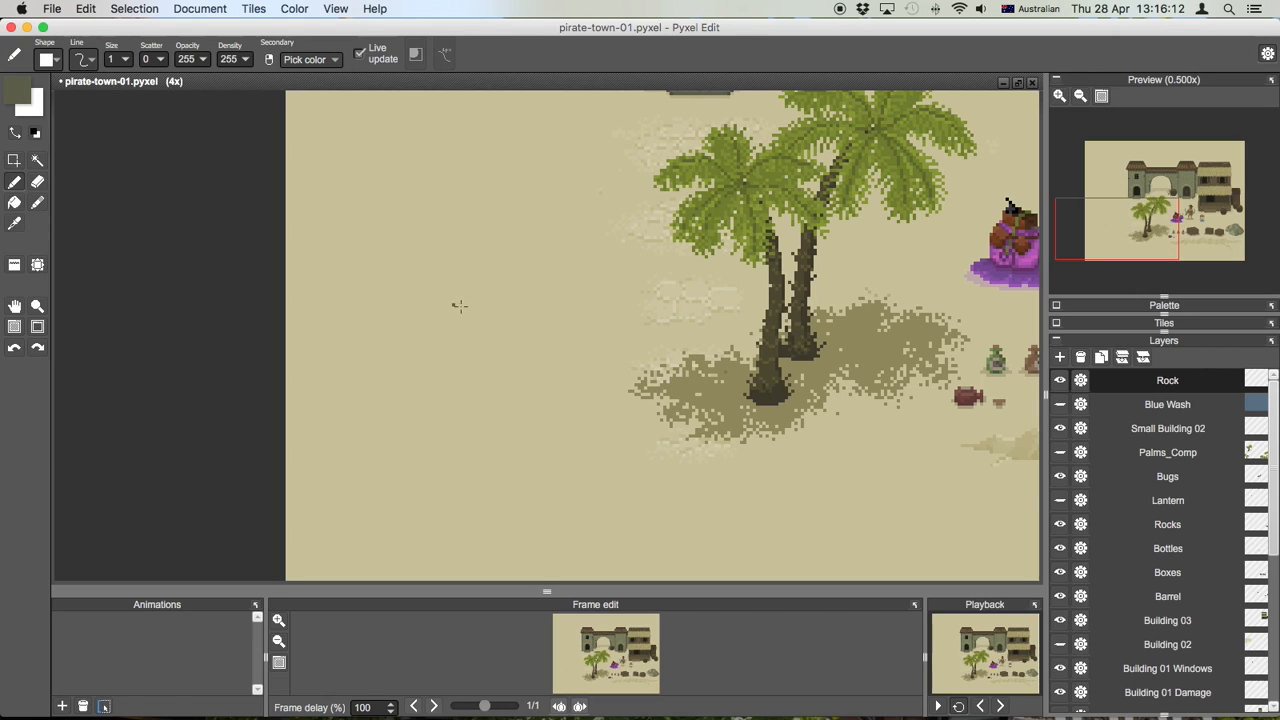
mouse_move(15, 183)
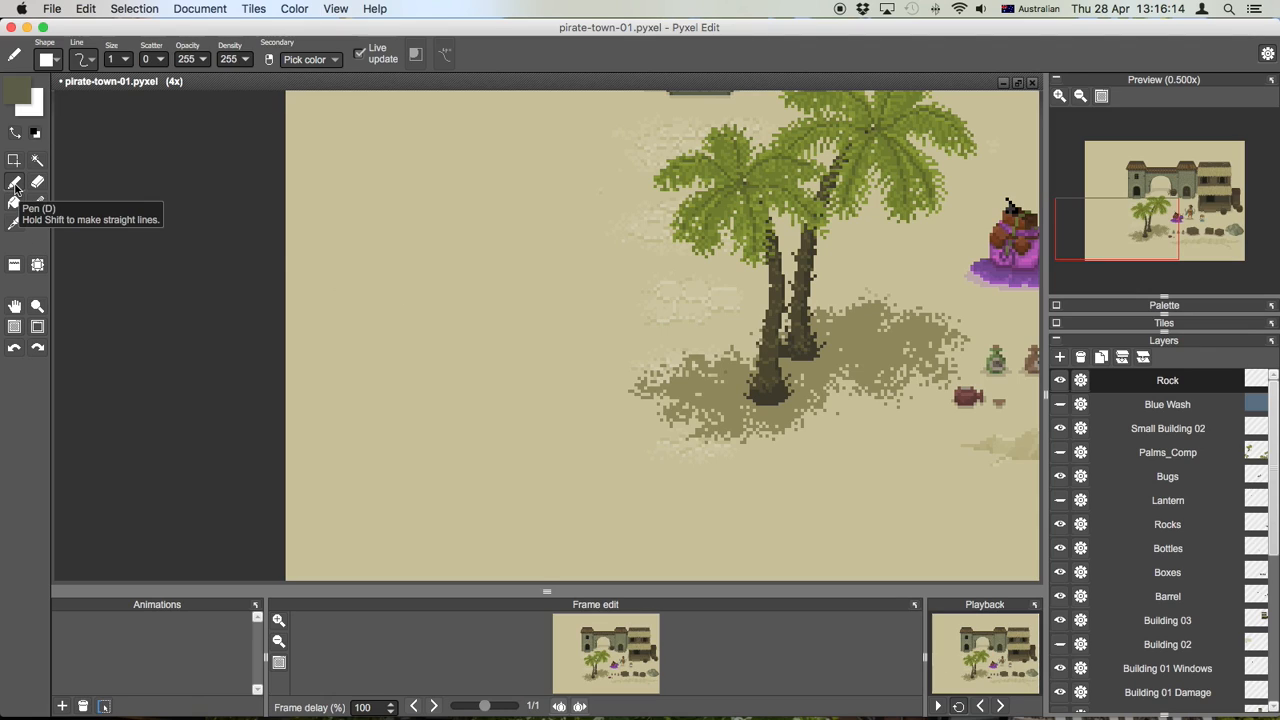
mouse_move(447, 407)
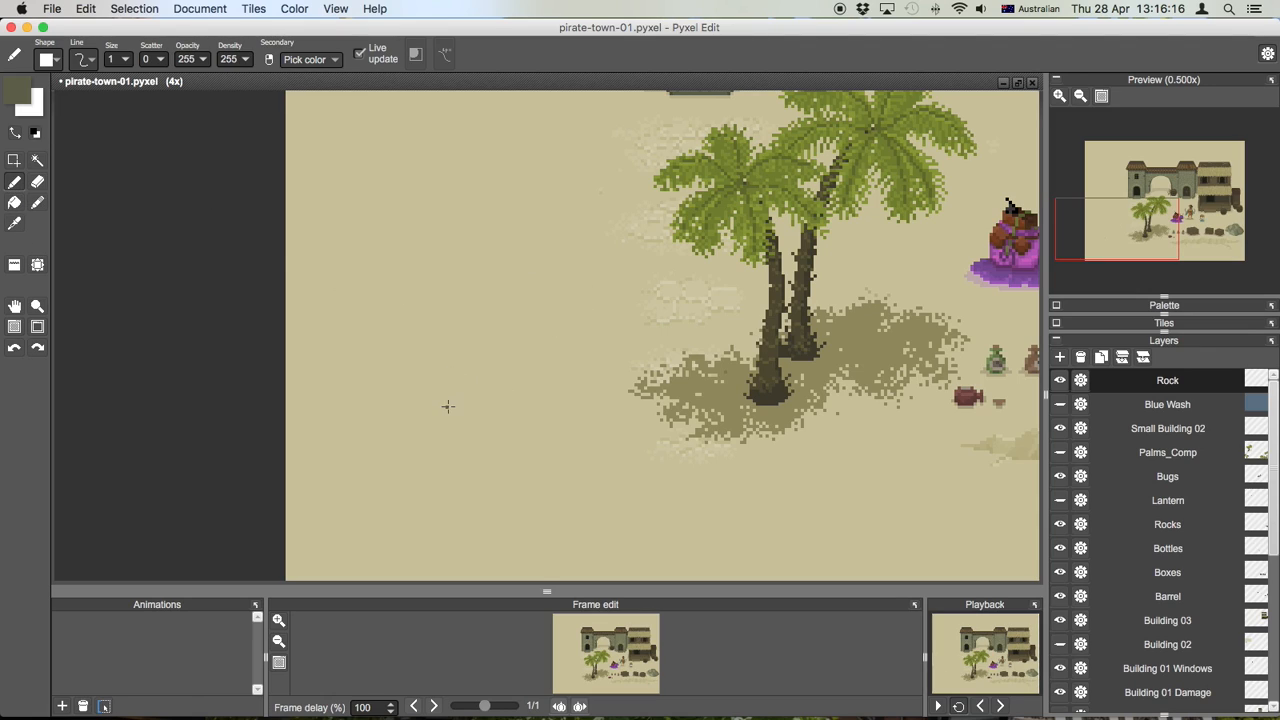
mouse_move(403, 401)
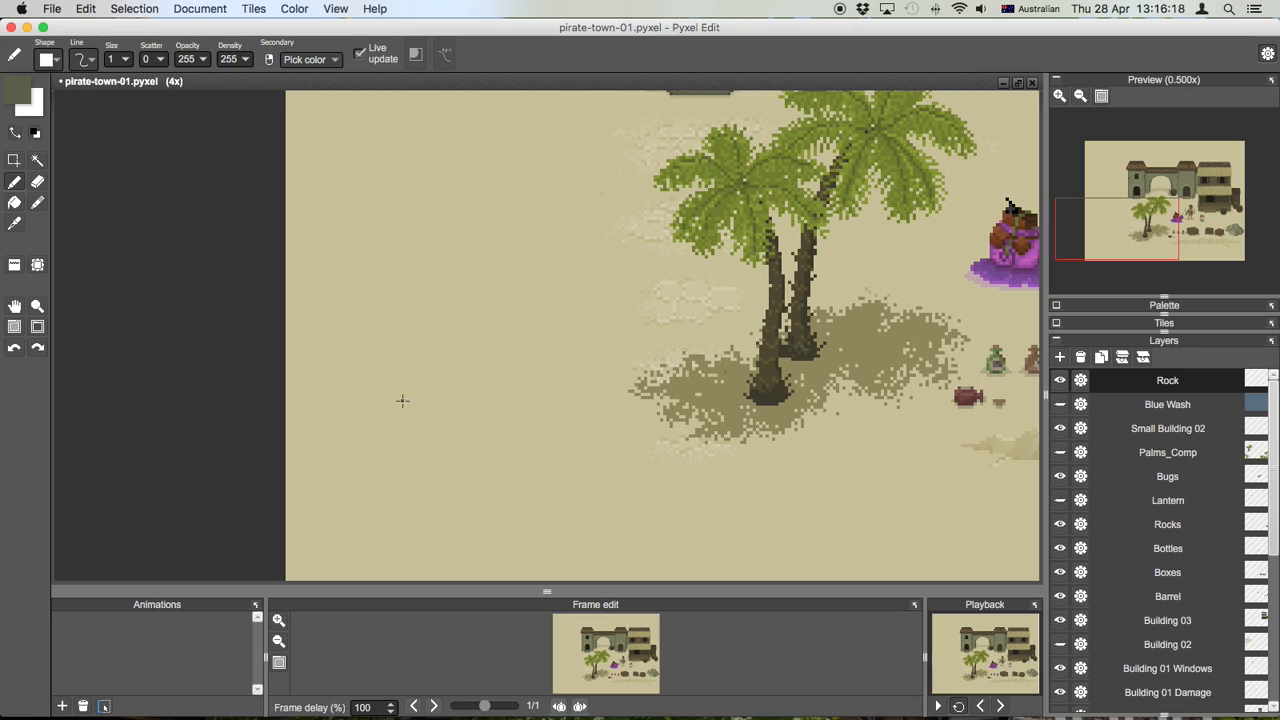
mouse_move(385, 384)
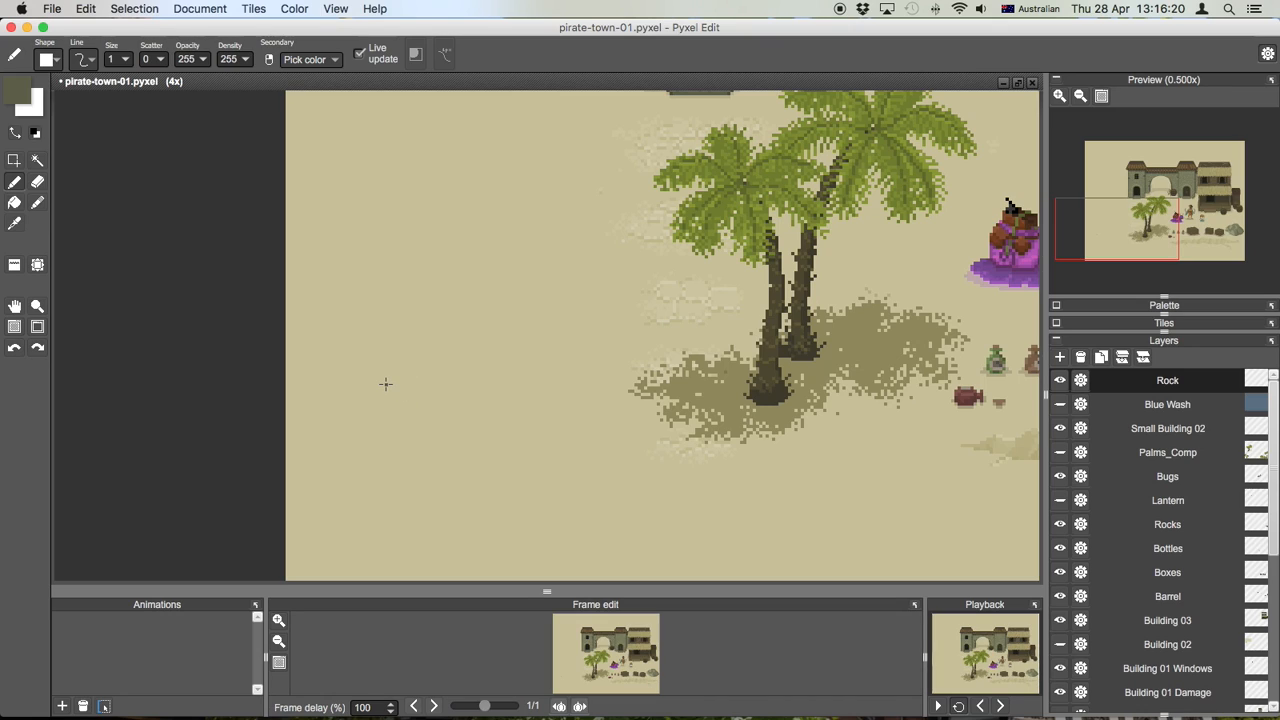
left_click_drag(385, 385, 445, 405)
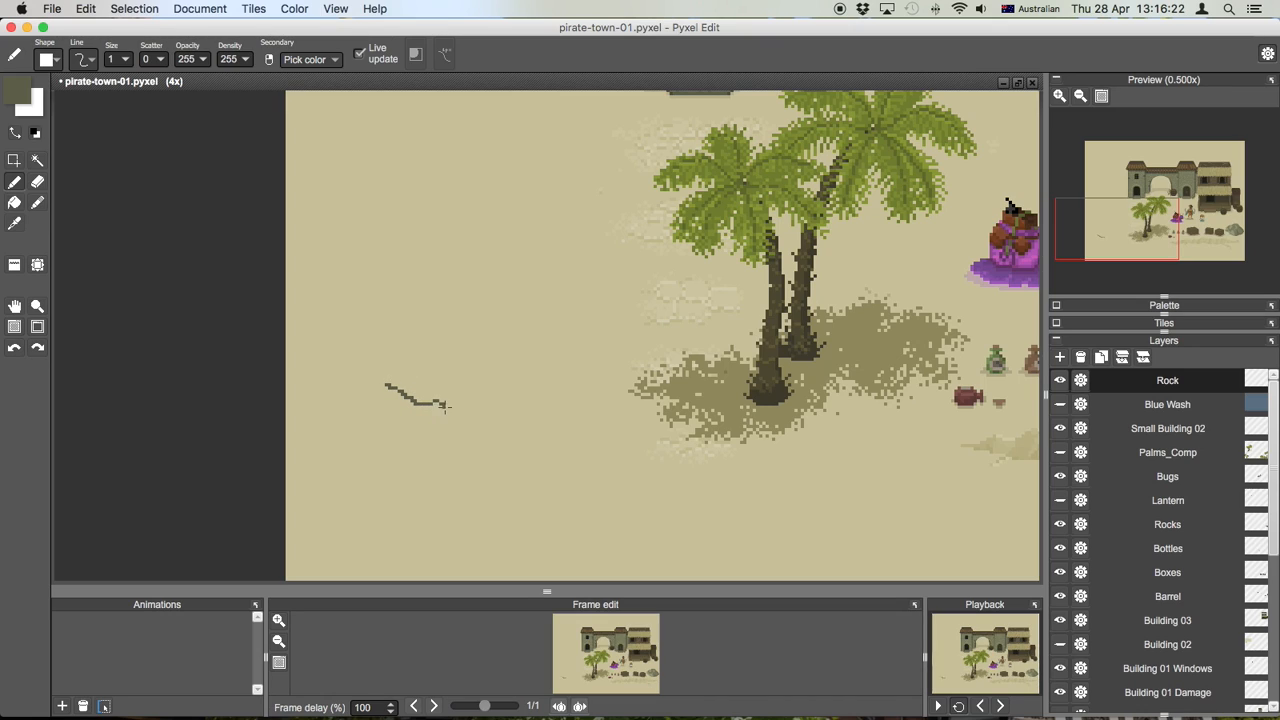
left_click_drag(445, 408, 558, 382)
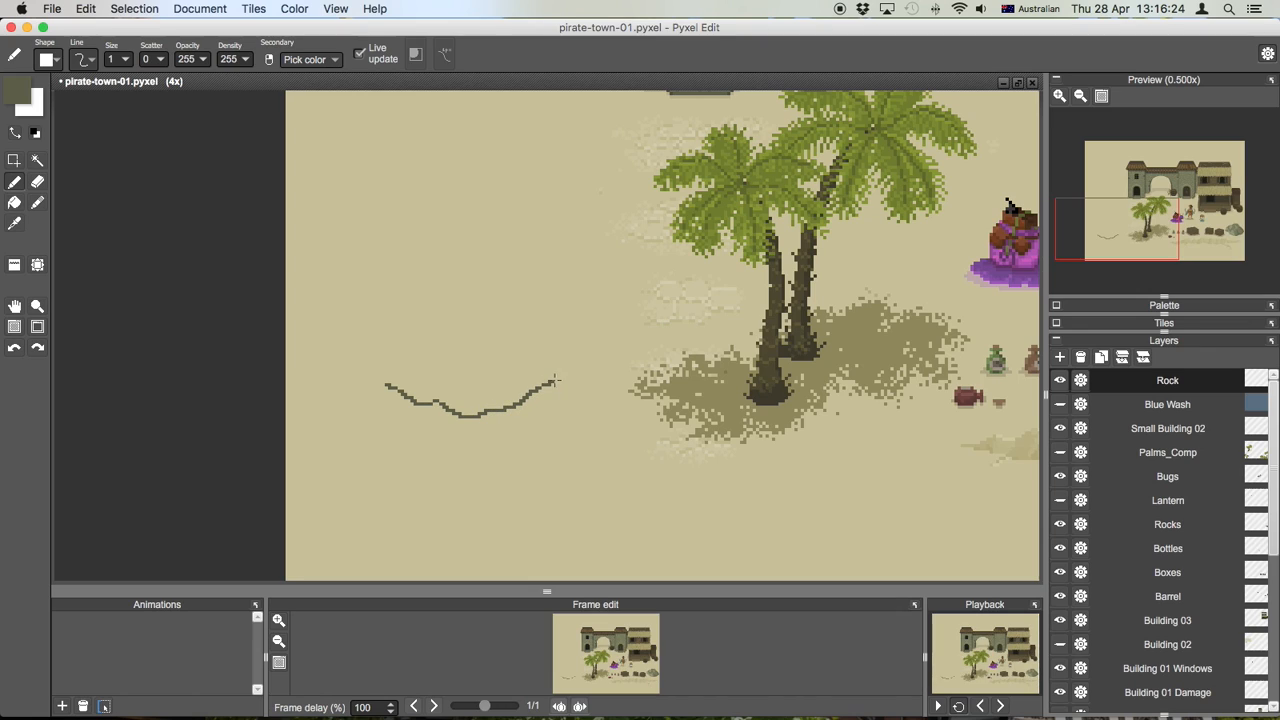
left_click_drag(558, 383, 555, 315)
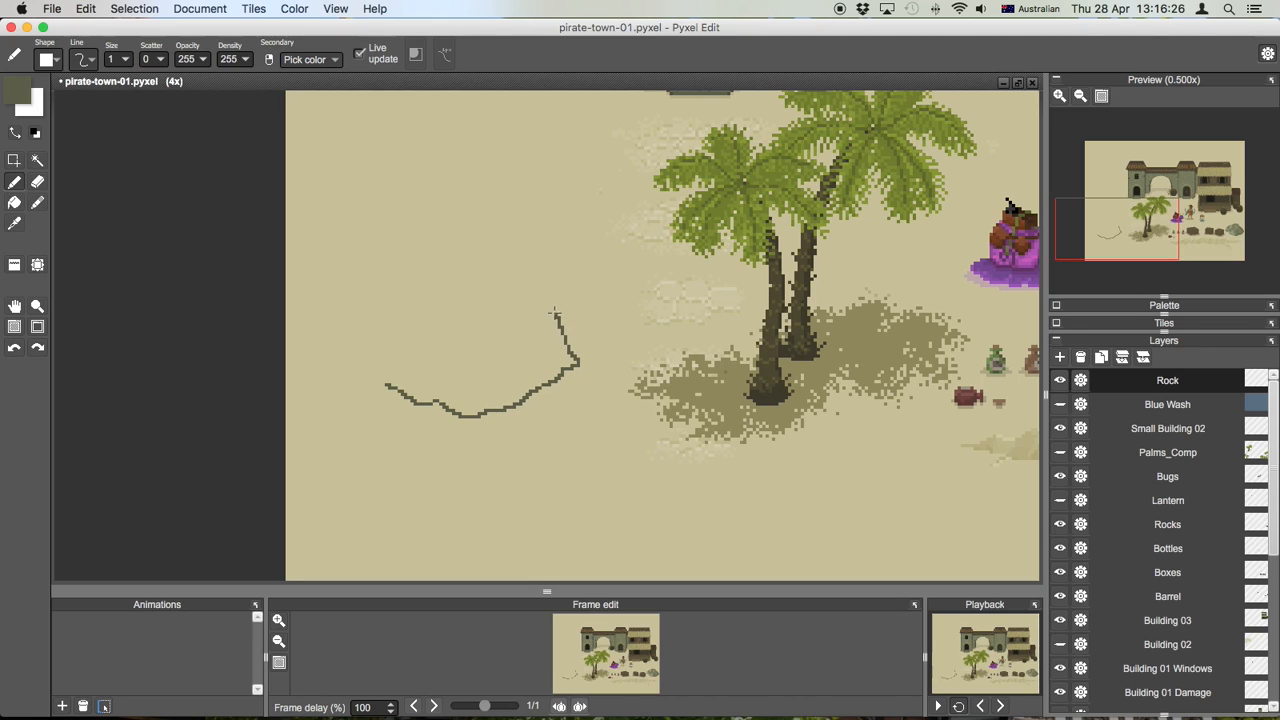
left_click_drag(555, 310, 440, 278)
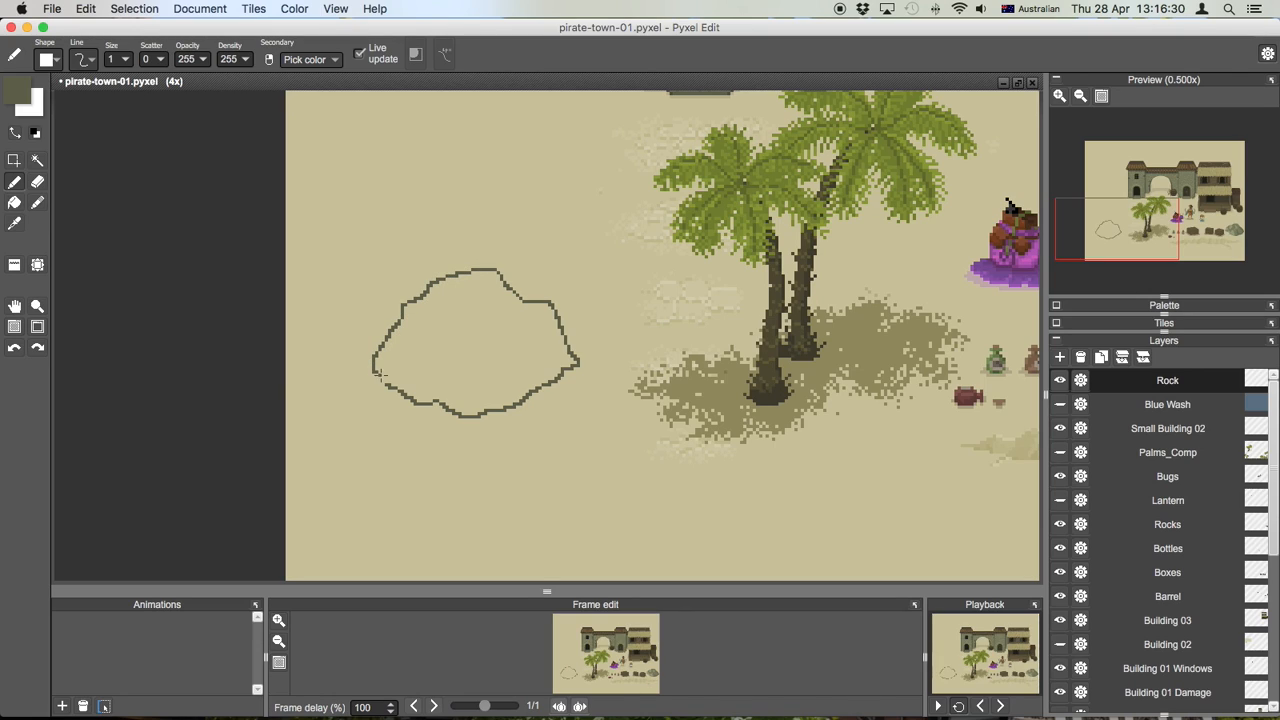
mouse_move(609, 385)
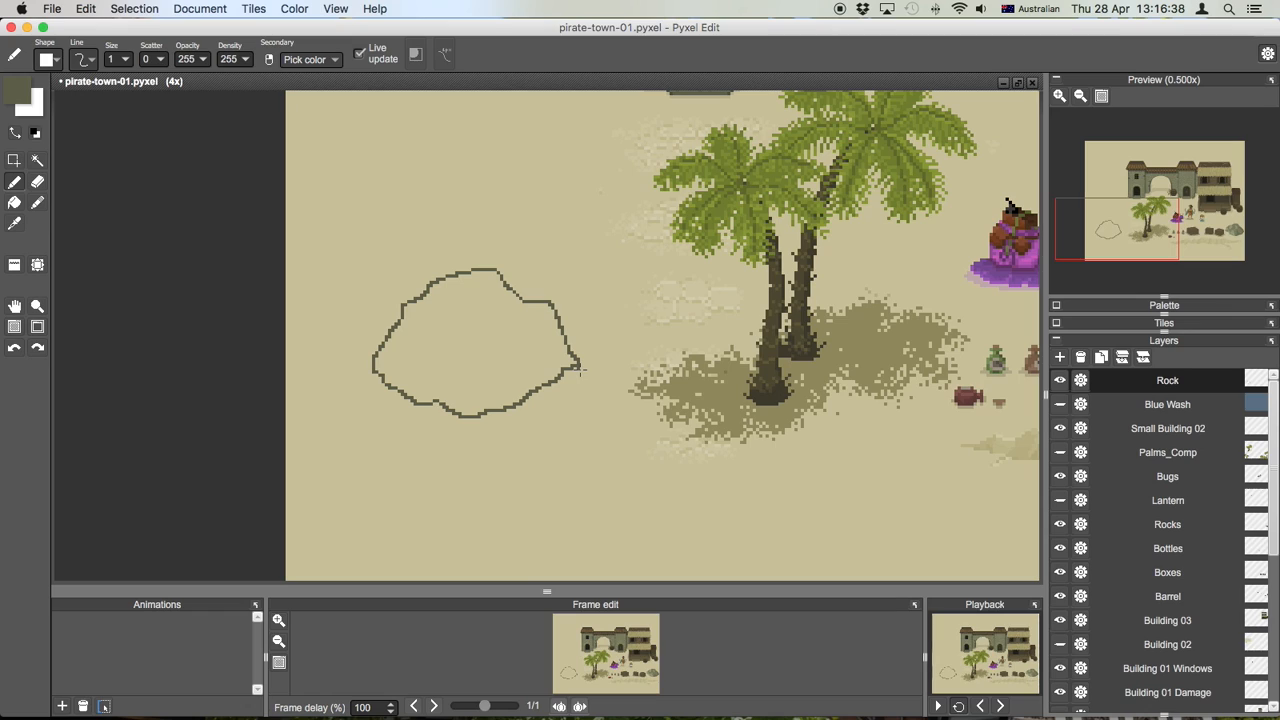
mouse_move(532, 360)
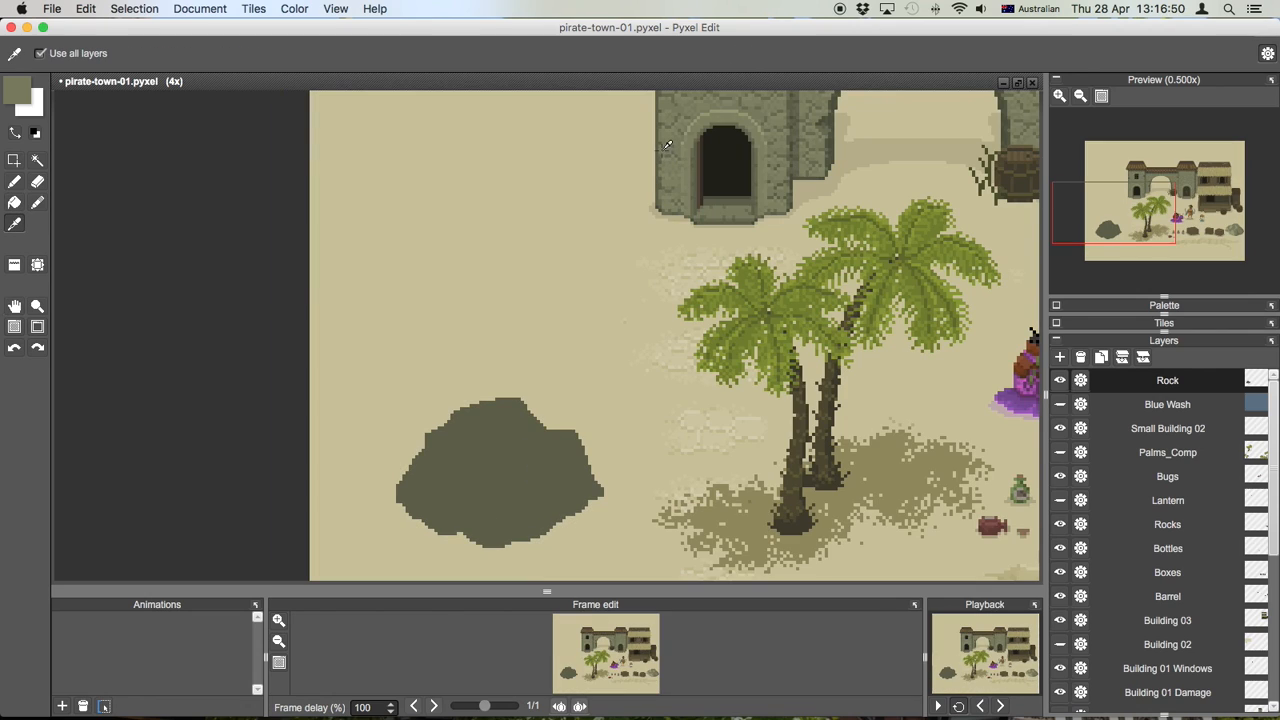
mouse_move(672, 148)
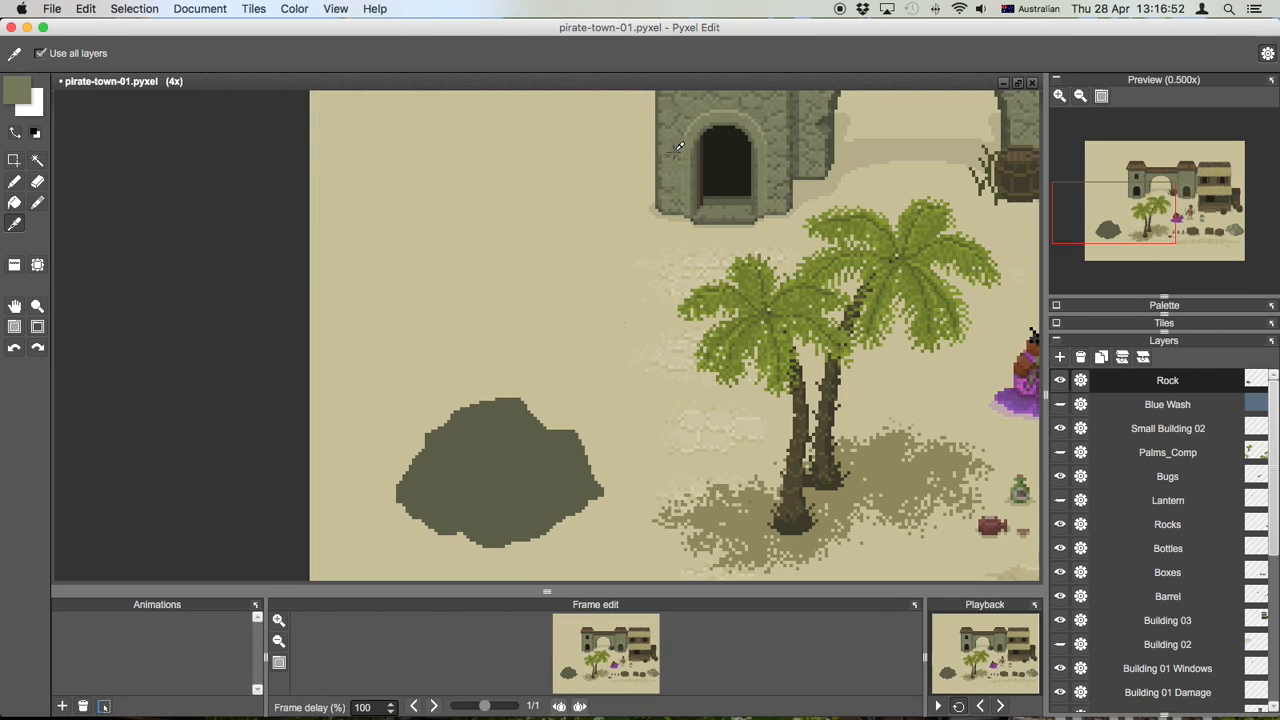
mouse_move(785, 145)
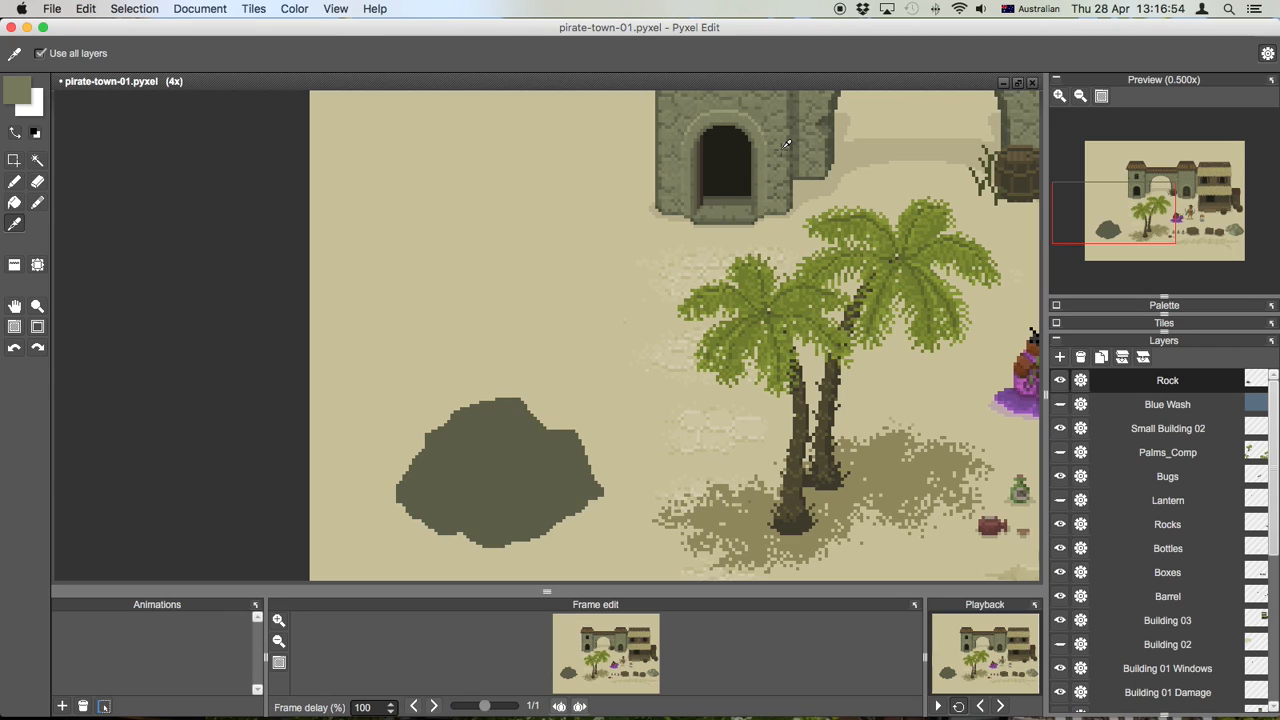
Sample the stone wall colour with the Color Picker using all layers.
left_click(14, 203)
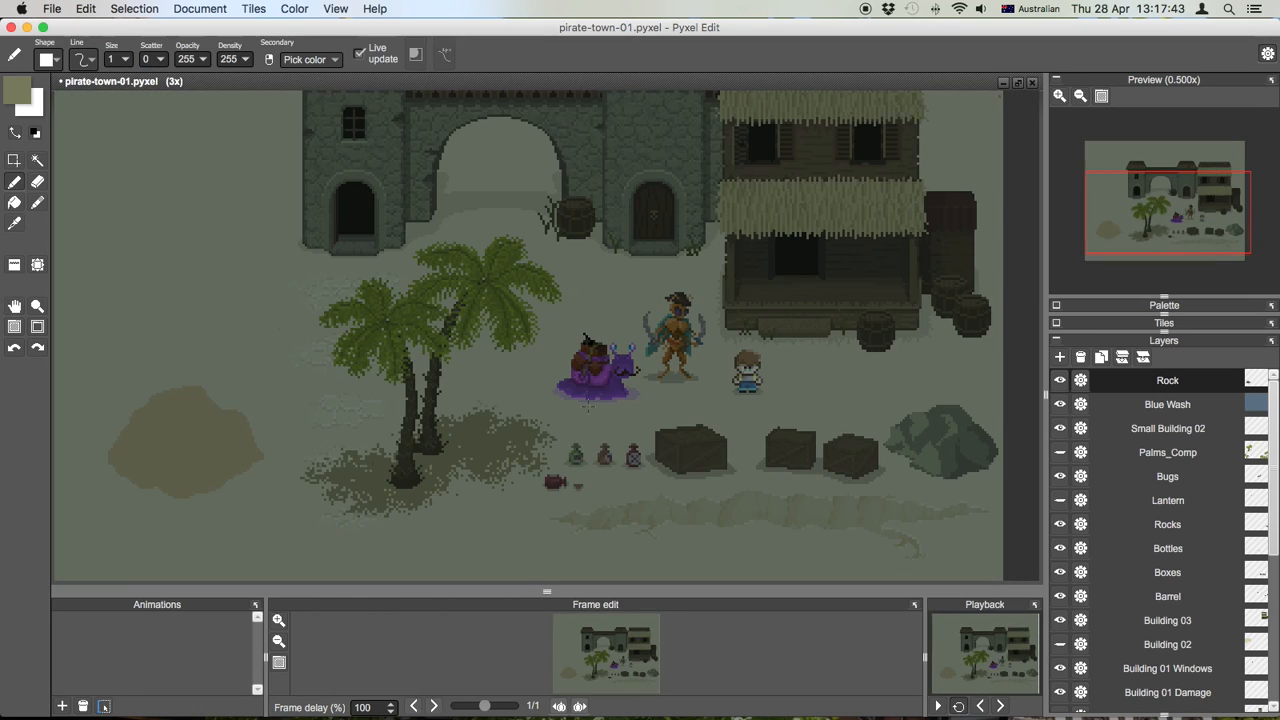
left_click(1167, 404)
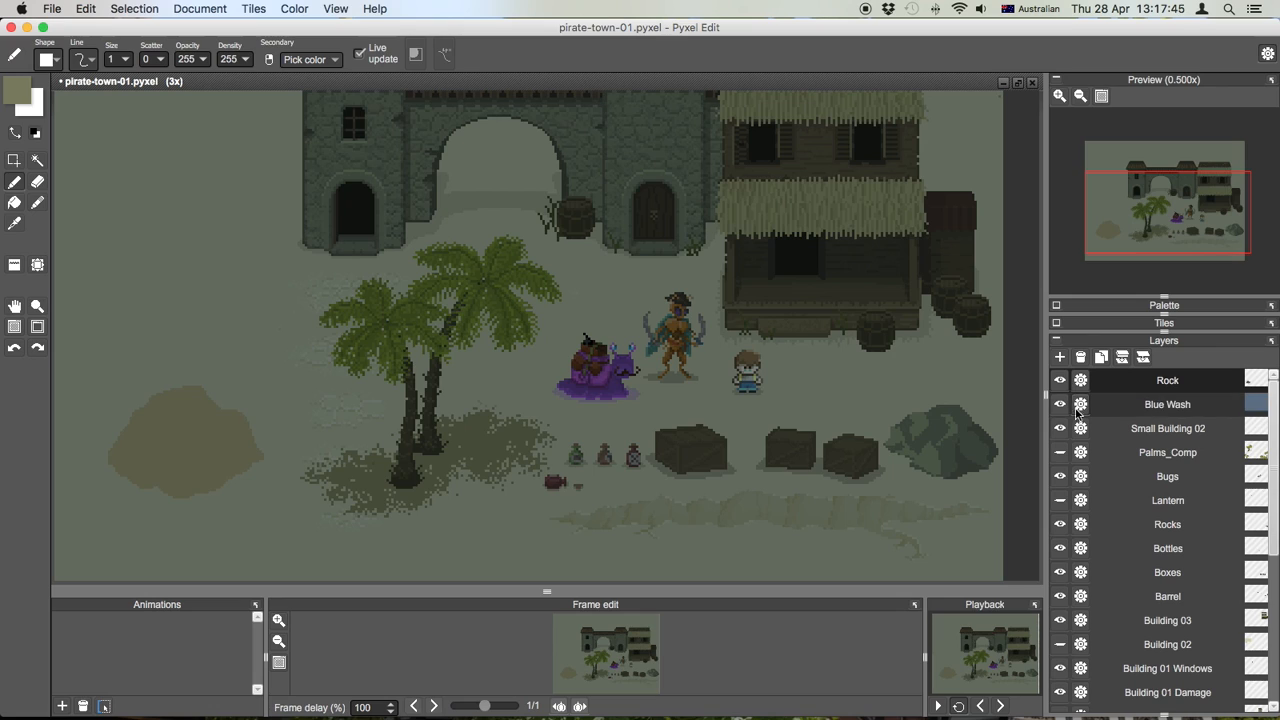
left_click(1059, 404)
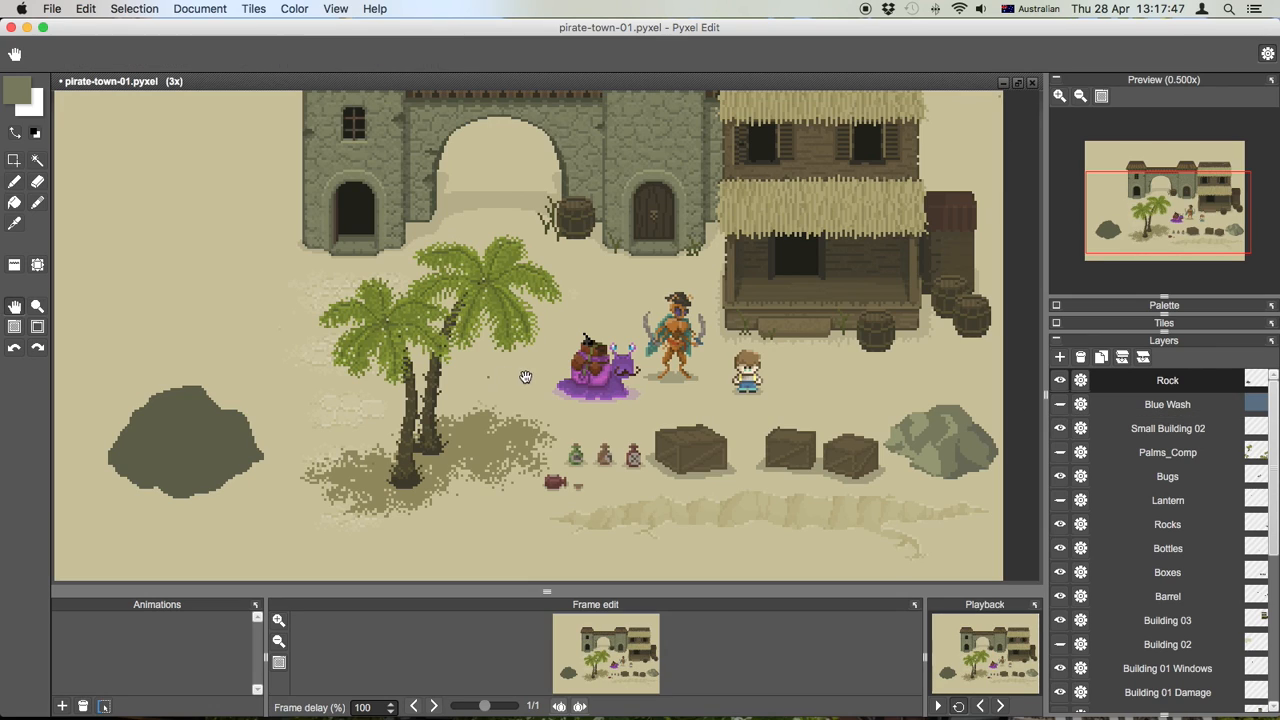
mouse_move(843, 373)
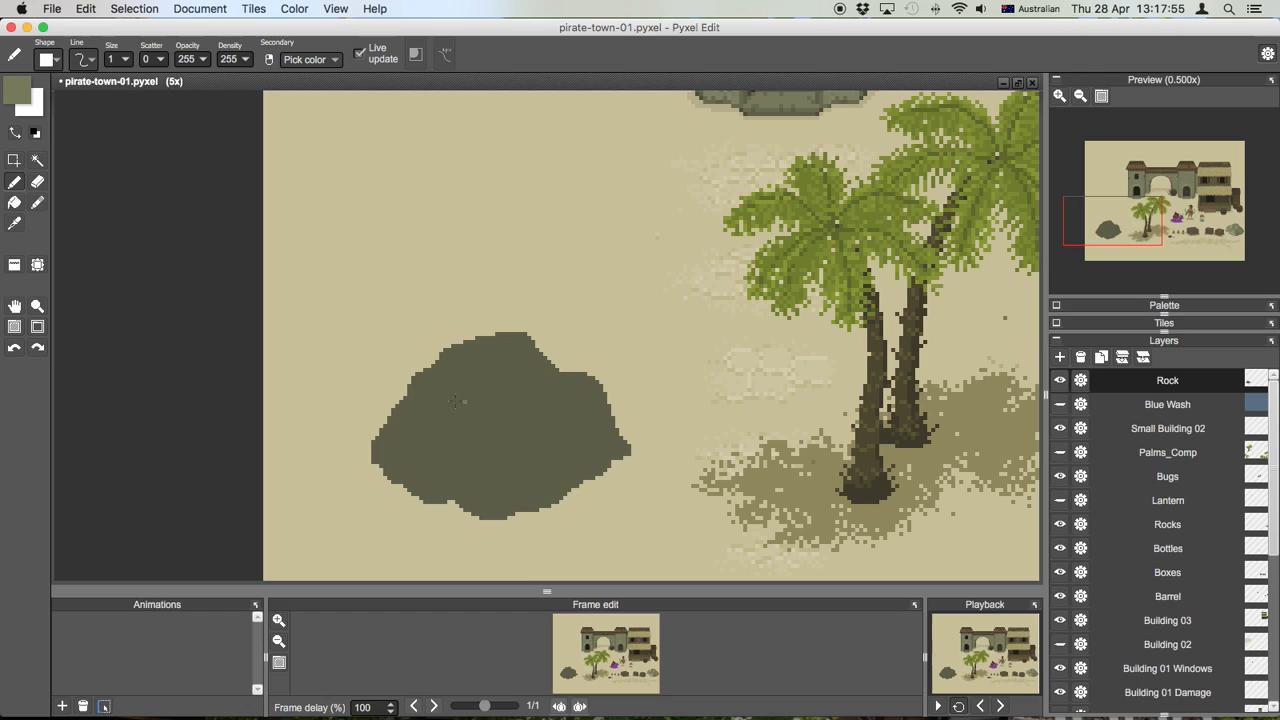
mouse_move(410, 396)
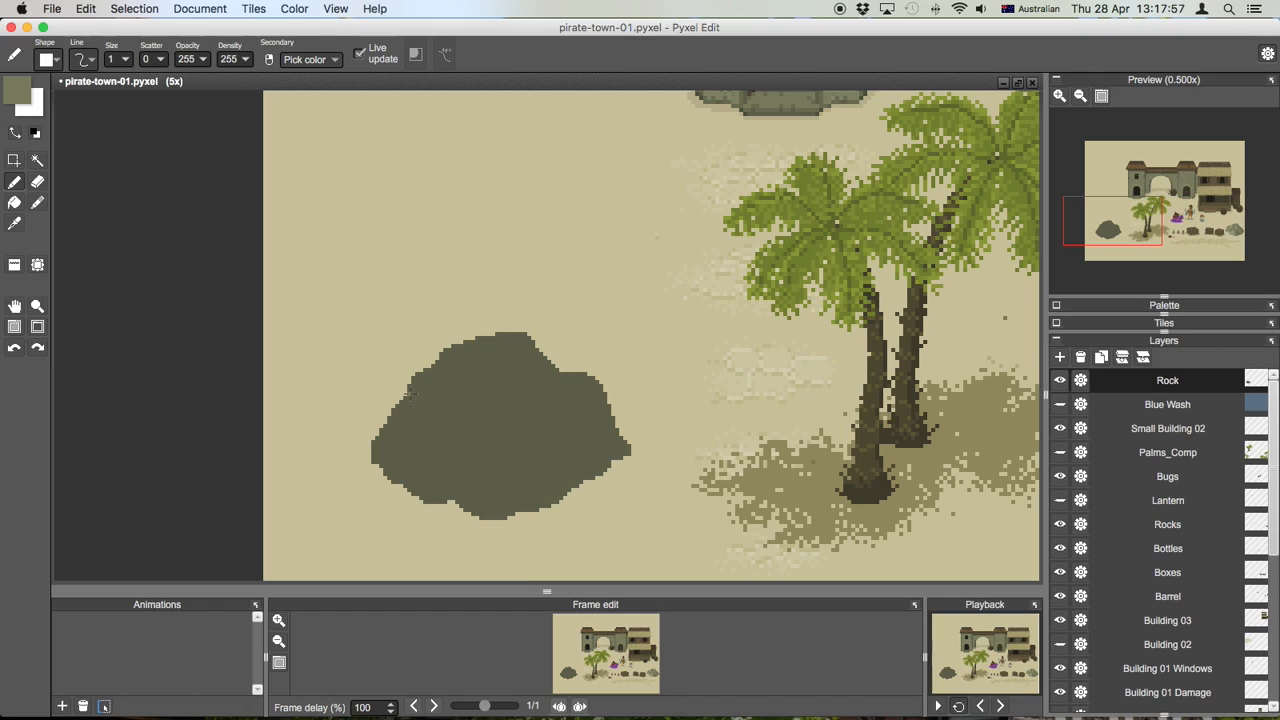
mouse_move(411, 181)
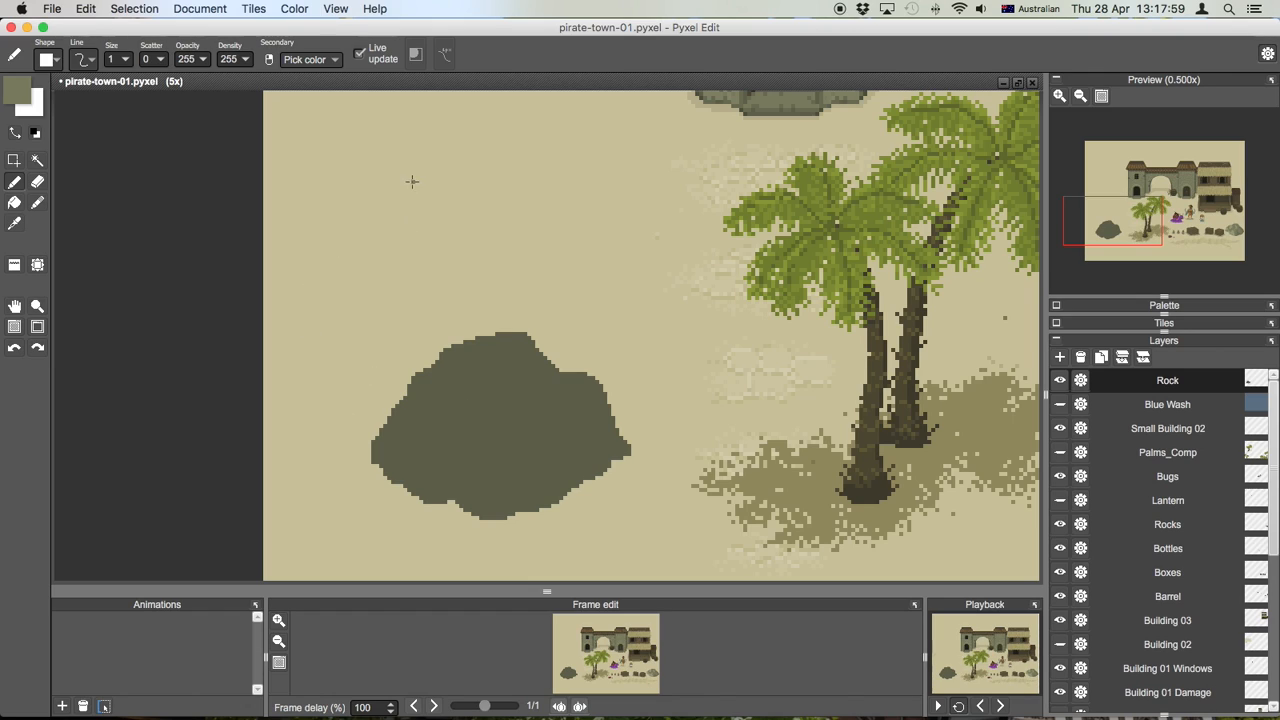
left_click_drag(412, 182, 412, 375)
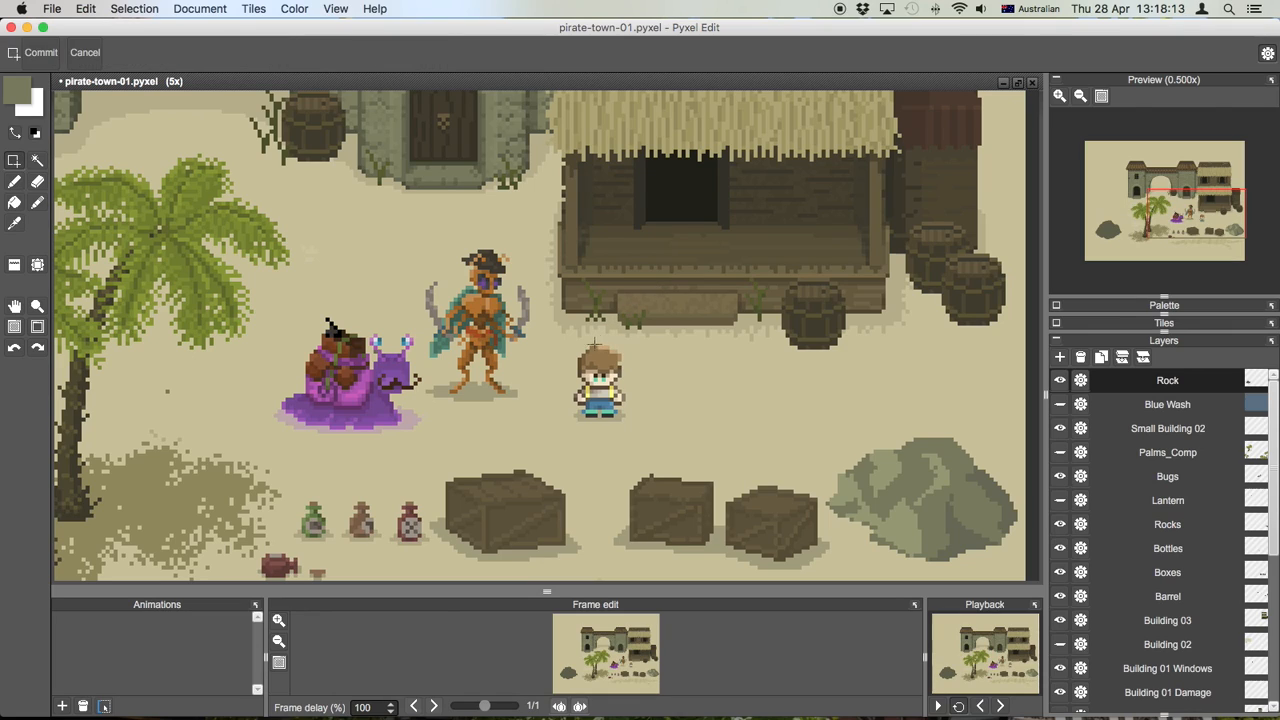
mouse_move(657, 357)
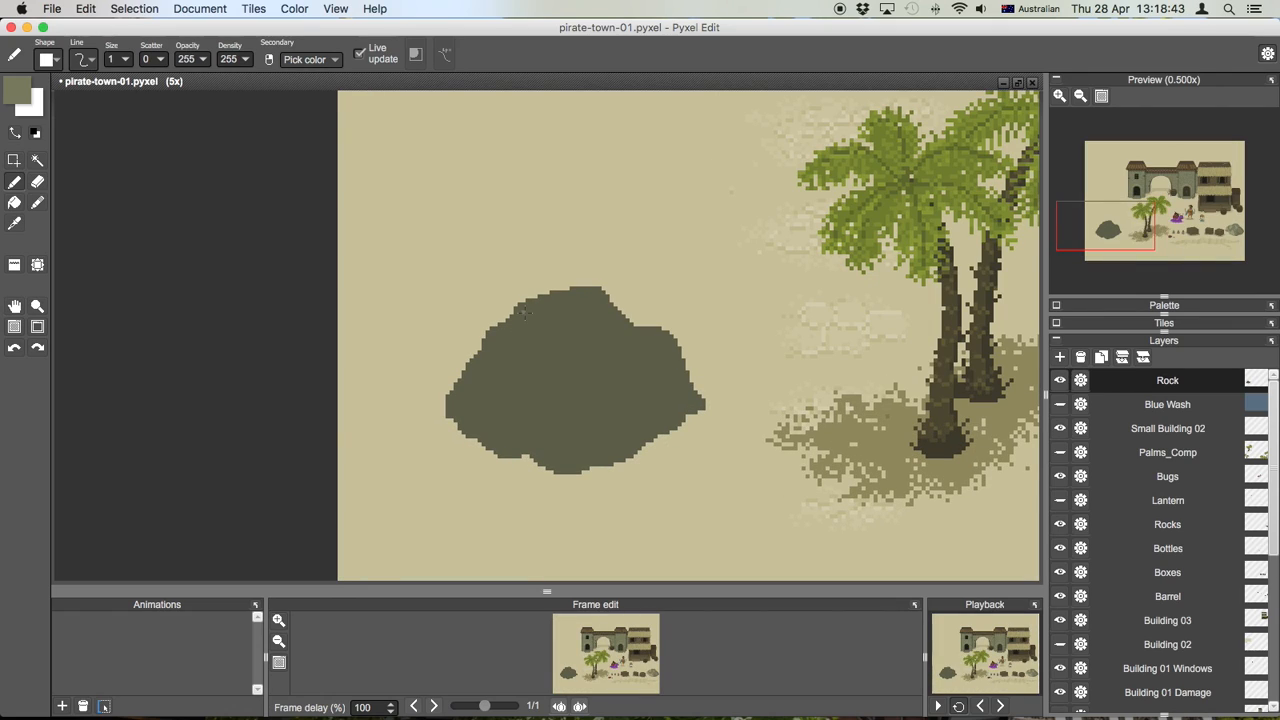
mouse_move(457, 202)
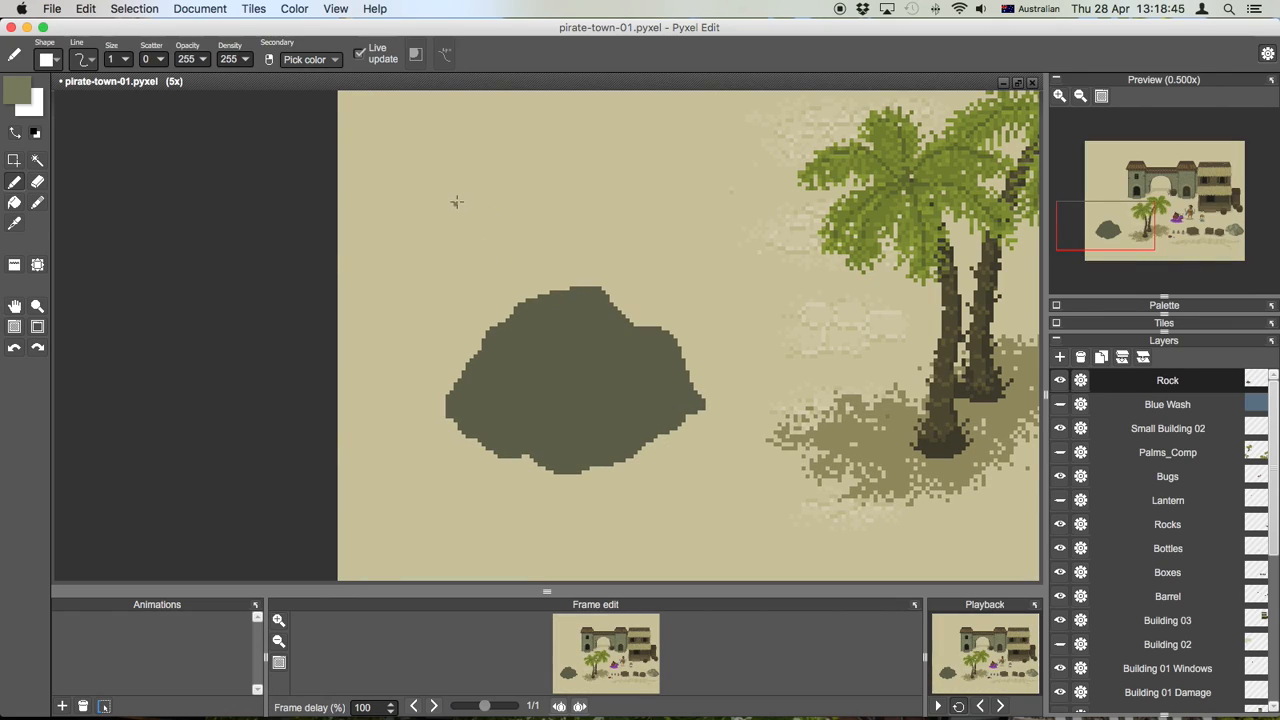
Test the lighter highlight colour with a stroke on the sand, then undo it.
left_click_drag(455, 155, 485, 290)
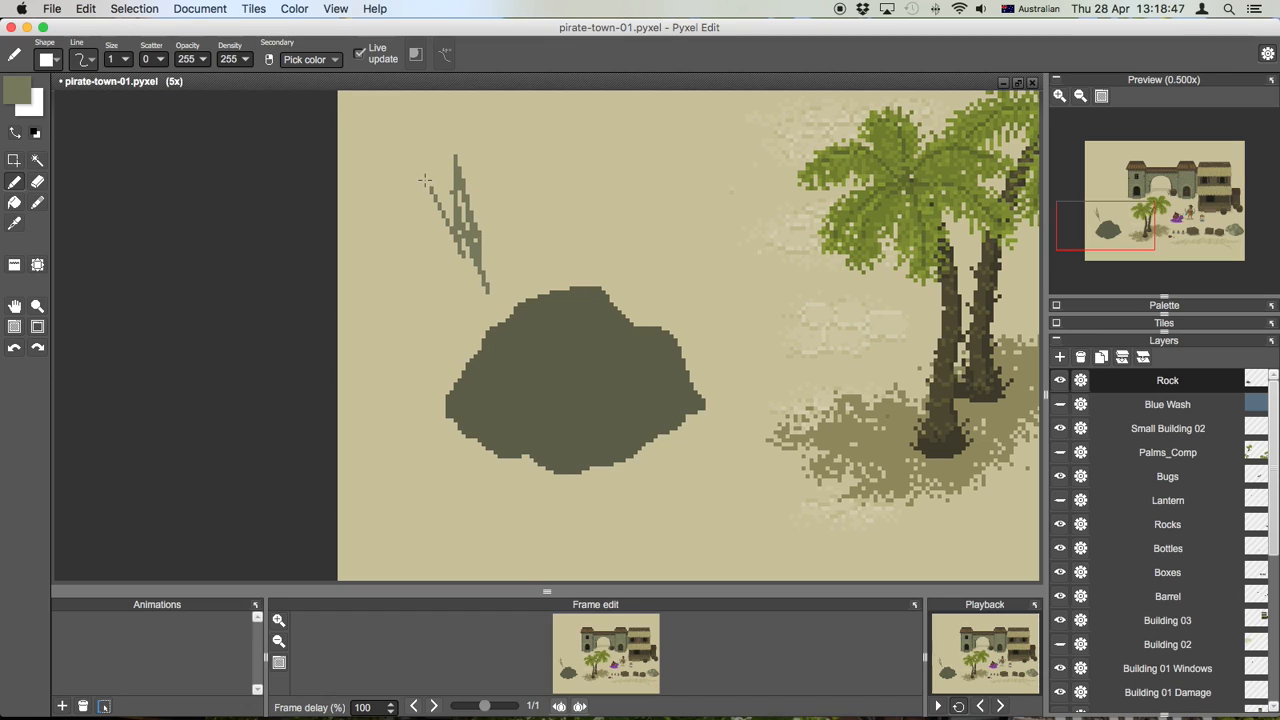
key("cmd+z")
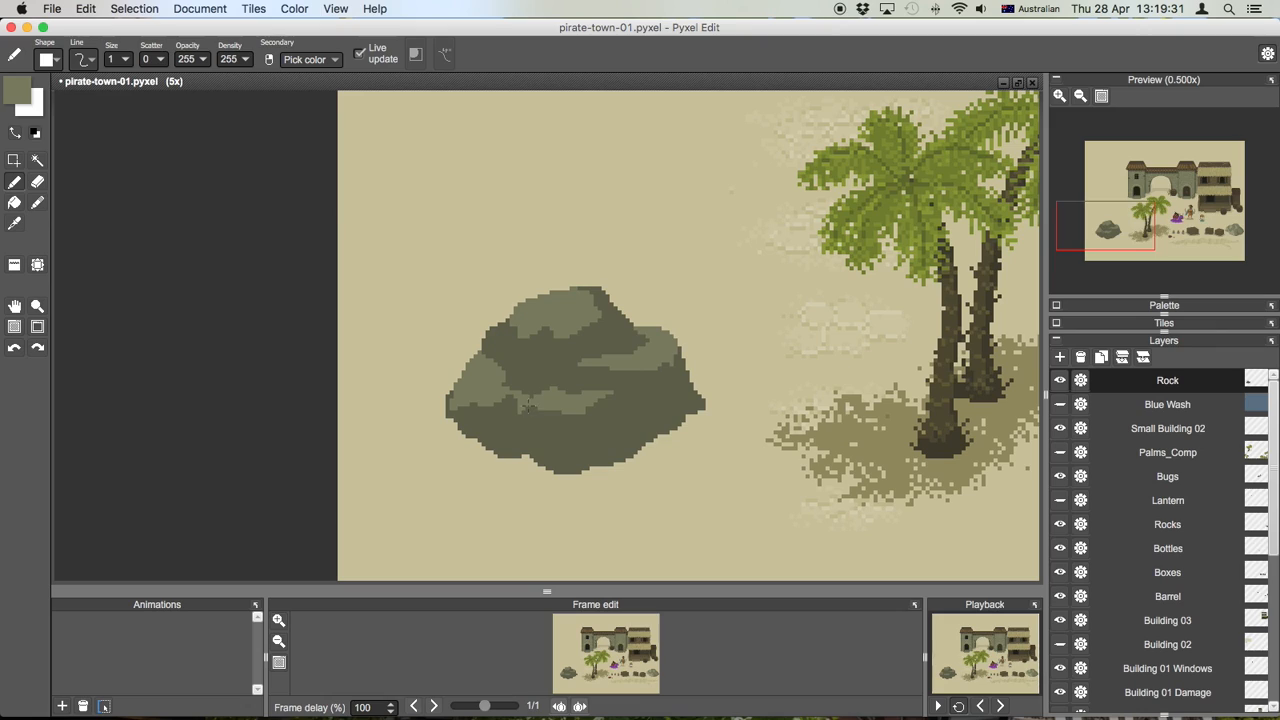
mouse_move(692, 396)
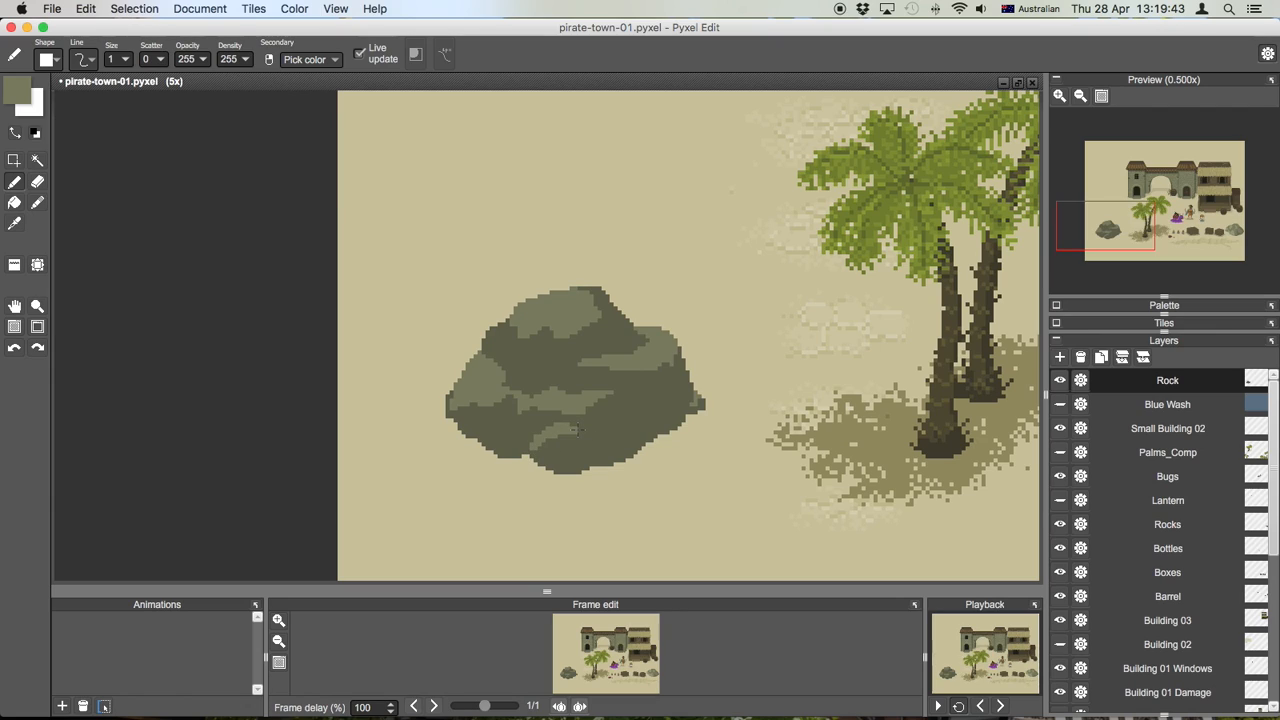
mouse_move(575, 428)
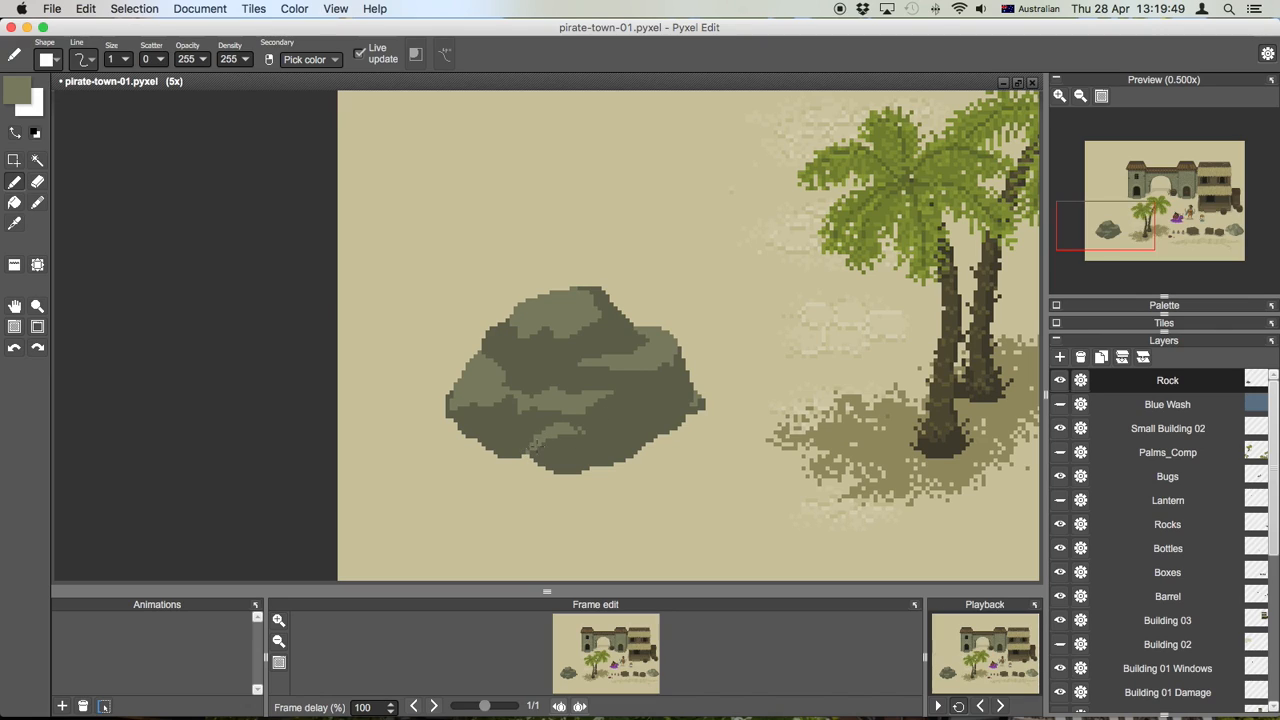
mouse_move(560, 434)
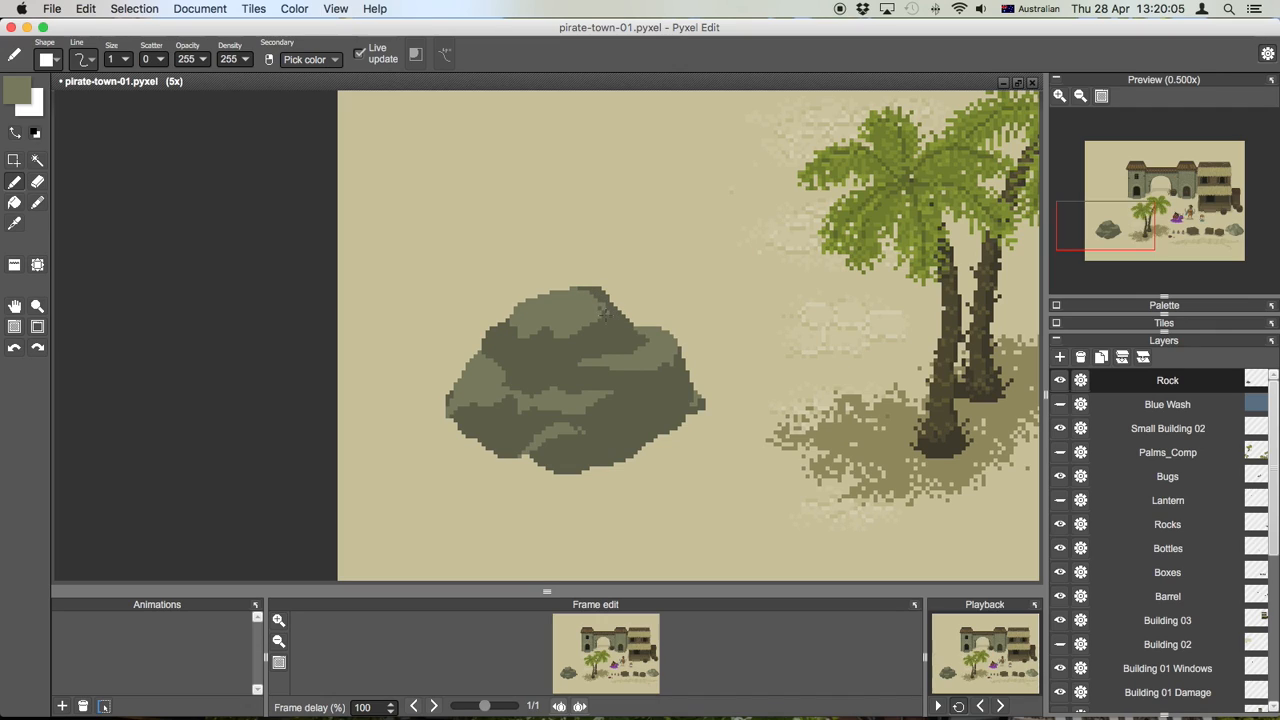
mouse_move(610, 335)
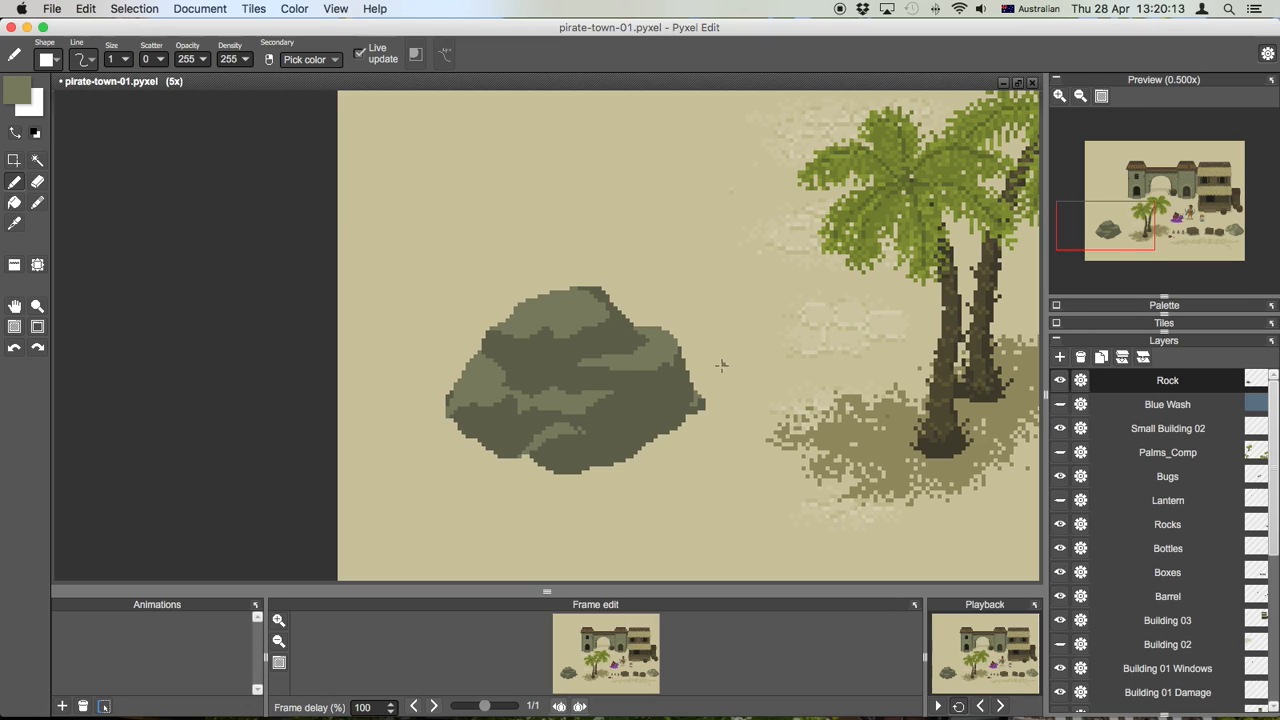
mouse_move(726, 428)
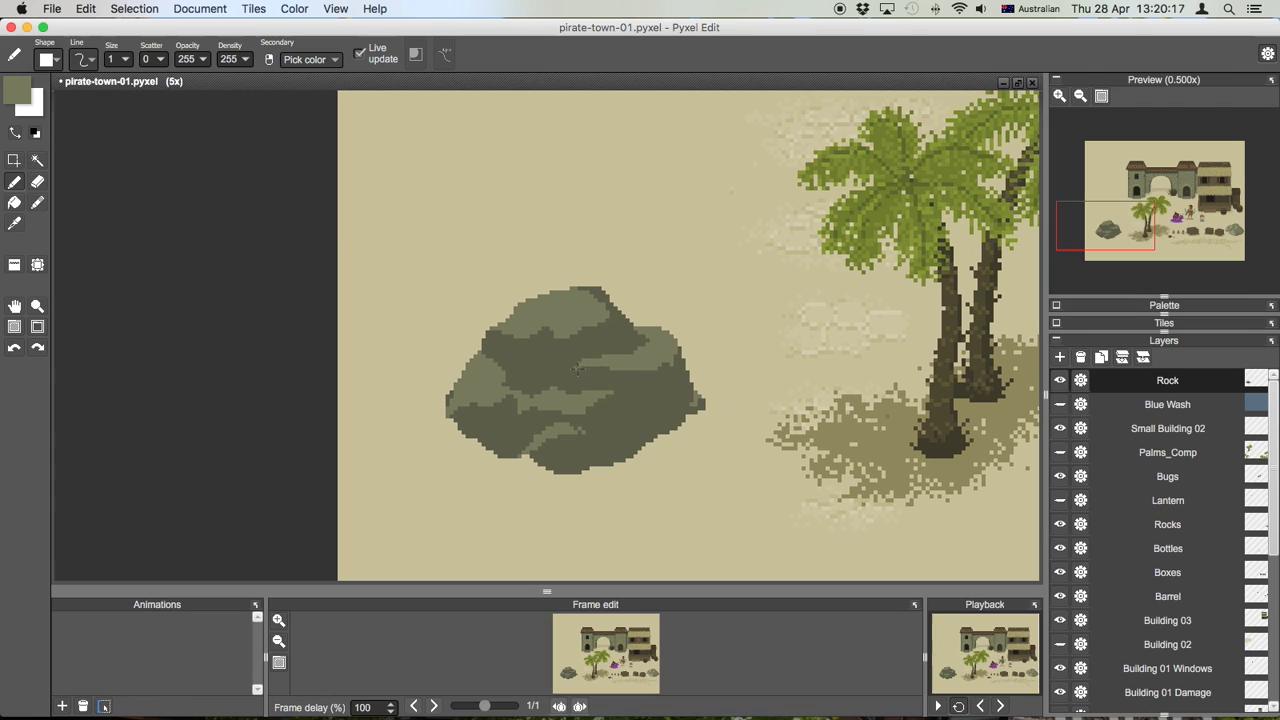
mouse_move(590, 320)
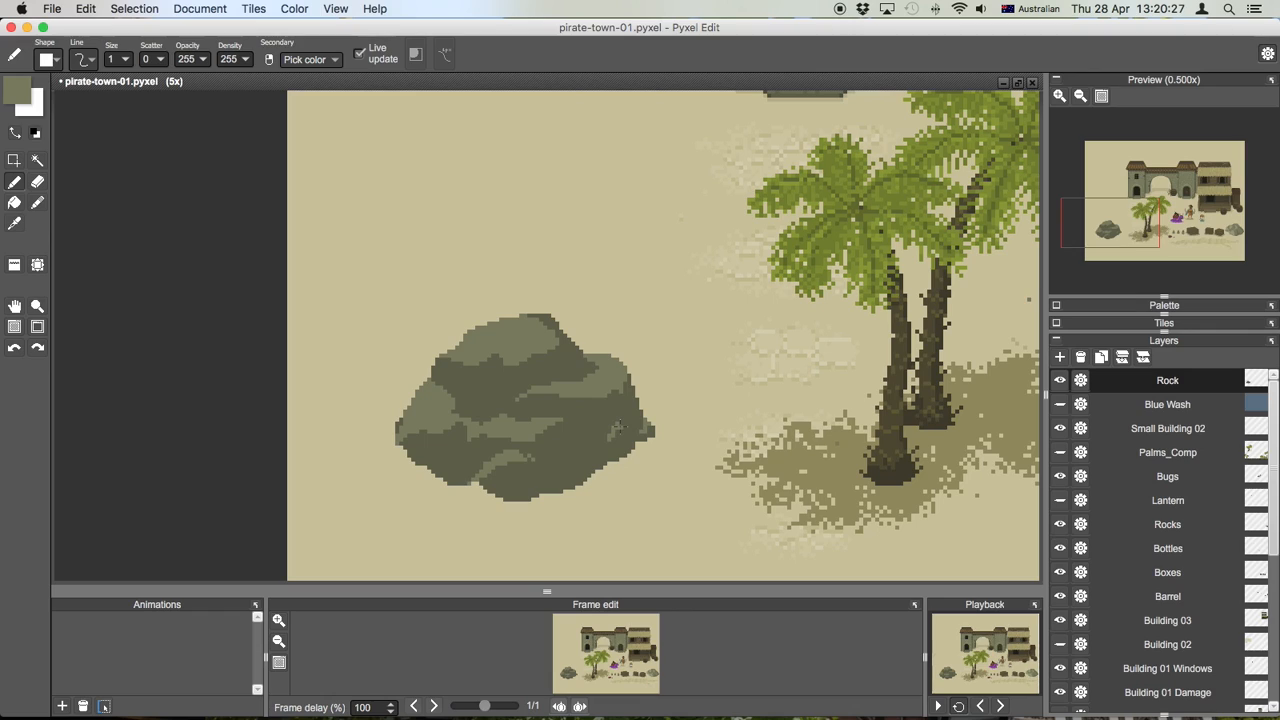
Undo the last shading stroke on the rock.
key("cmd+z")
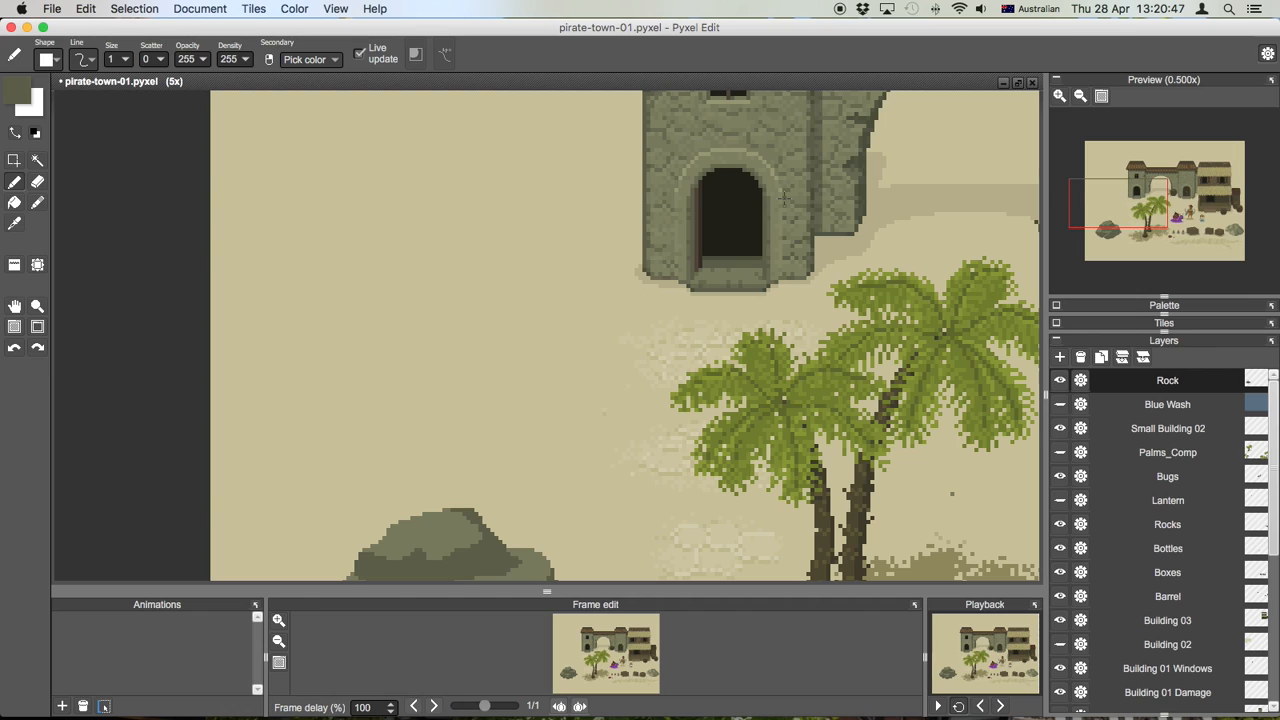
mouse_move(505, 394)
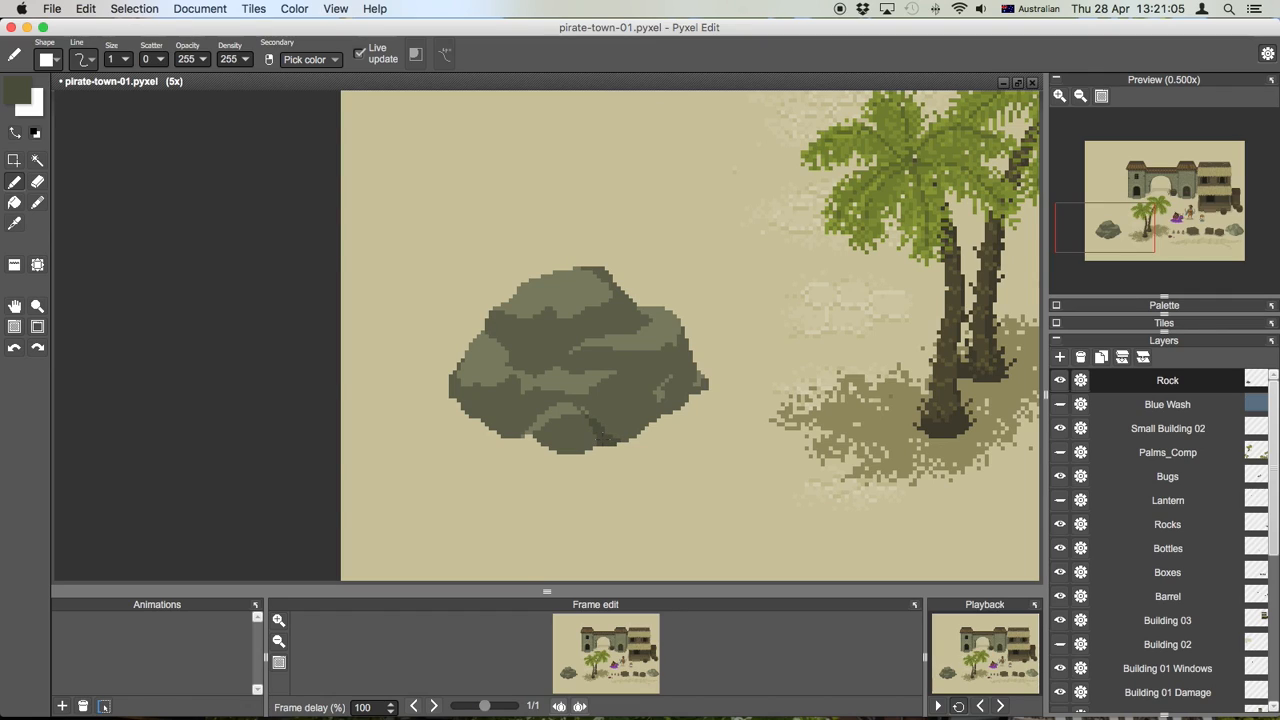
mouse_move(588, 428)
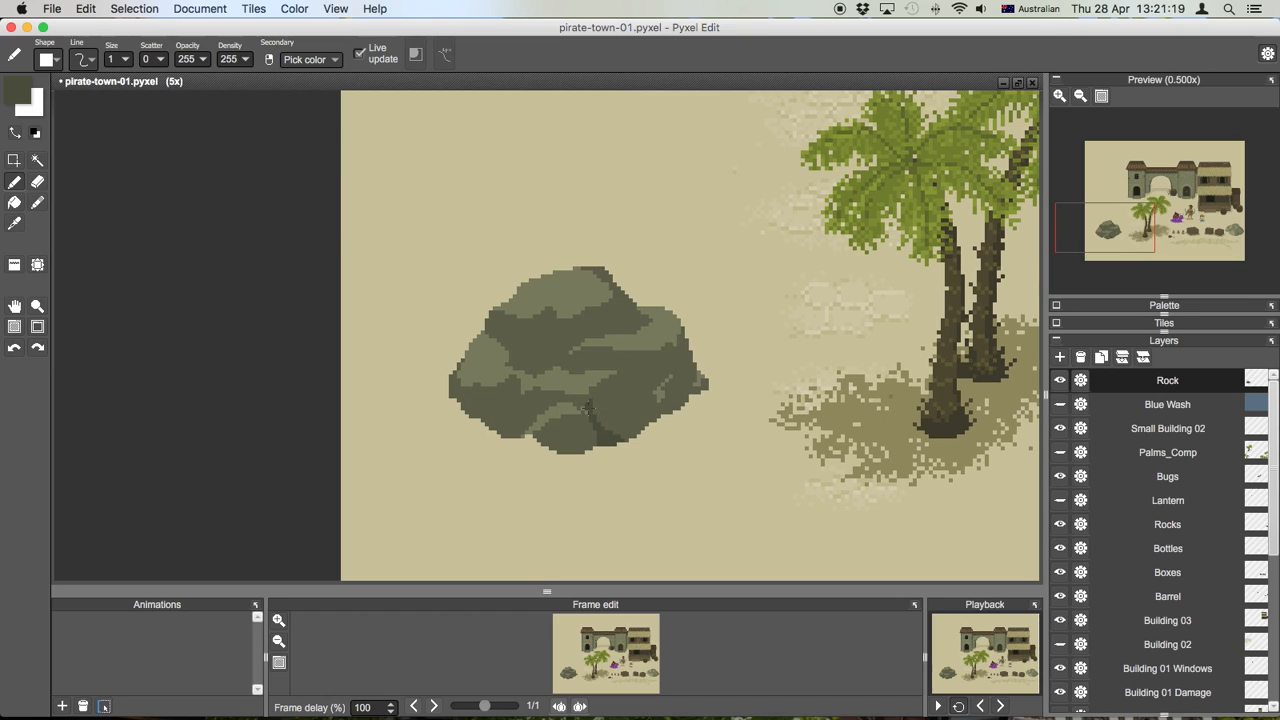
mouse_move(727, 373)
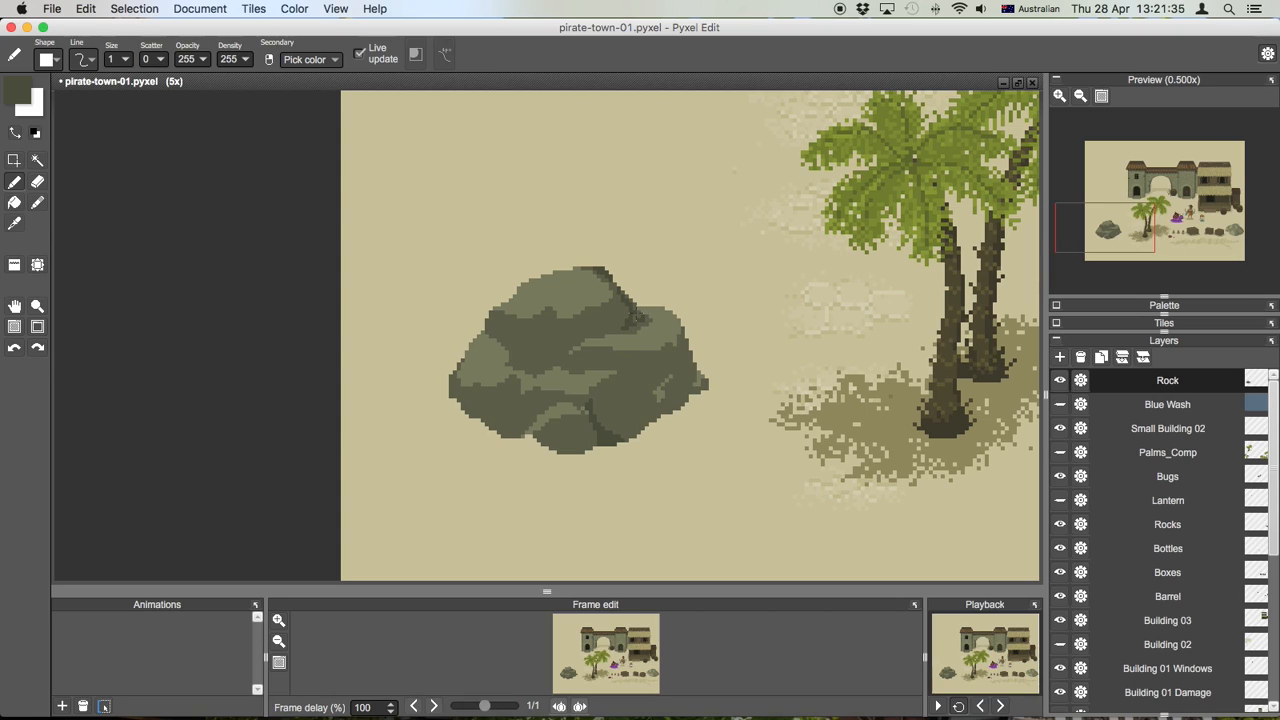
Select a dark colour for the rock's crease lines.
left_click(14, 223)
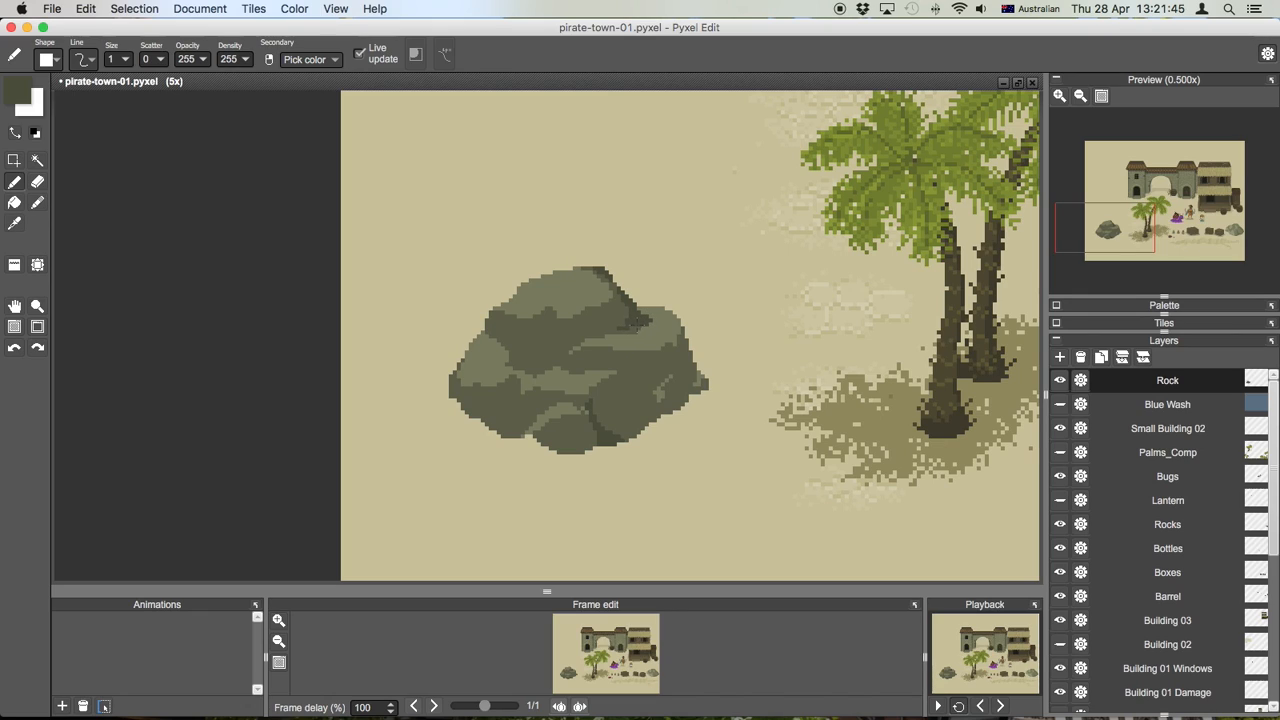
mouse_move(745, 370)
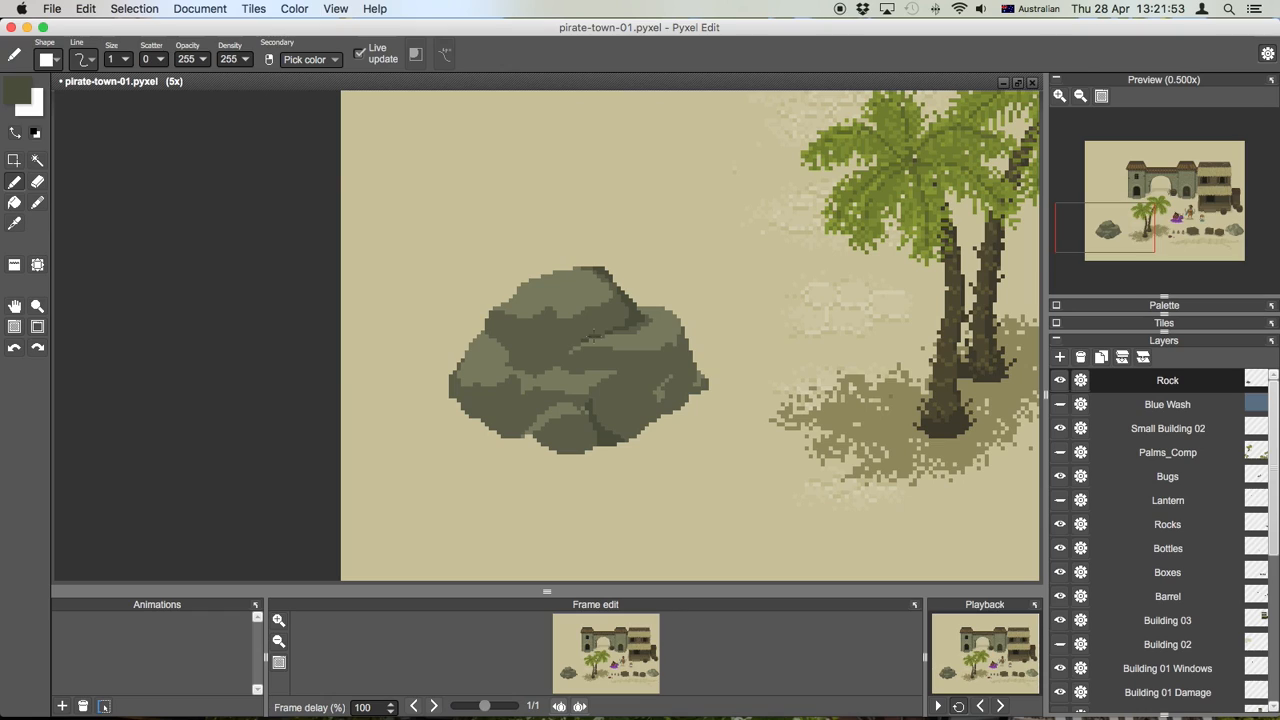
mouse_move(592, 315)
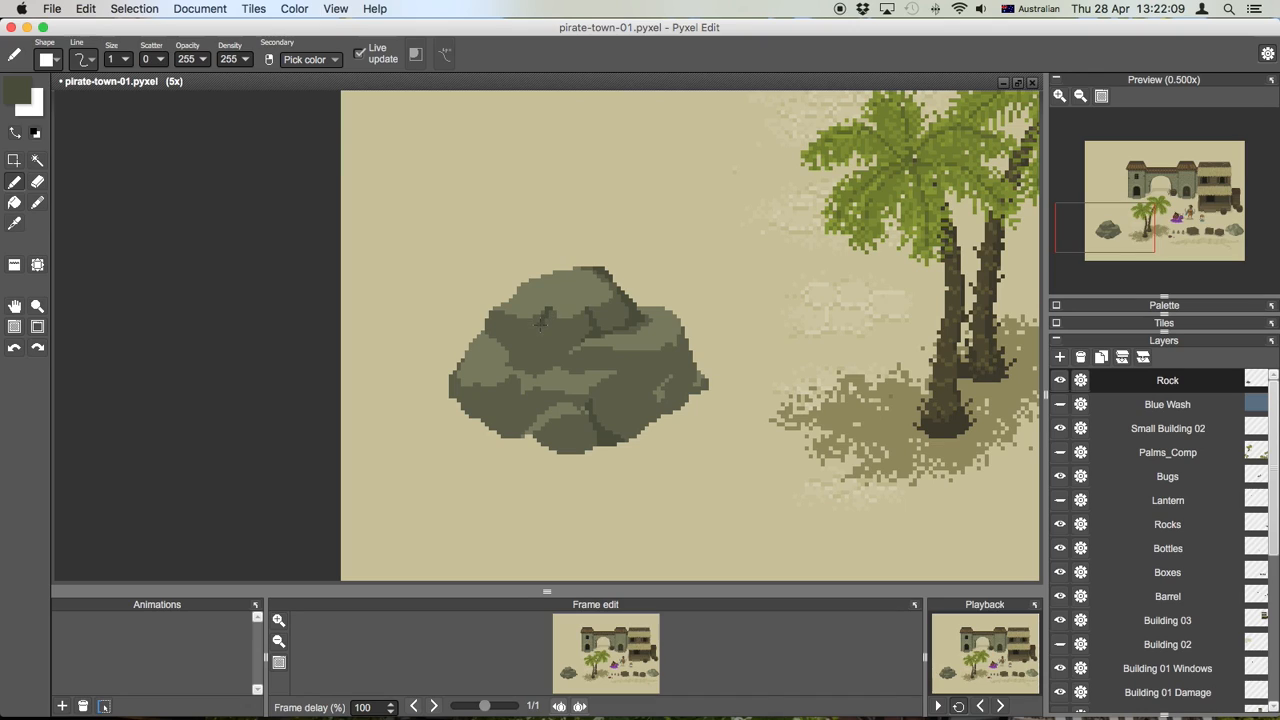
Draw a dark crevice line down the rock's lower right with the pencil.
left_click_drag(537, 318, 548, 360)
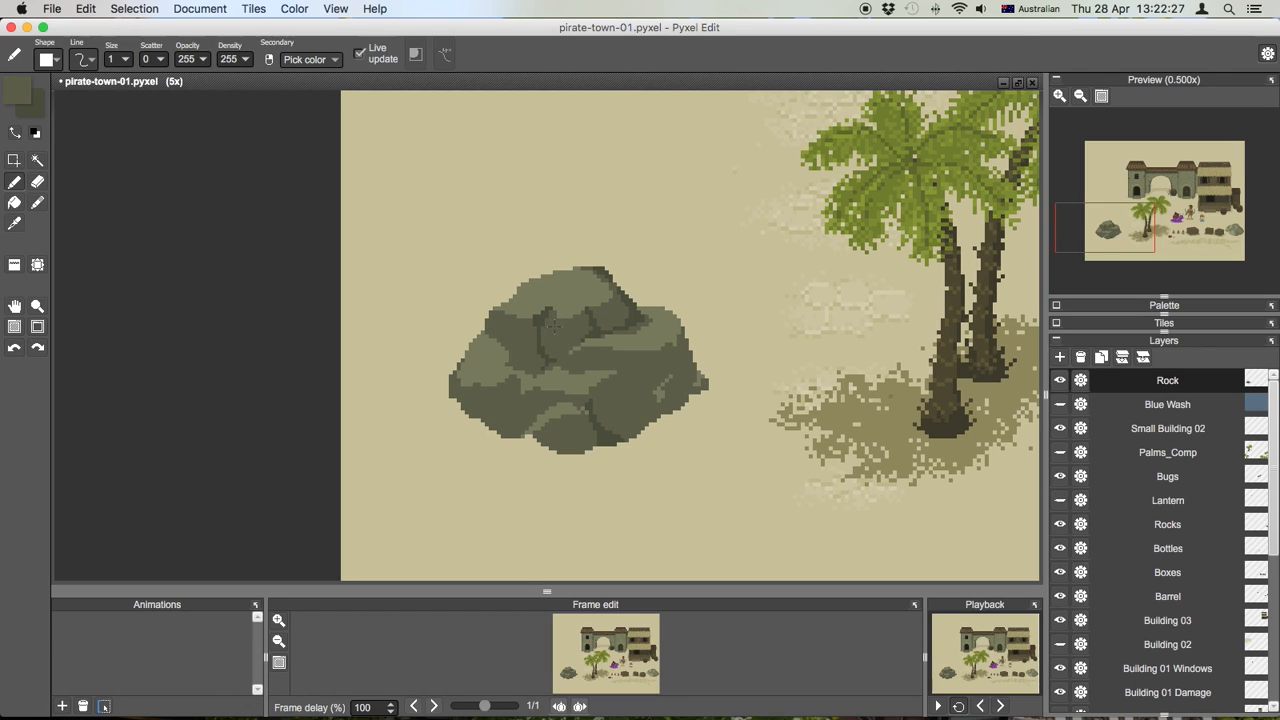
mouse_move(557, 327)
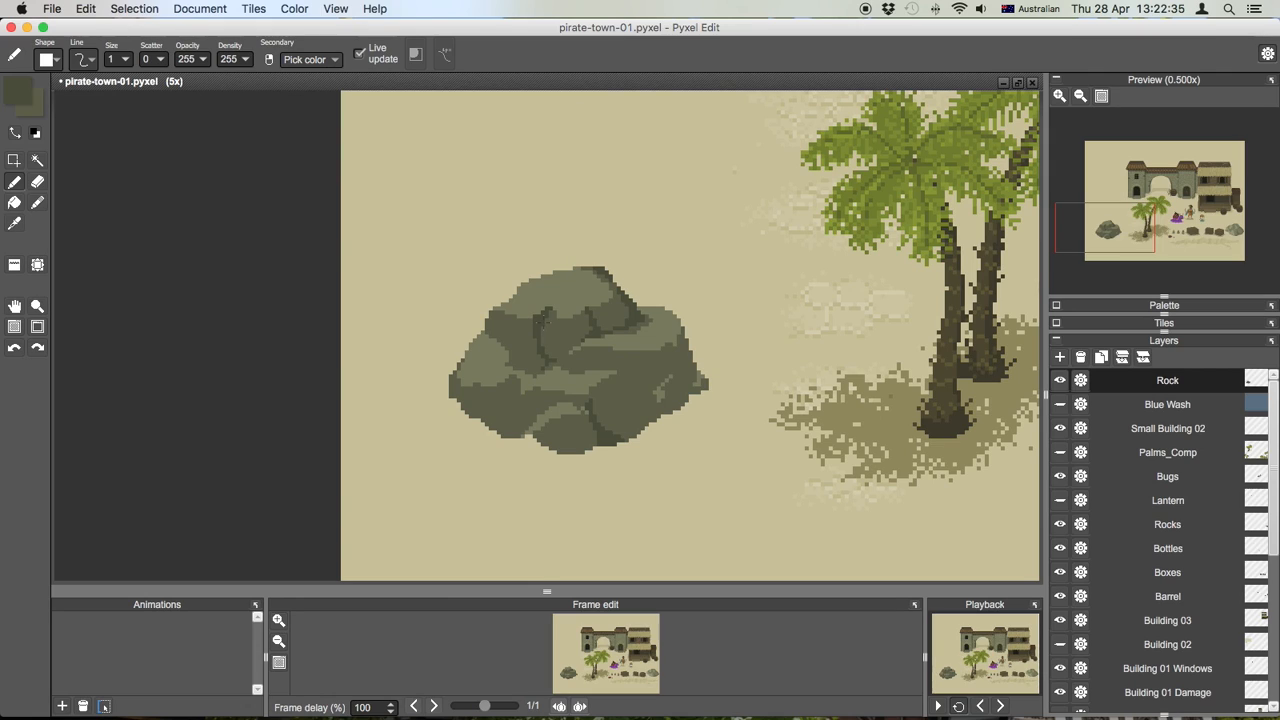
mouse_move(575, 378)
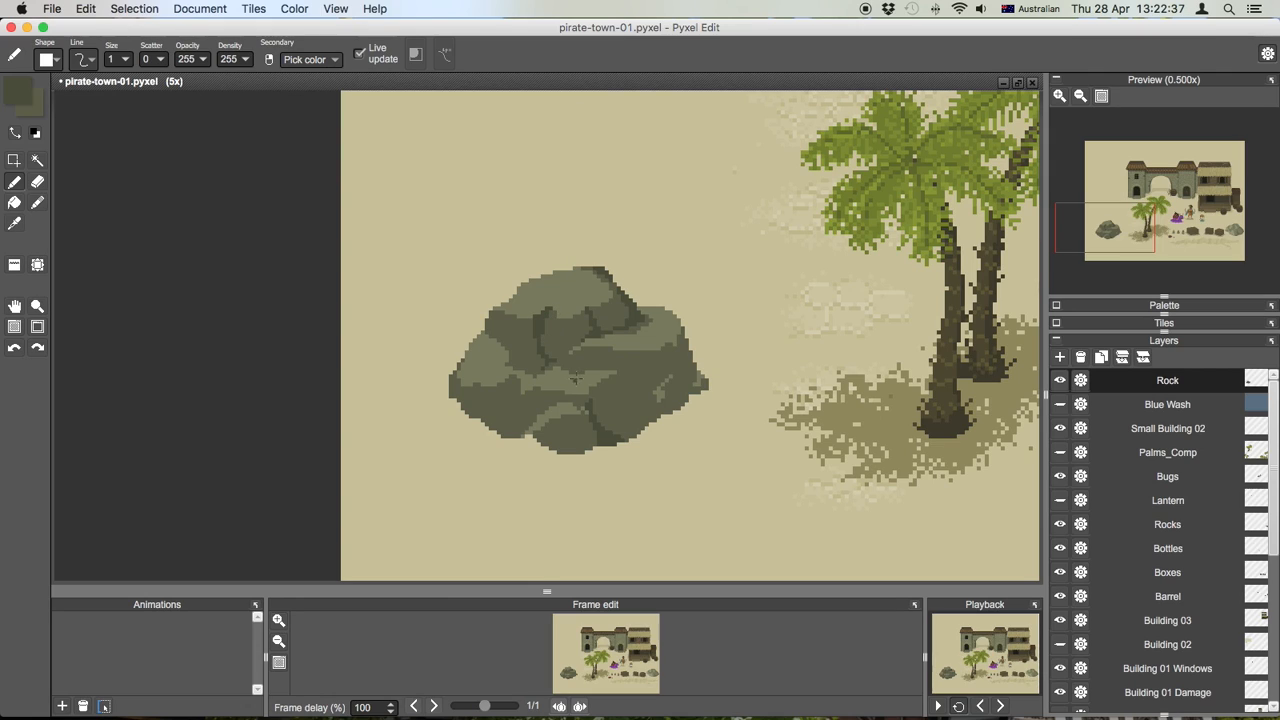
mouse_move(627, 374)
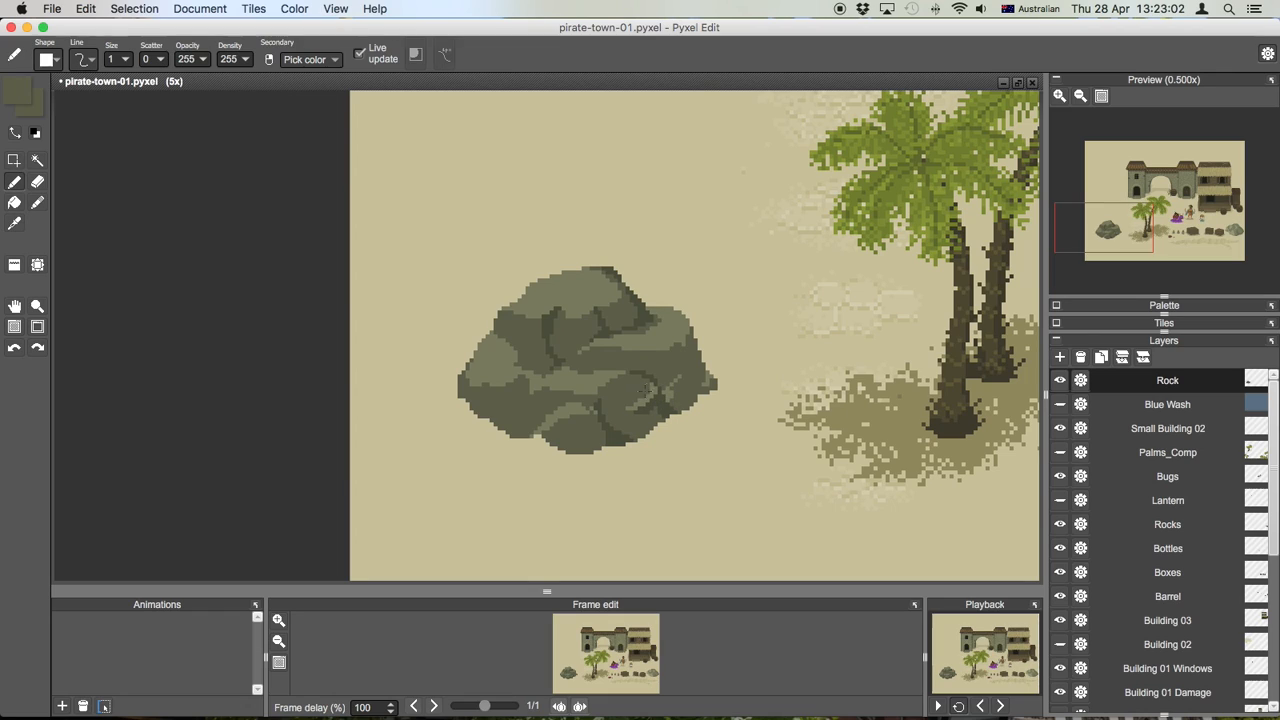
left_click(640, 400)
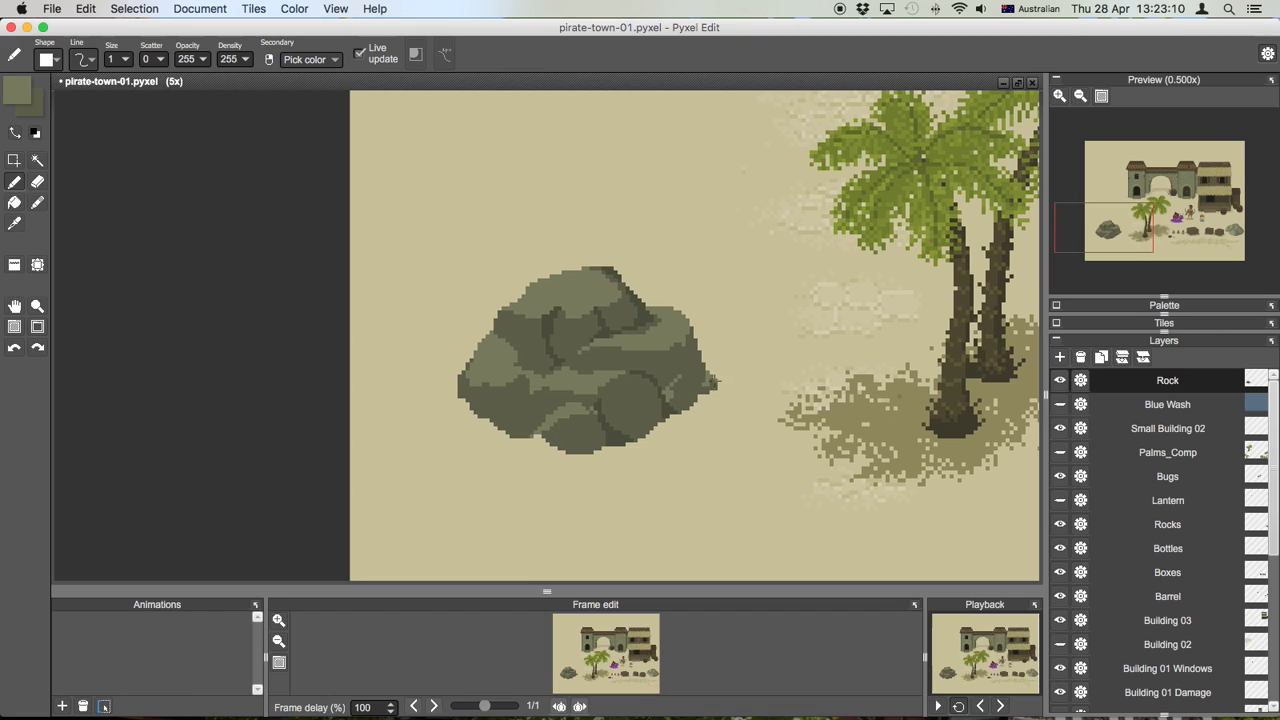
mouse_move(795, 360)
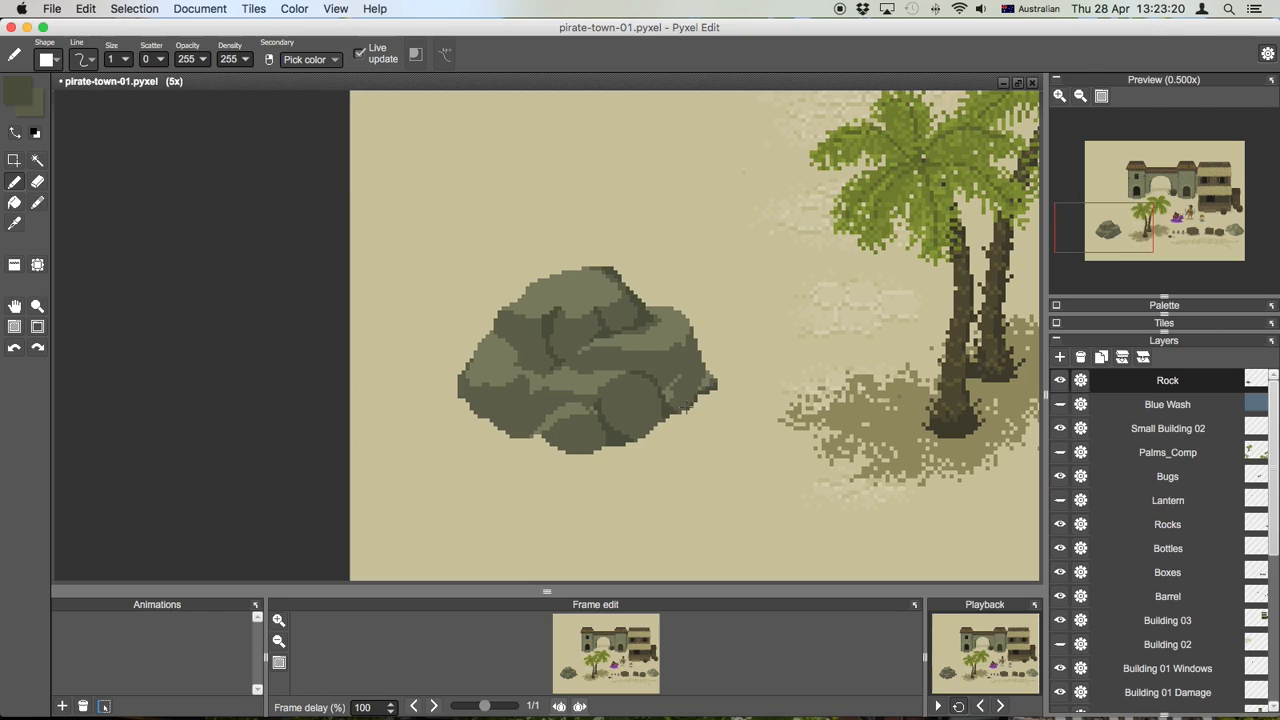
mouse_move(665, 420)
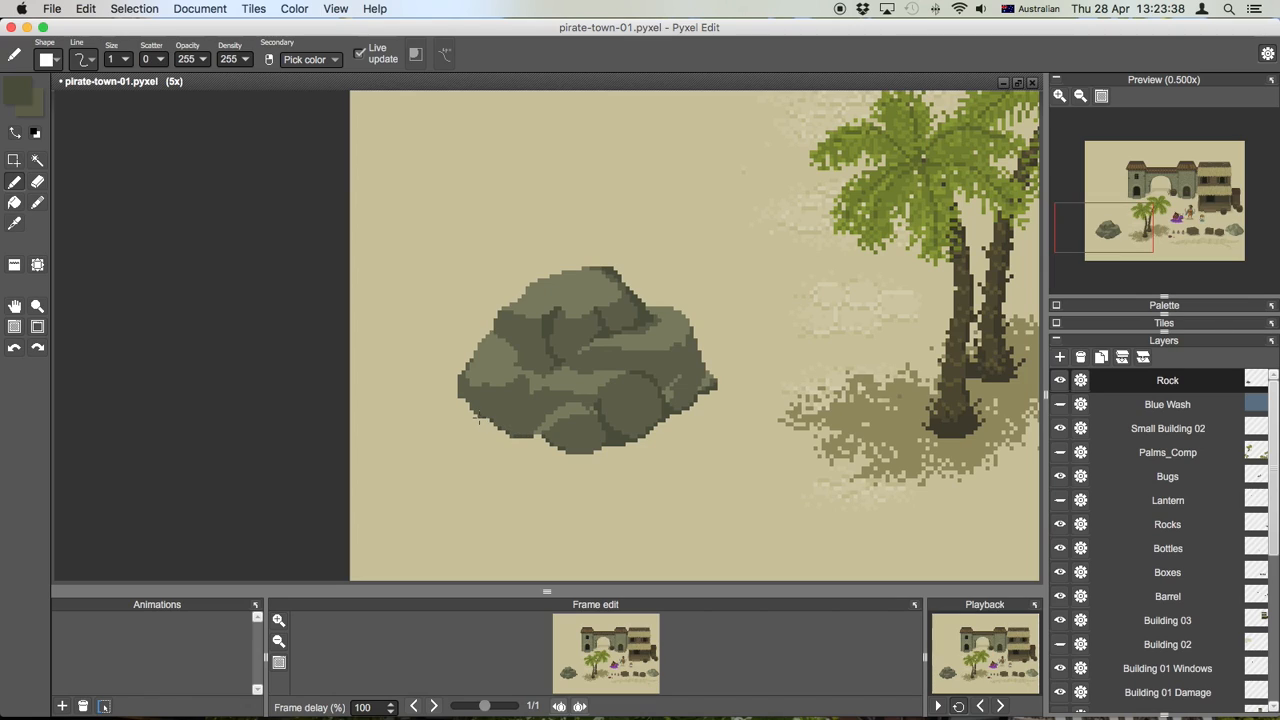
mouse_move(473, 412)
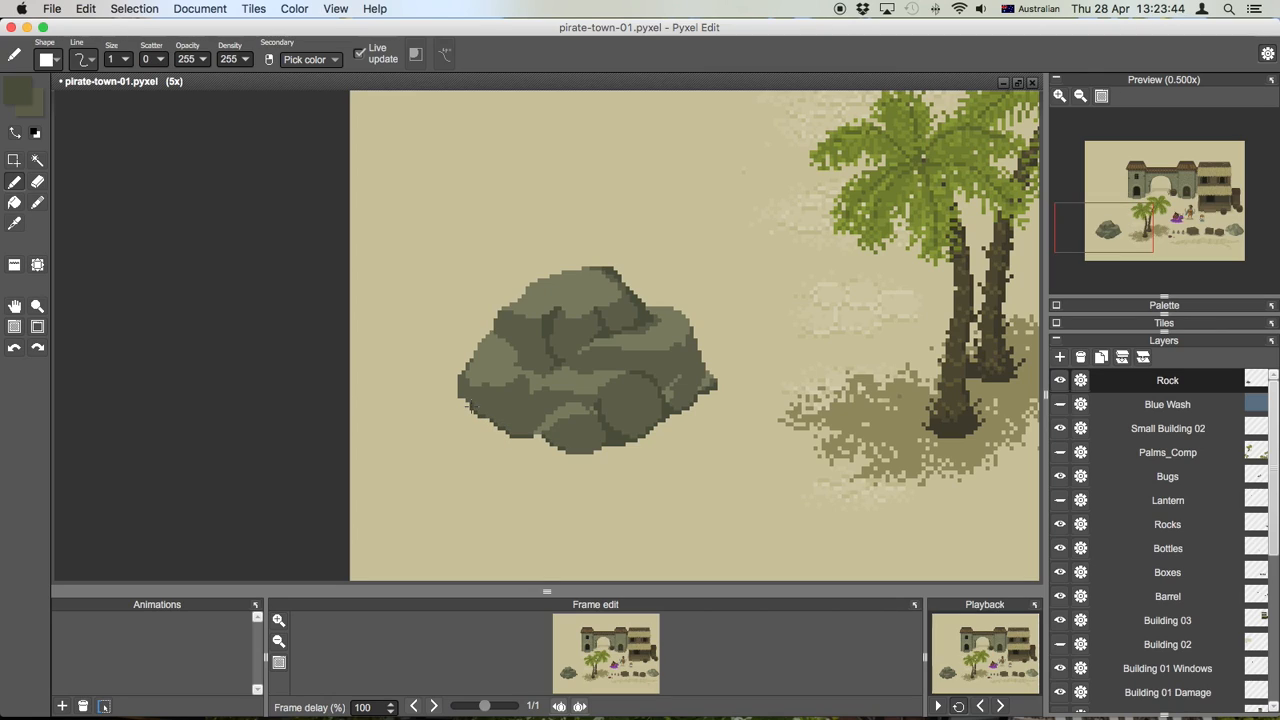
mouse_move(460, 400)
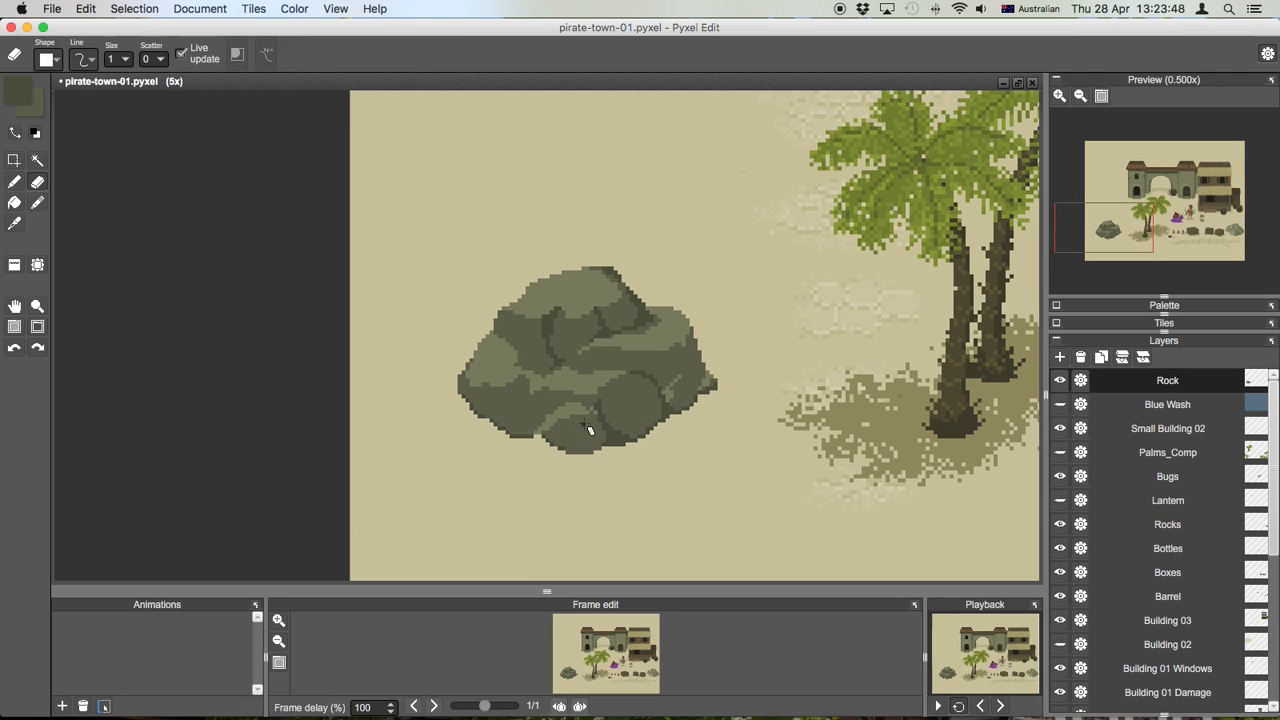
Switch back to the pencil after tidying the rock's lower-left edge.
left_click(14, 182)
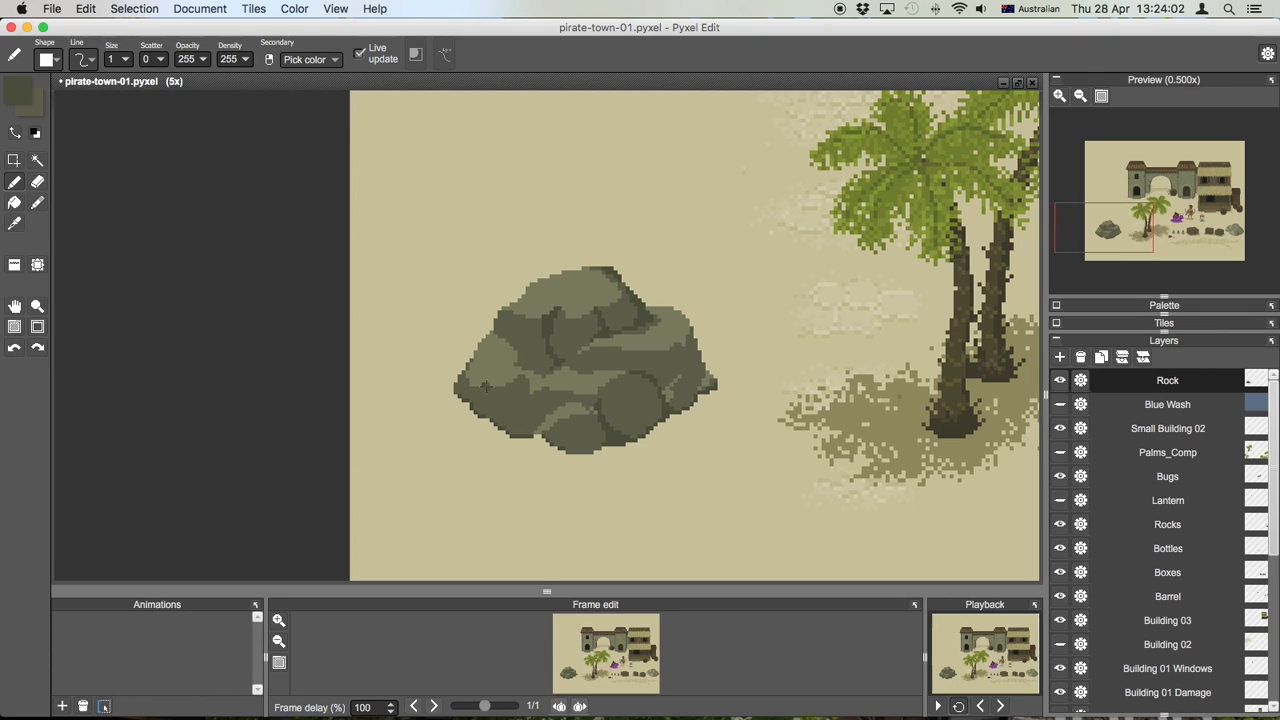
mouse_move(484, 393)
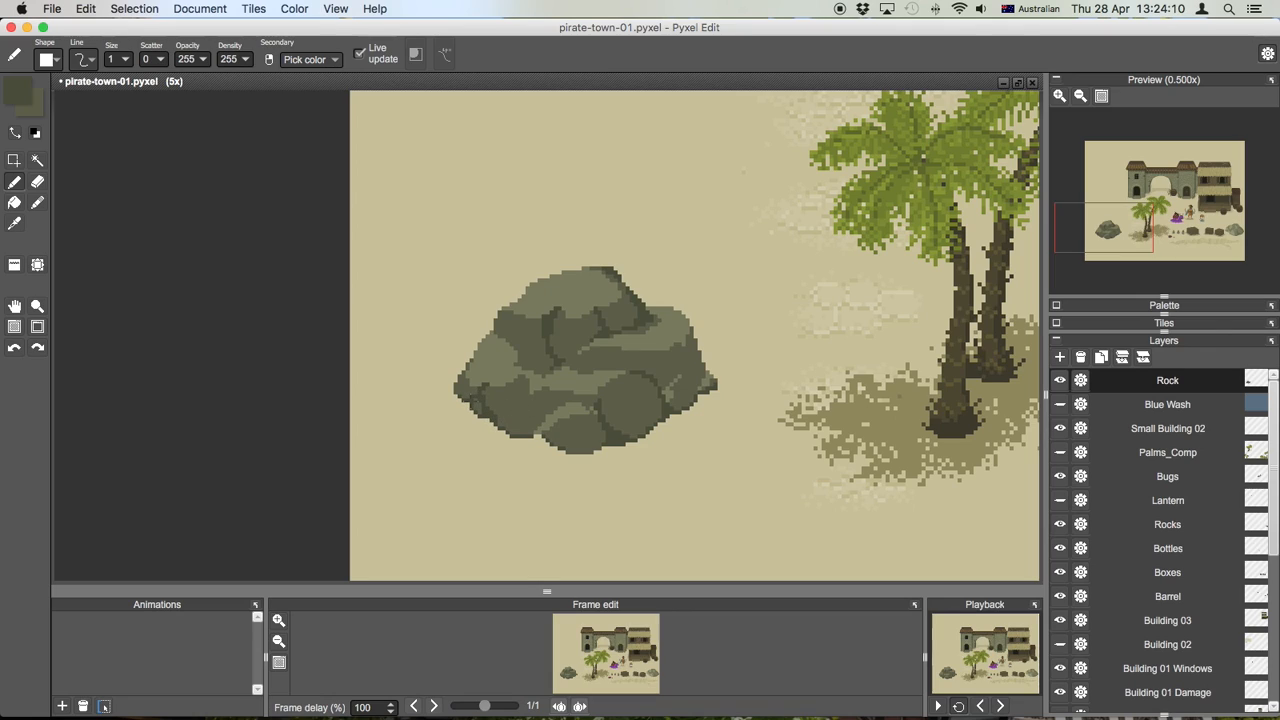
mouse_move(460, 388)
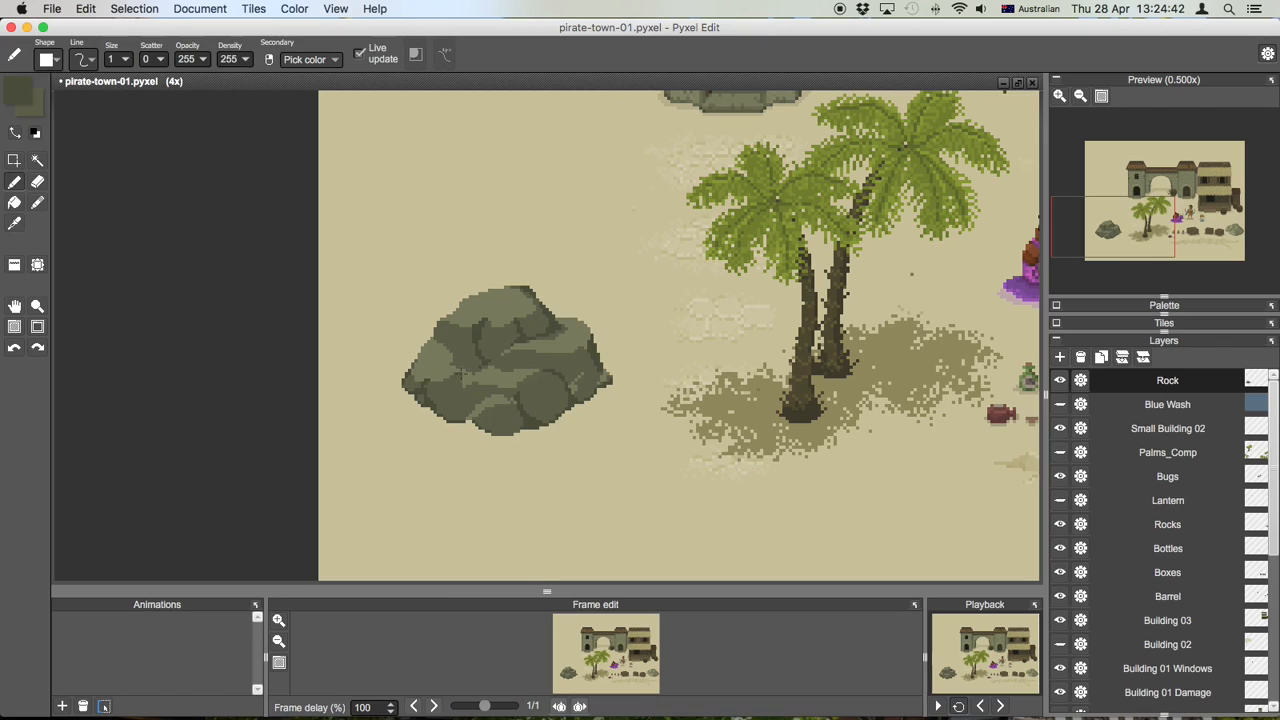
mouse_move(465, 380)
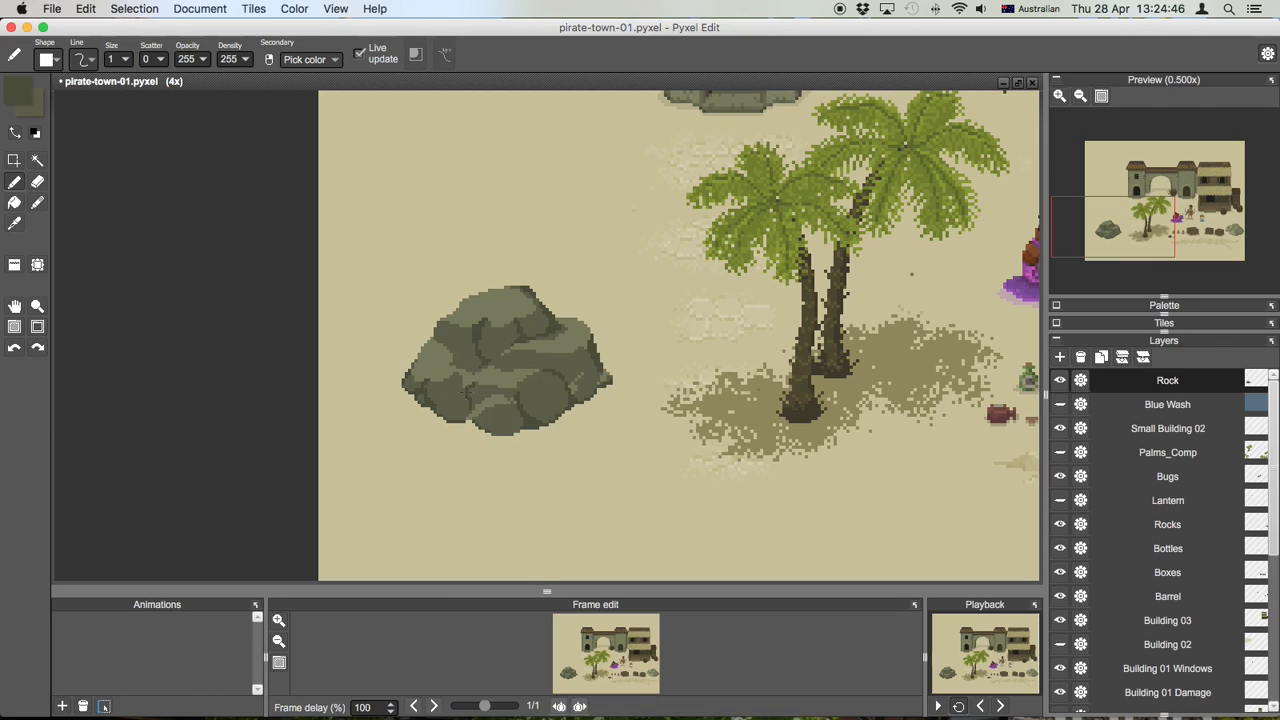
Undo the last stroke and paint darker shading across the rock's lower half.
key("cmd+z")
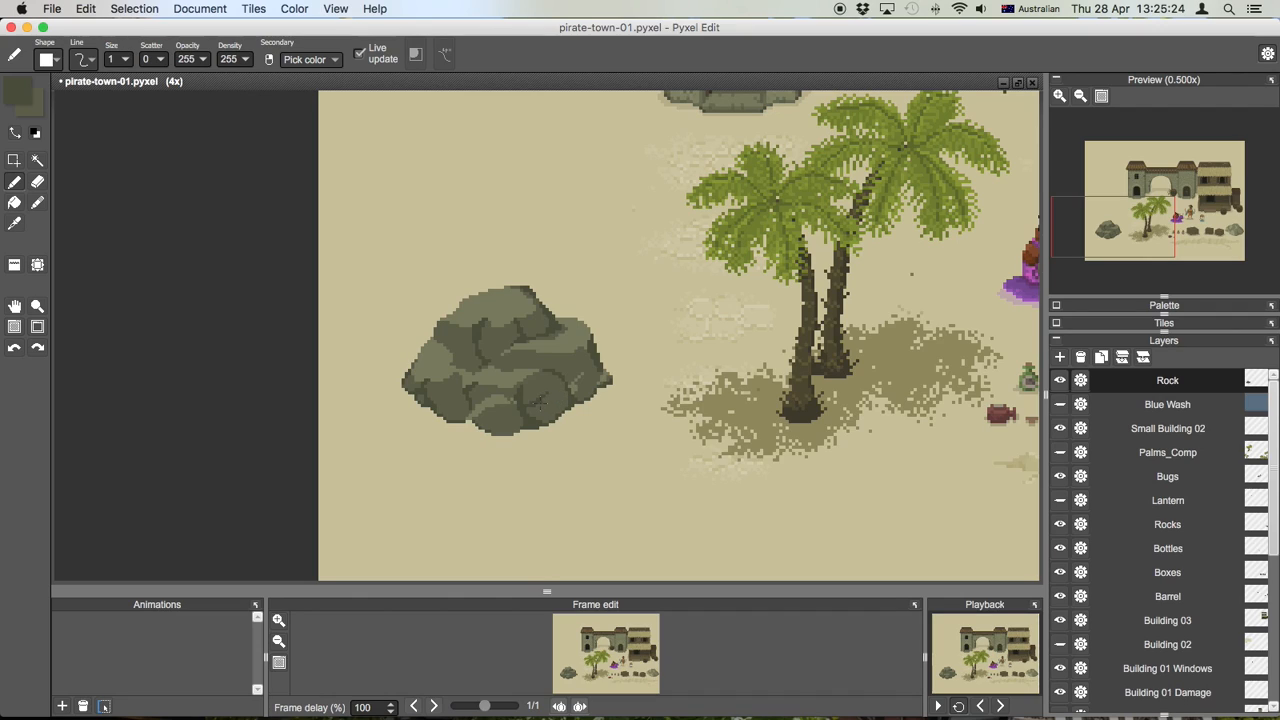
left_click(533, 408)
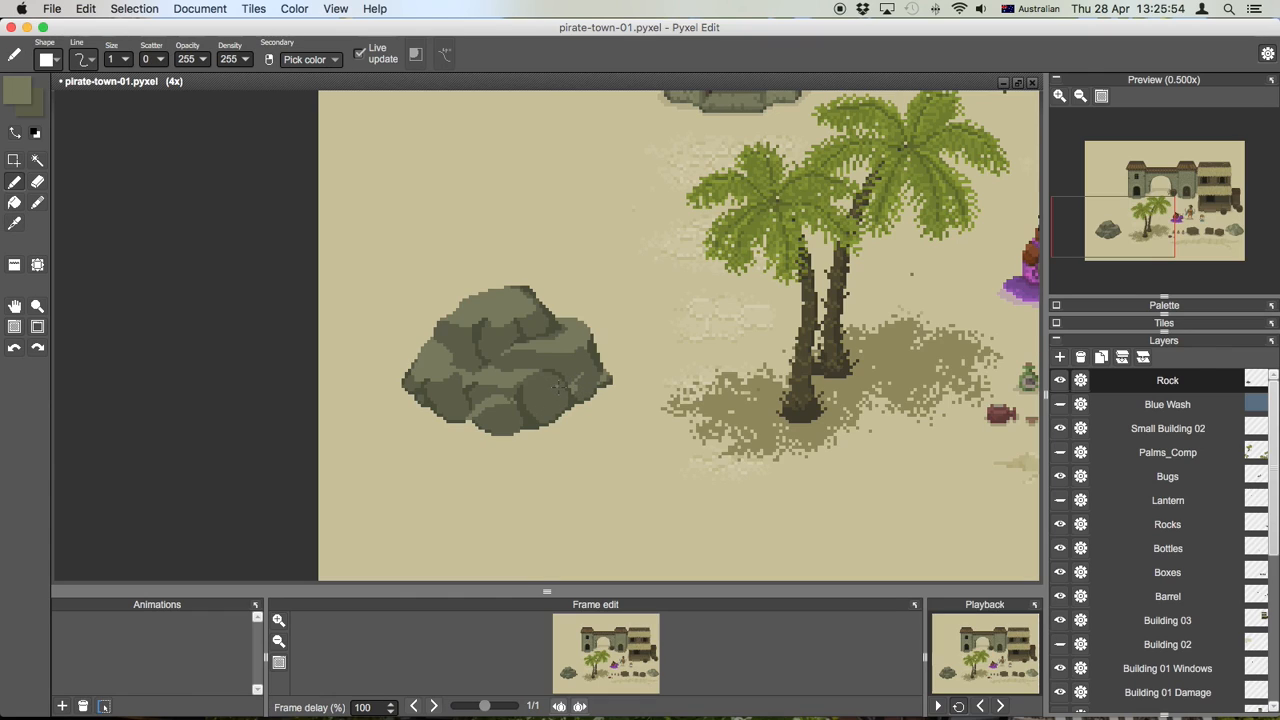
mouse_move(552, 392)
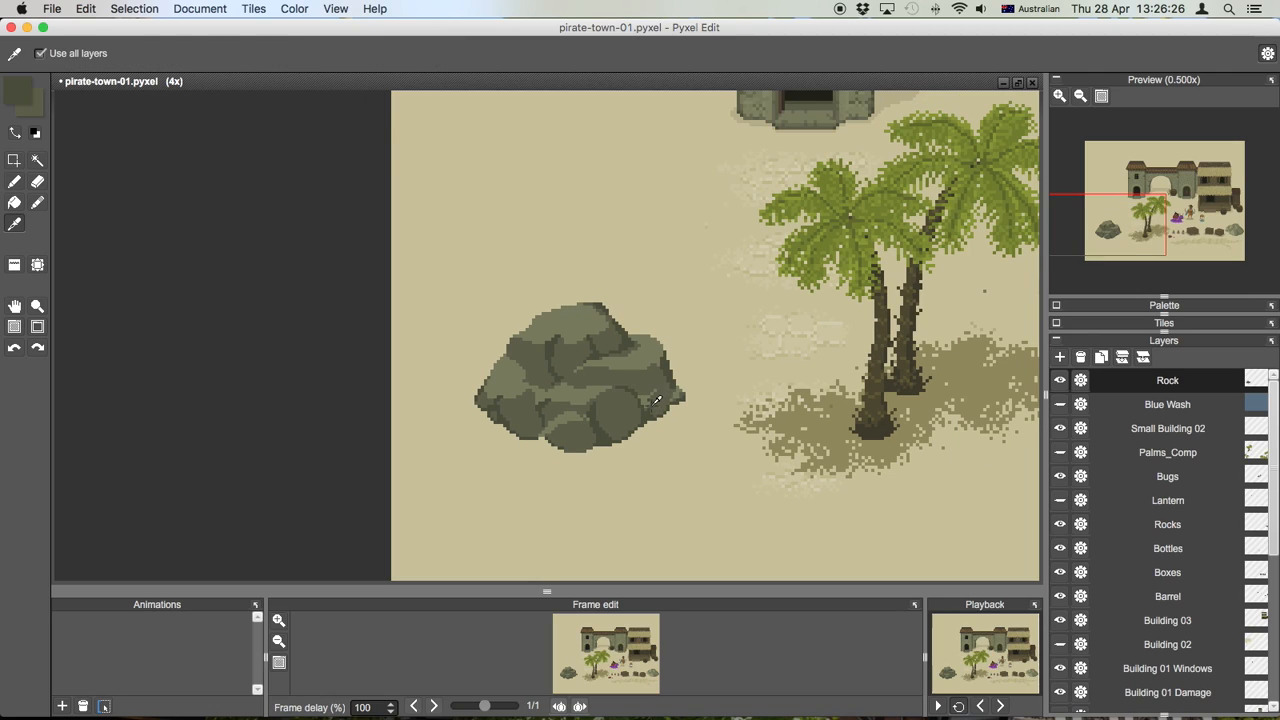
Sample a rock shade and choose dark grey-green 3e4131 as the new colour.
left_click(14, 182)
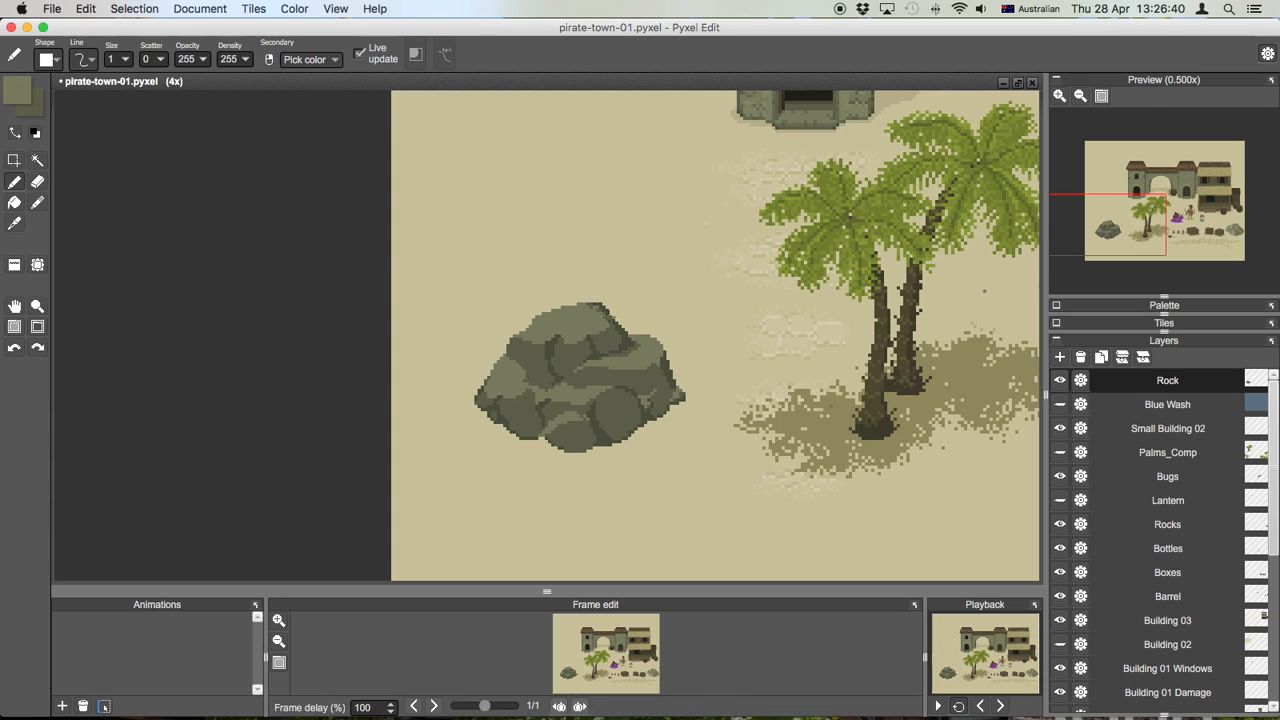
key("cmd+z")
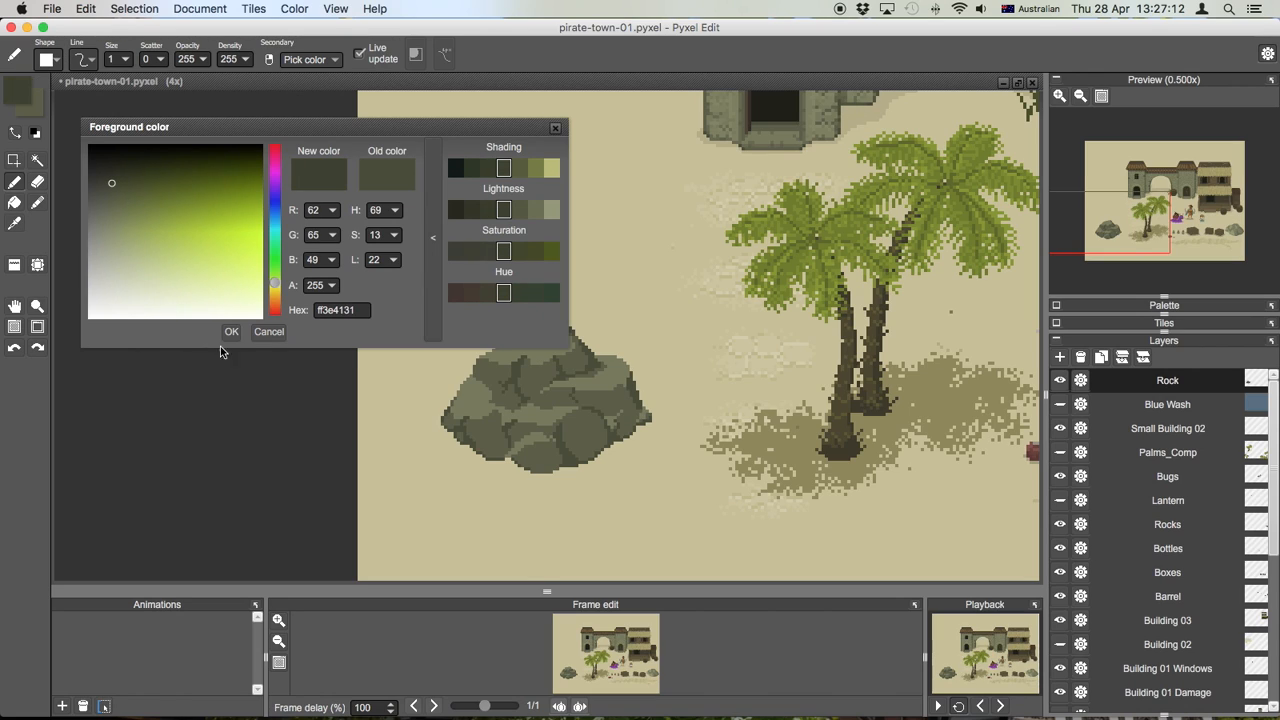
Confirm 3e4131 as the drawing colour and draw dark crevice lines between boulders.
left_click(231, 331)
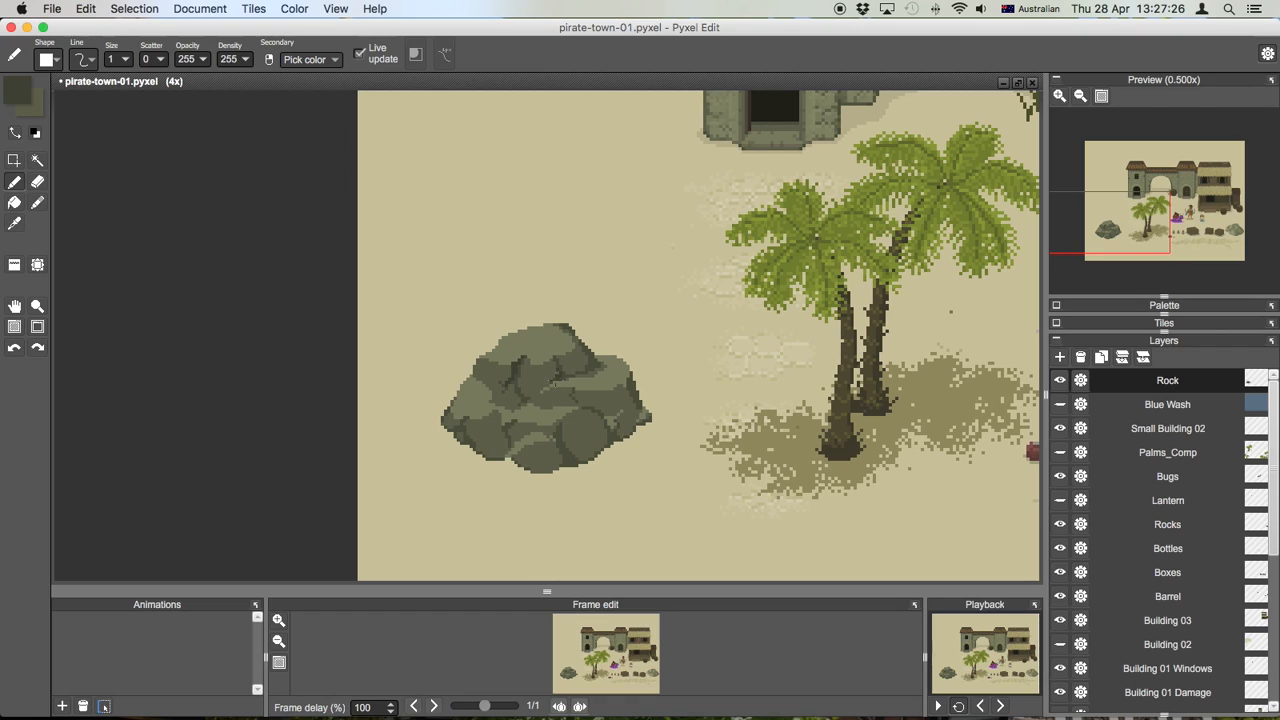
key("cmd+z")
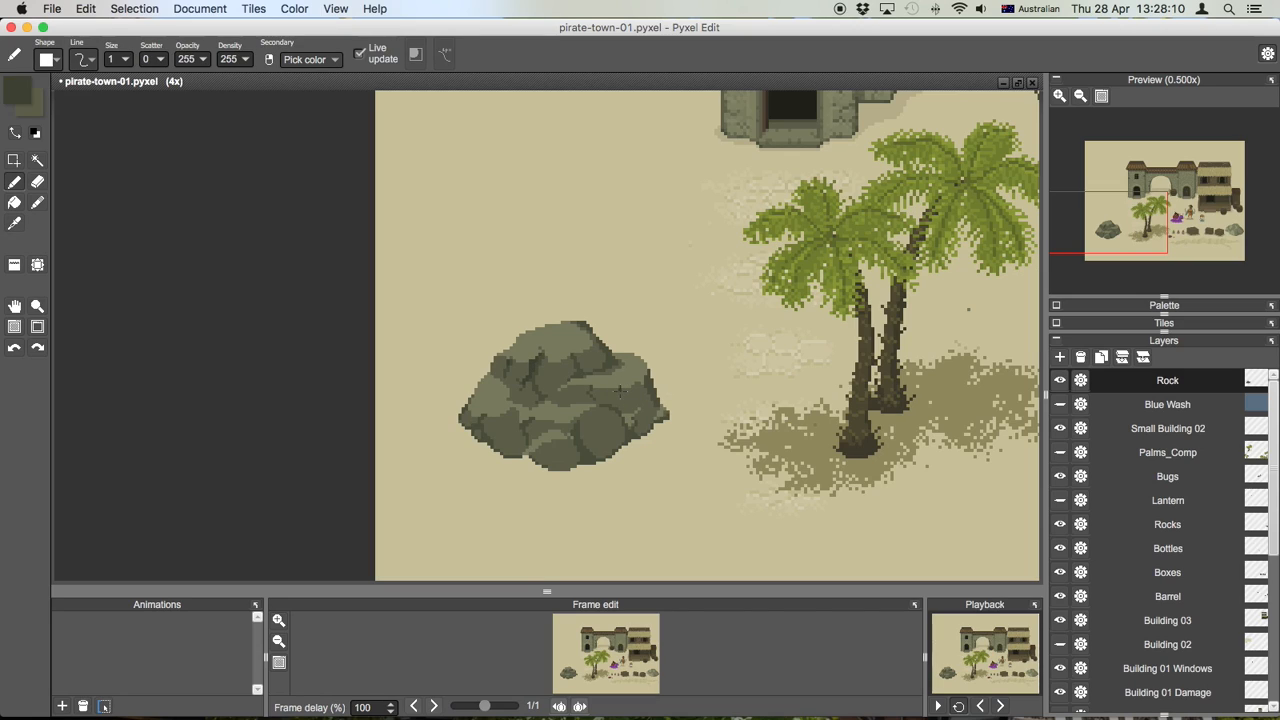
mouse_move(618, 392)
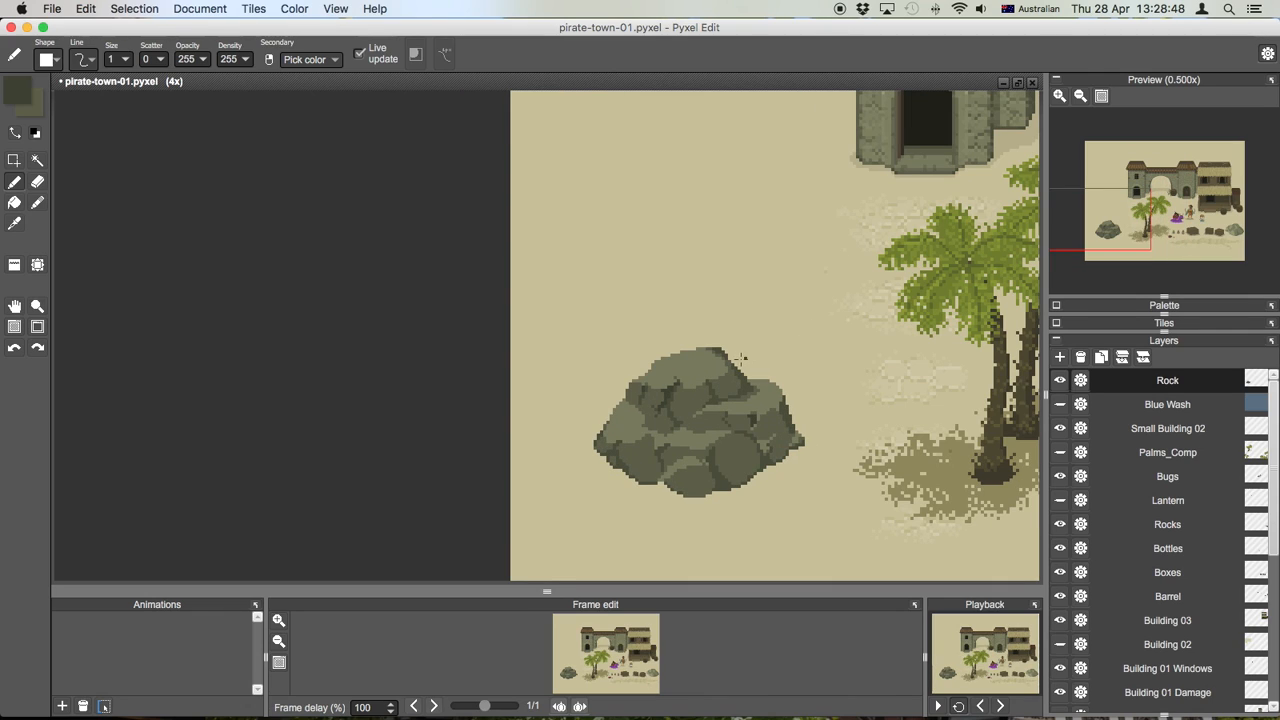
Switch the drawing colour to black and begin lowering the brush opacity.
key("cmd+z")
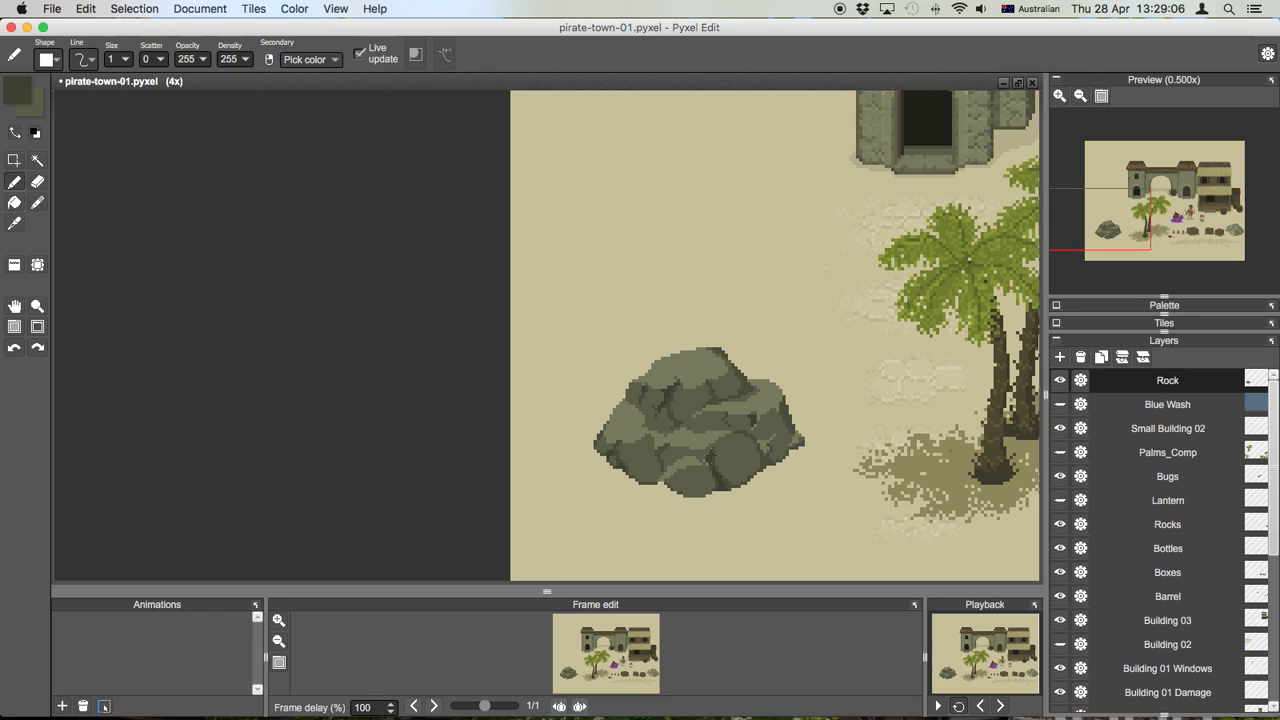
mouse_move(811, 443)
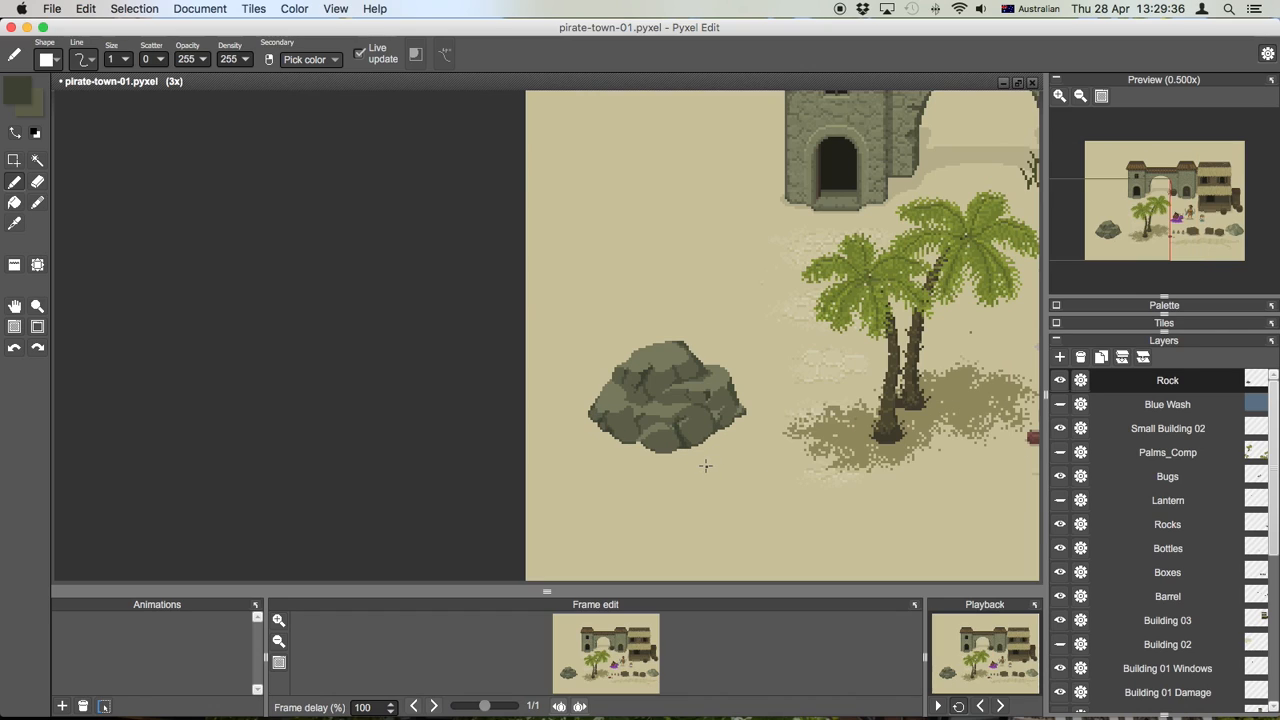
left_click(14, 223)
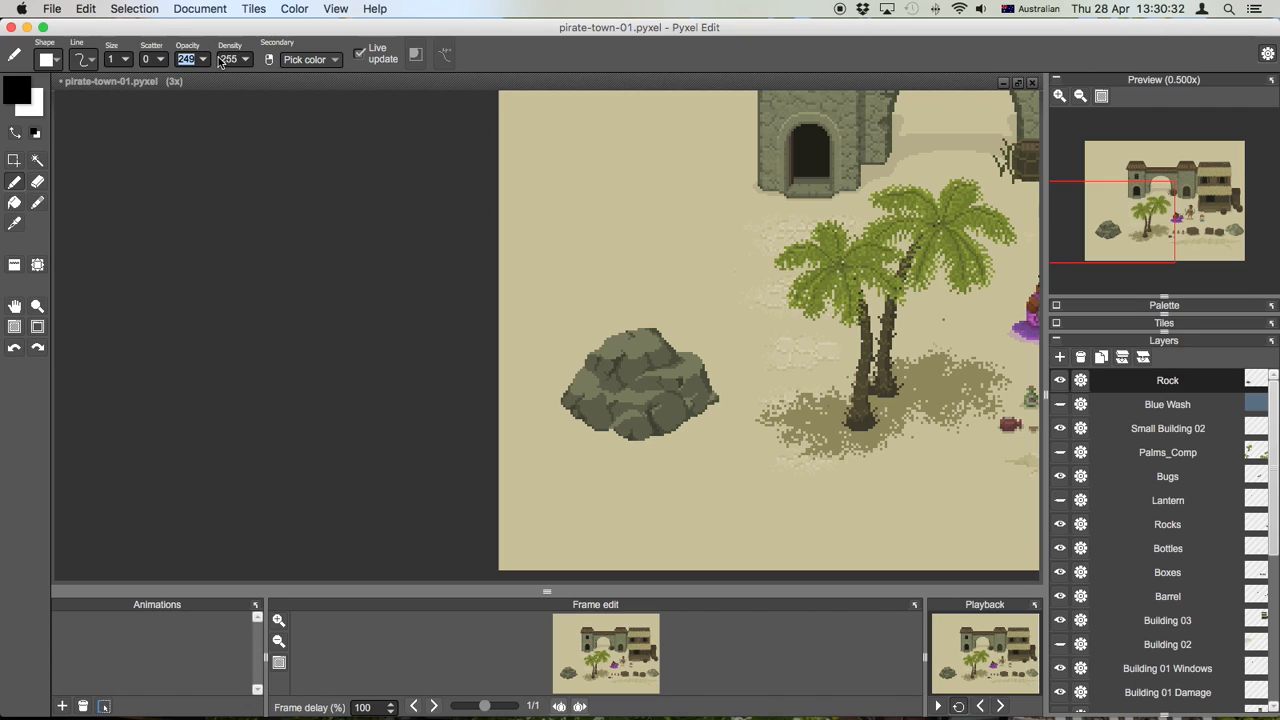
Set brush opacity to 50 and paint a faint rim around the rock's base.
left_click(233, 59)
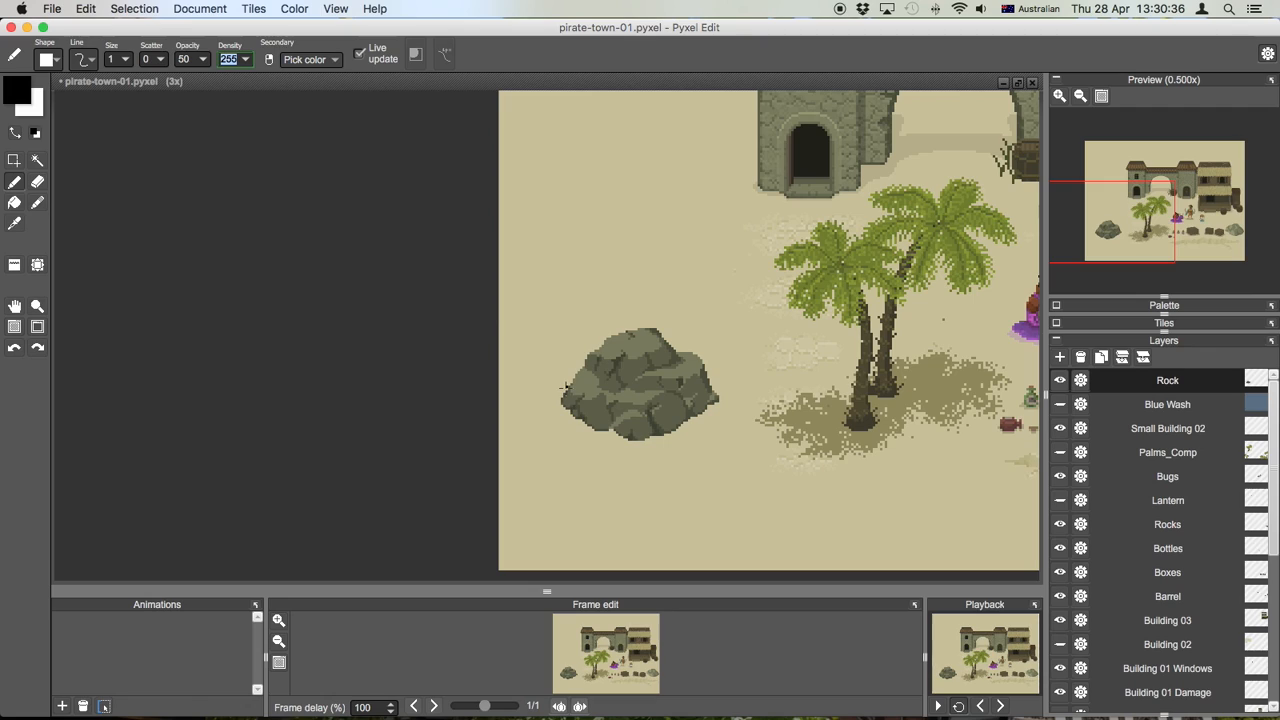
key("cmd+z")
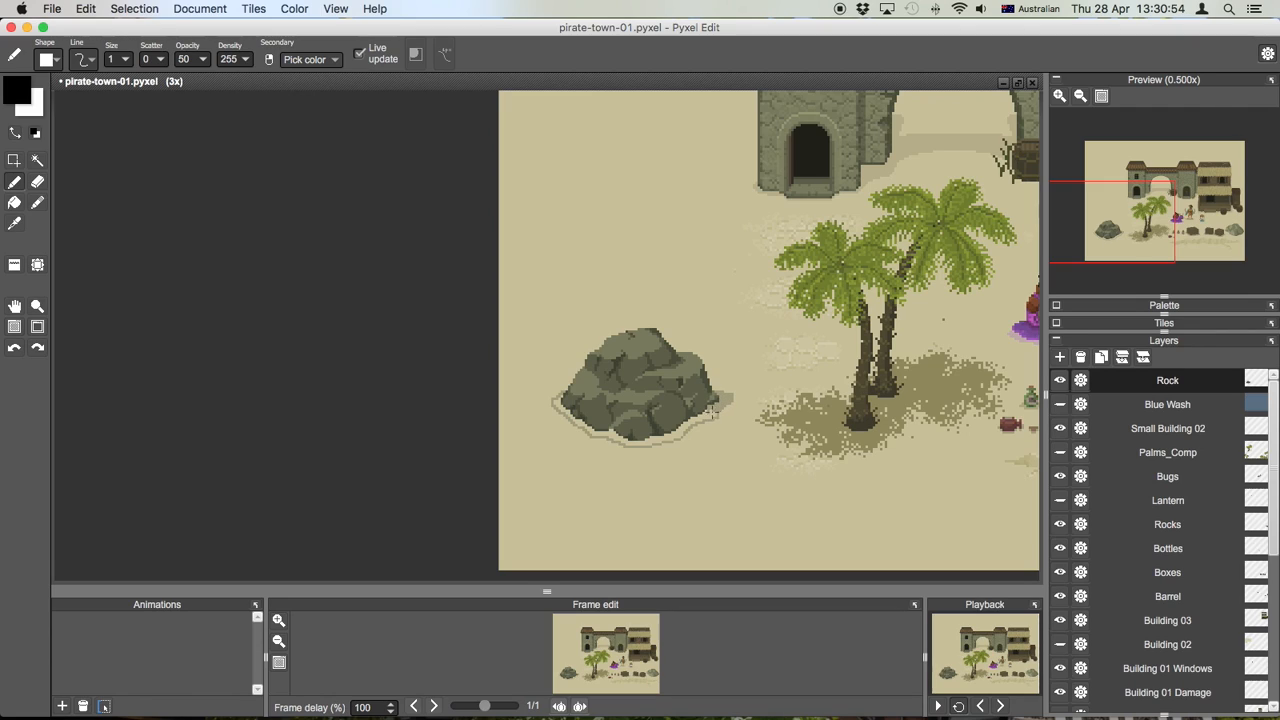
mouse_move(708, 415)
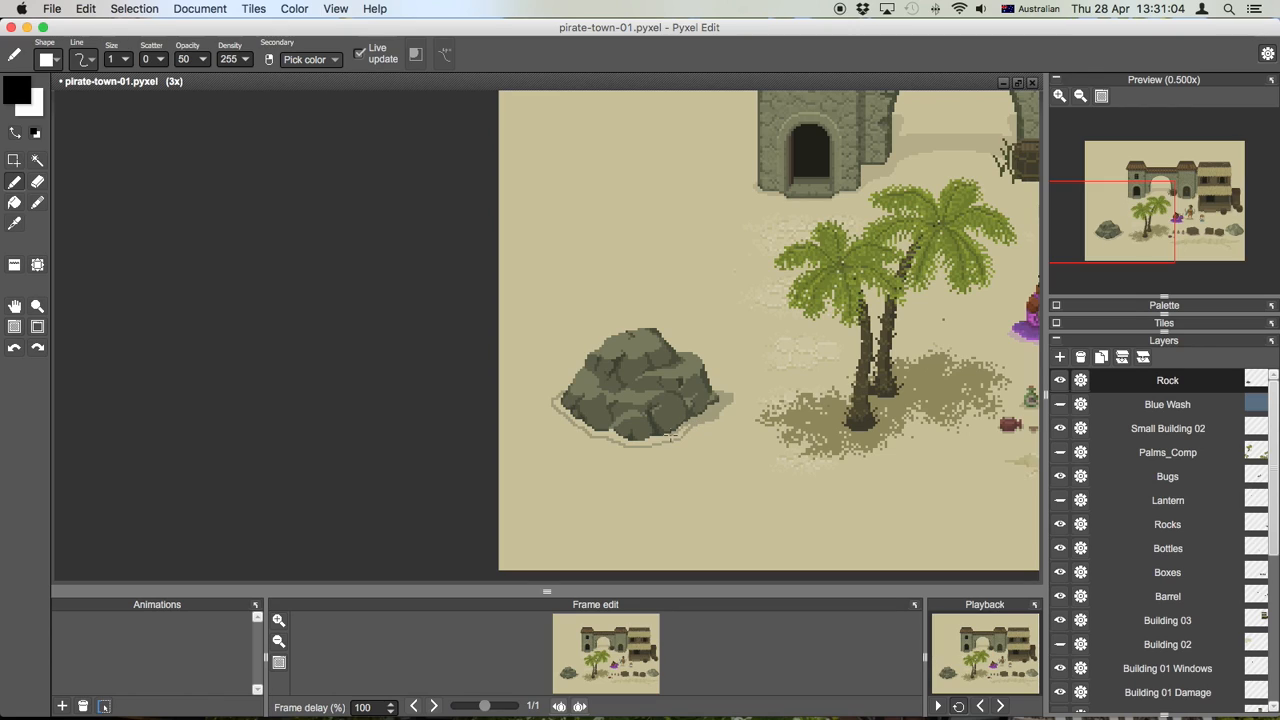
mouse_move(703, 420)
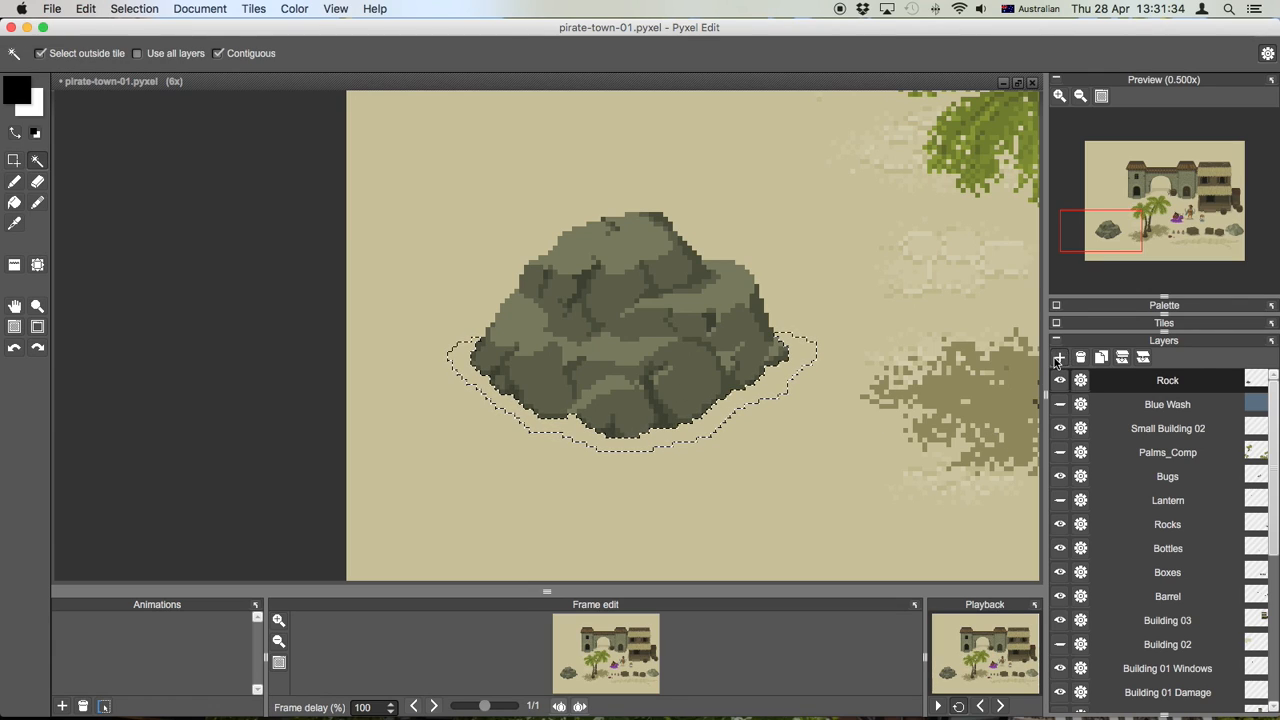
Add a 'Rock Shadow' layer at 50% opacity holding the base shadow.
left_click(1059, 357)
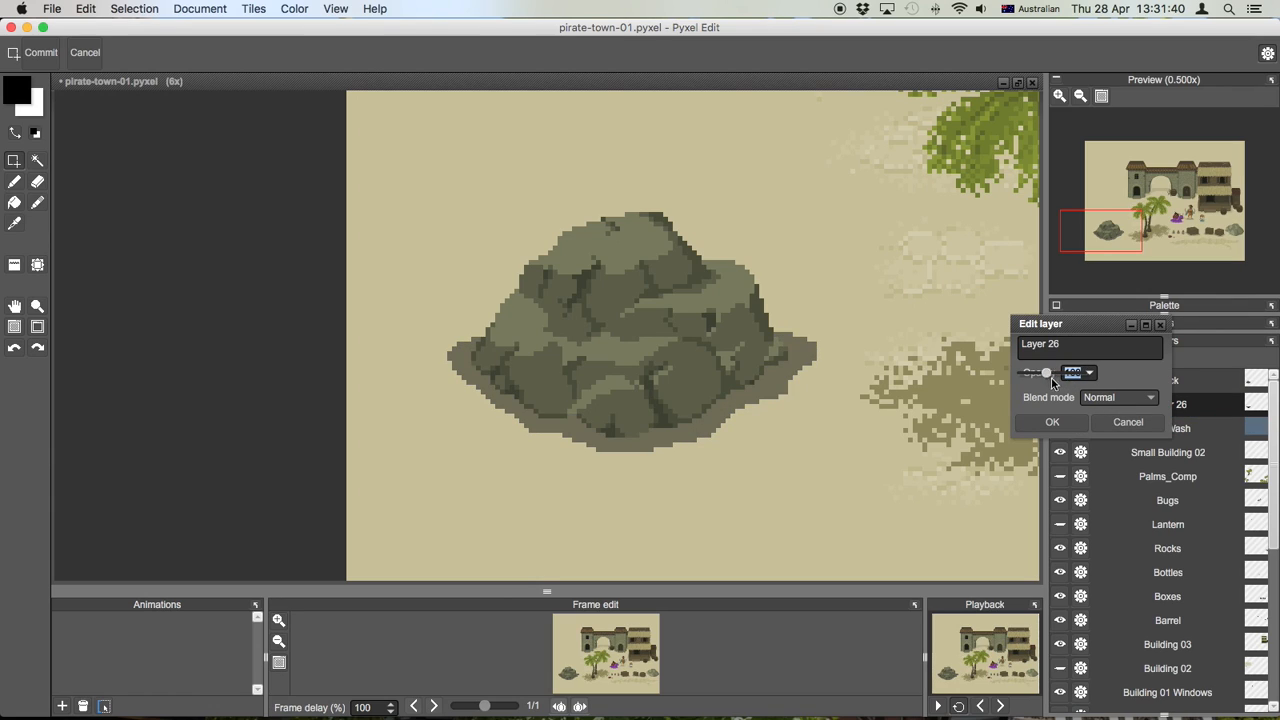
left_click(1052, 421)
type("Rock")
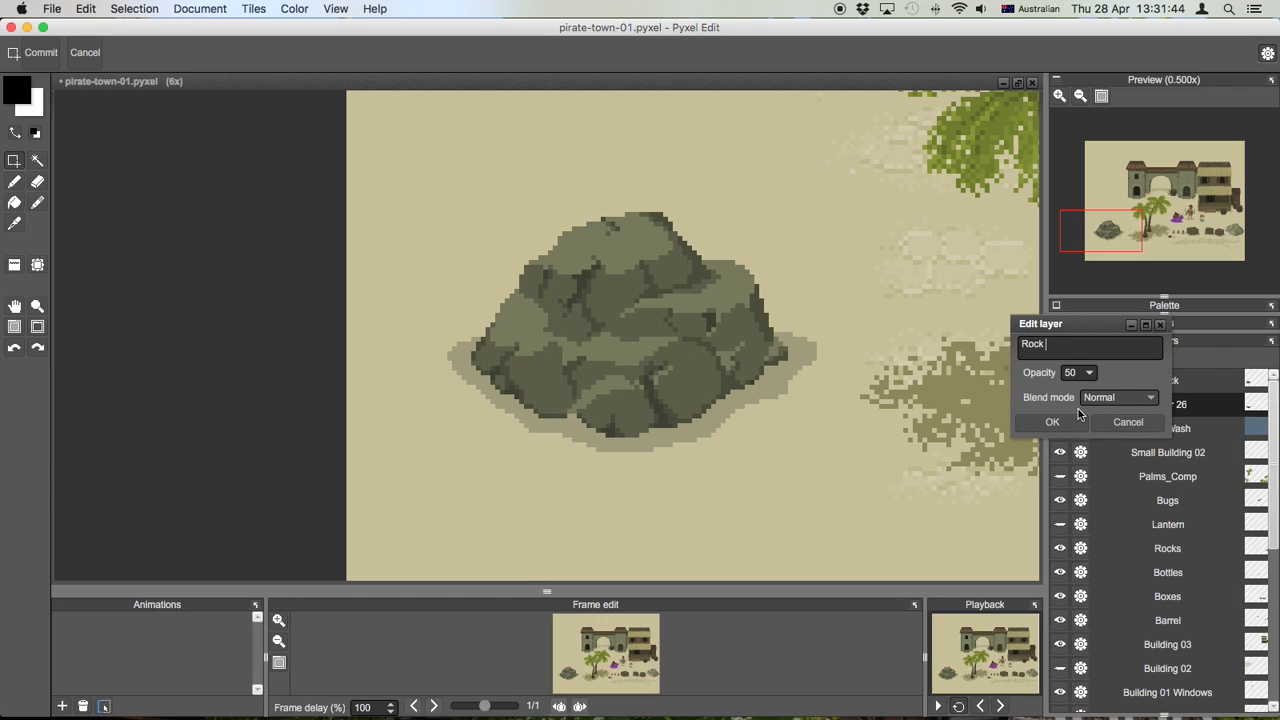
left_click(1051, 421)
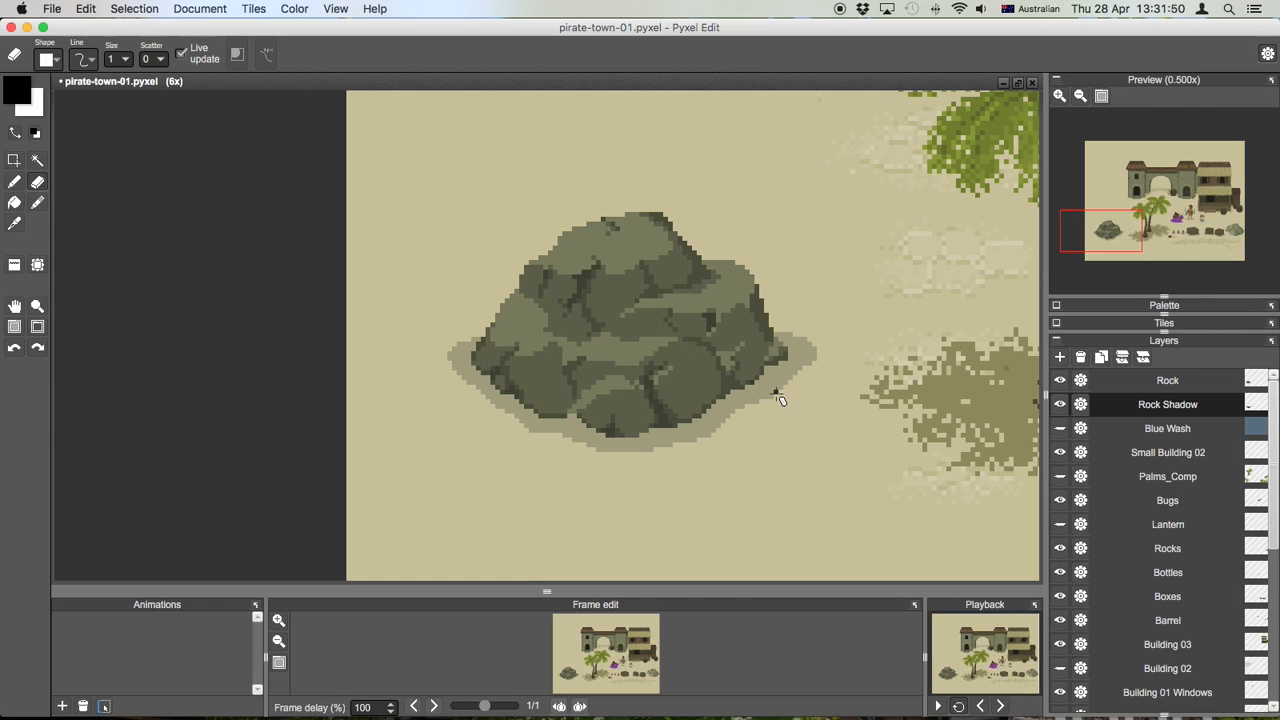
mouse_move(770, 403)
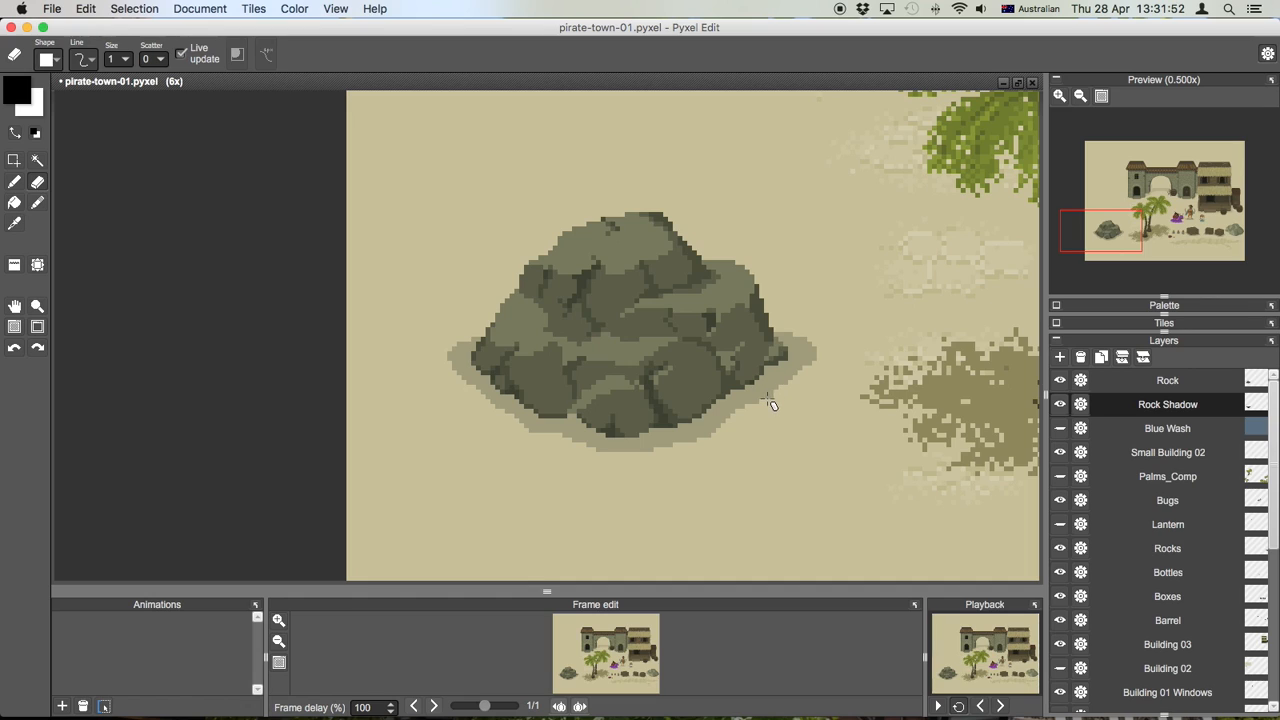
mouse_move(778, 392)
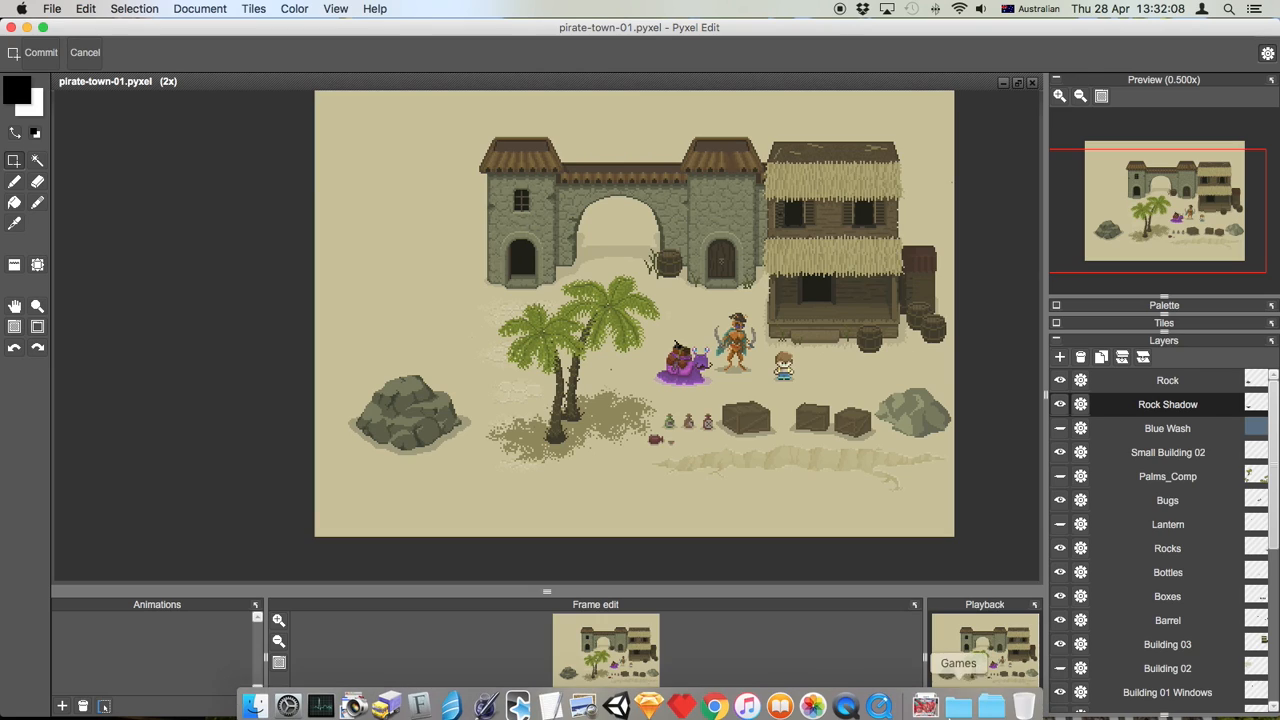
mouse_move(845, 699)
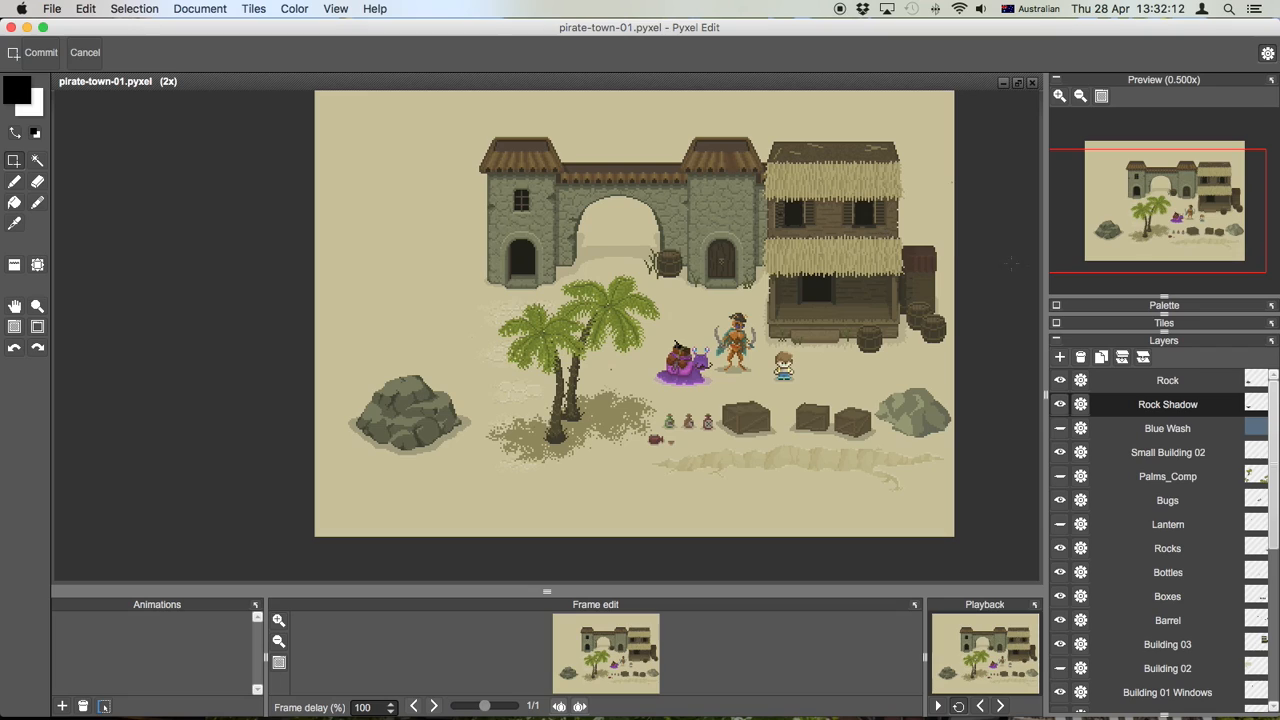
mouse_move(1025, 268)
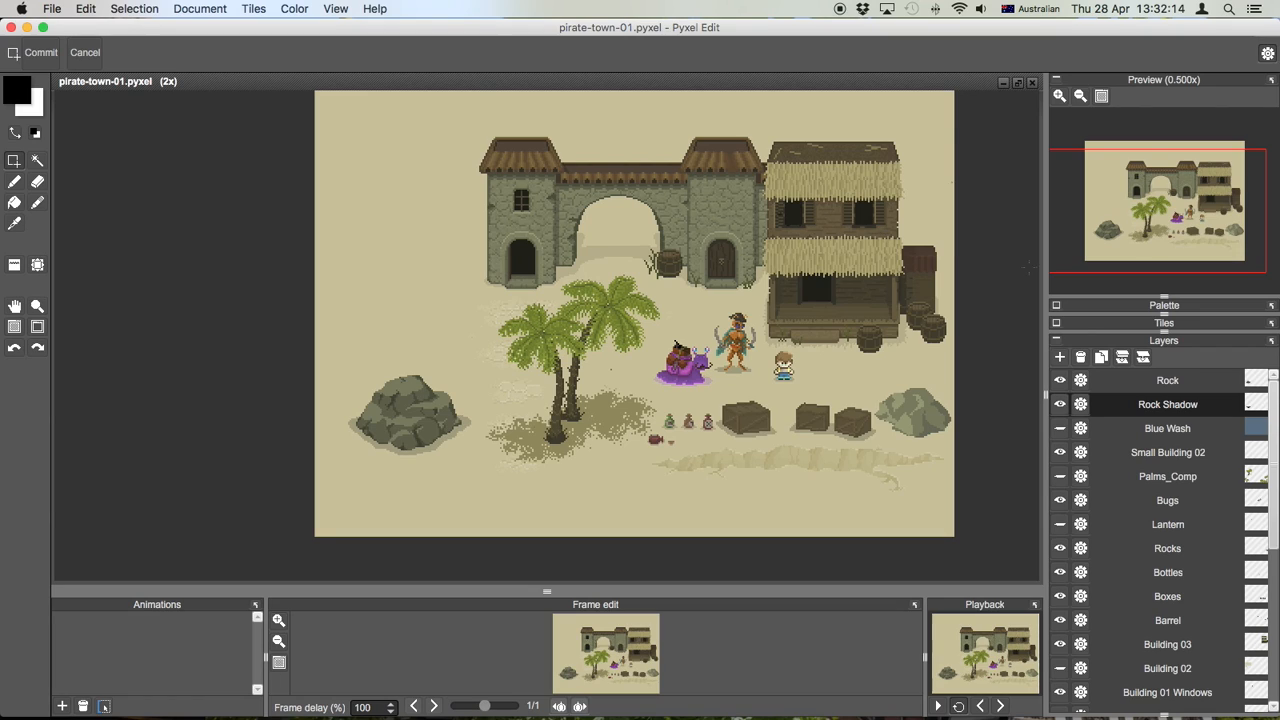